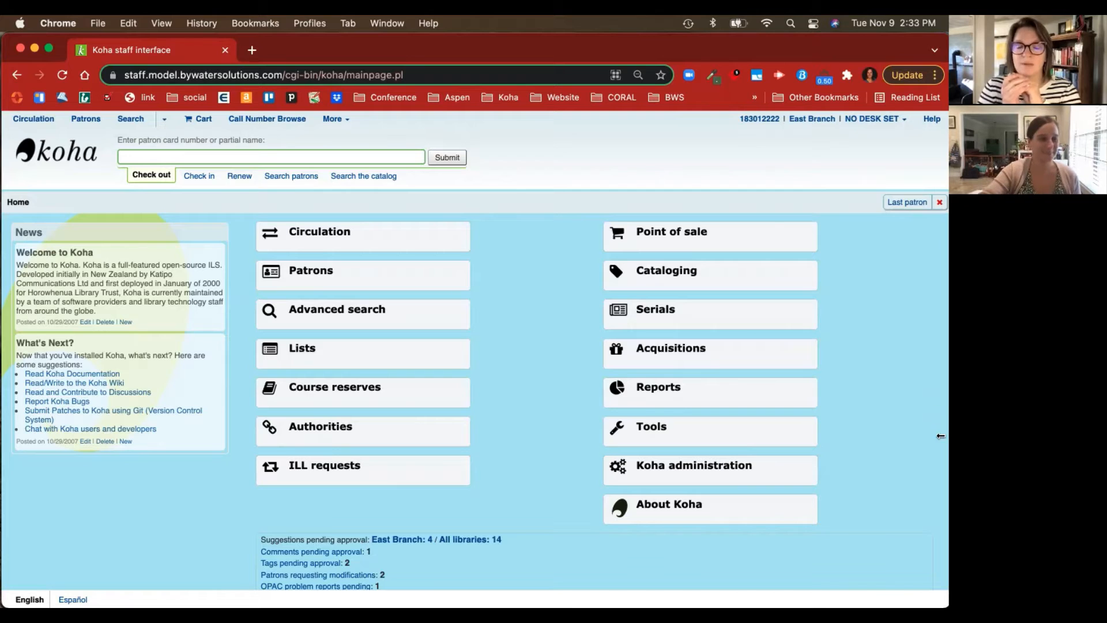
mouse_move(889, 410)
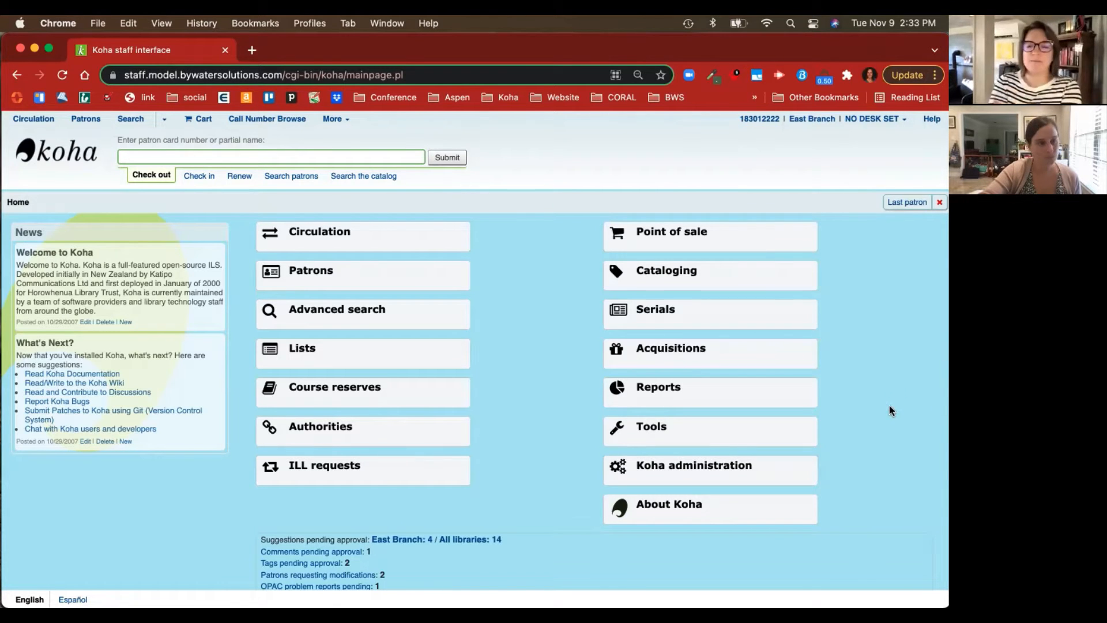
mouse_move(730, 479)
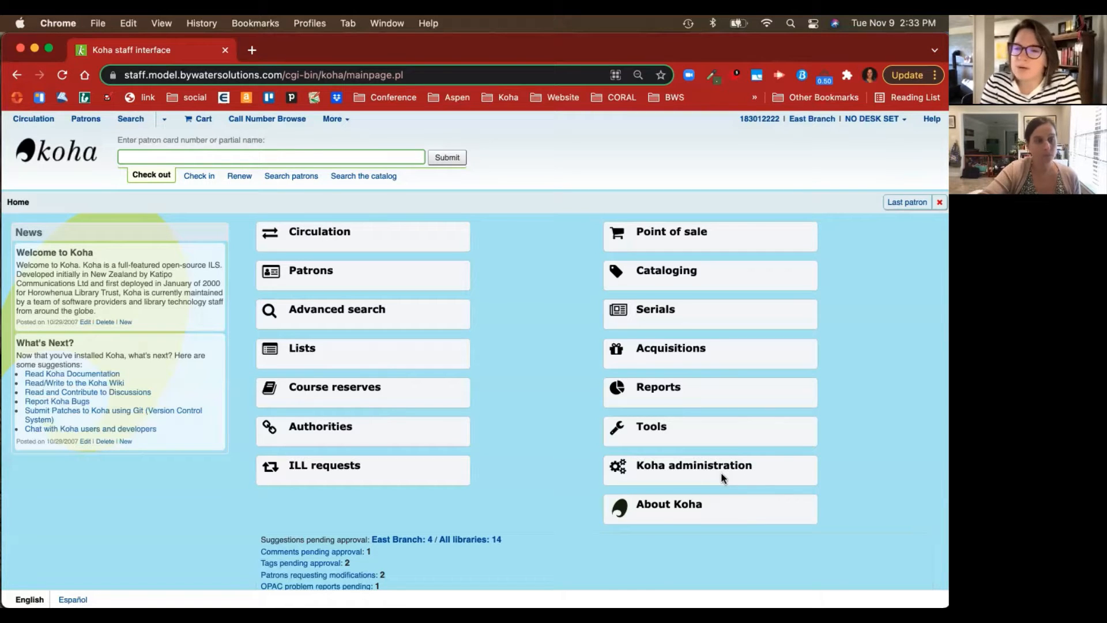
Open Koha administration from the staff home page.
click(696, 465)
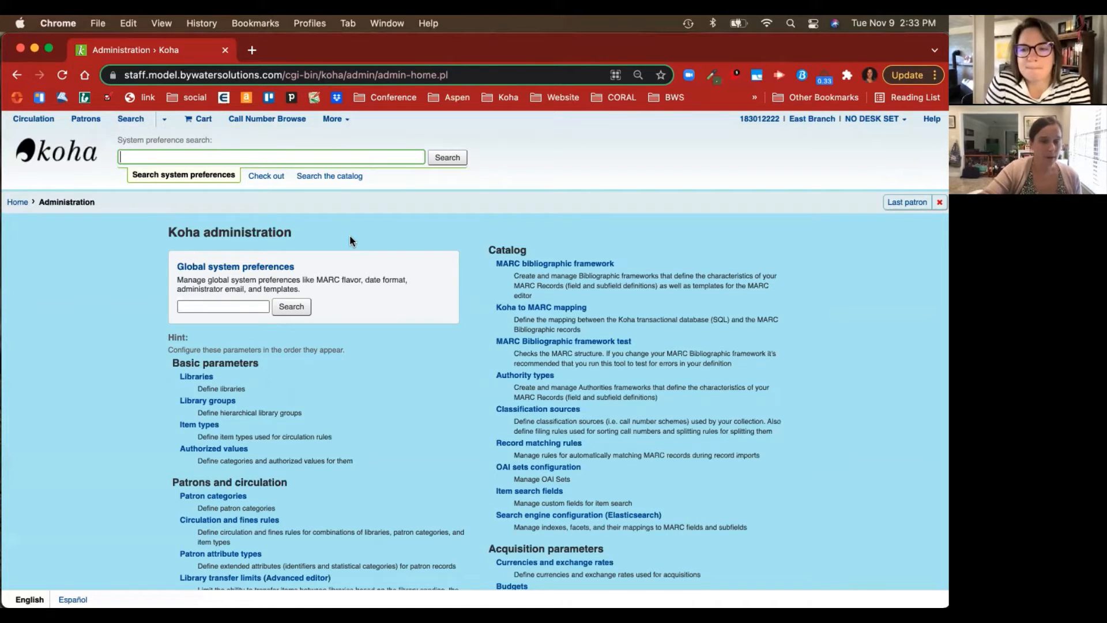
Search system preferences for 'housebound' and check HouseboundModule is set to Enable.
click(224, 306)
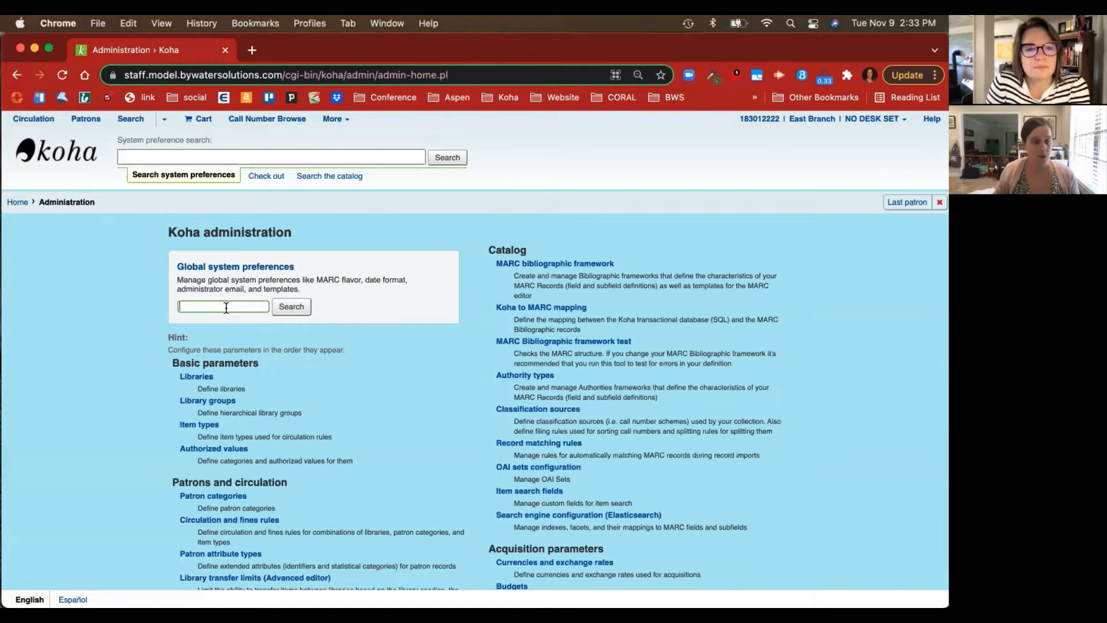
text(housebound)
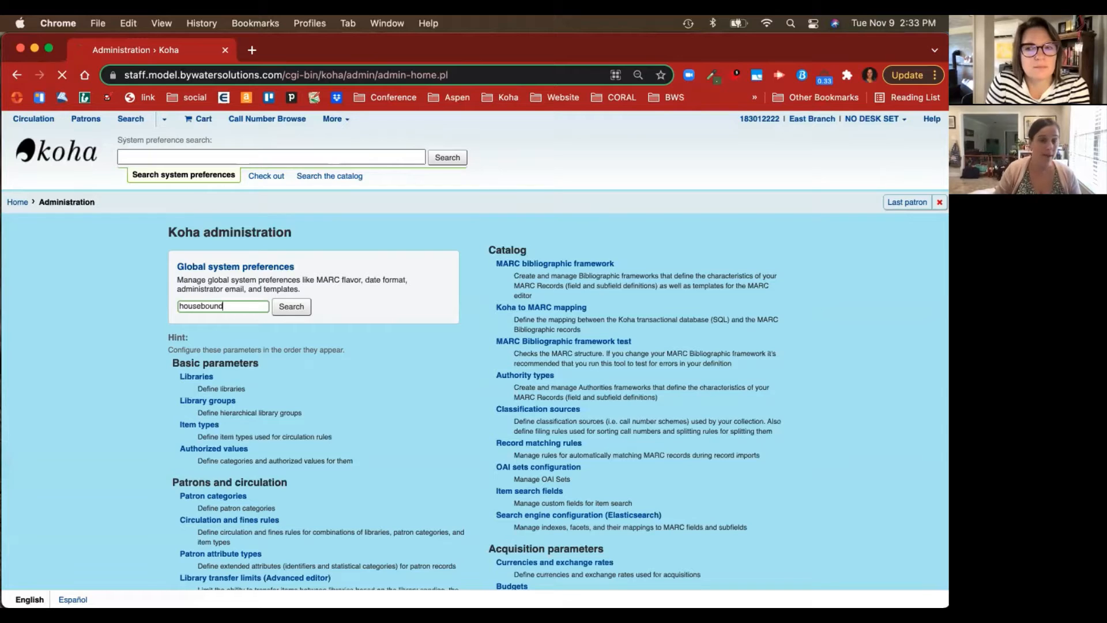
click(291, 306)
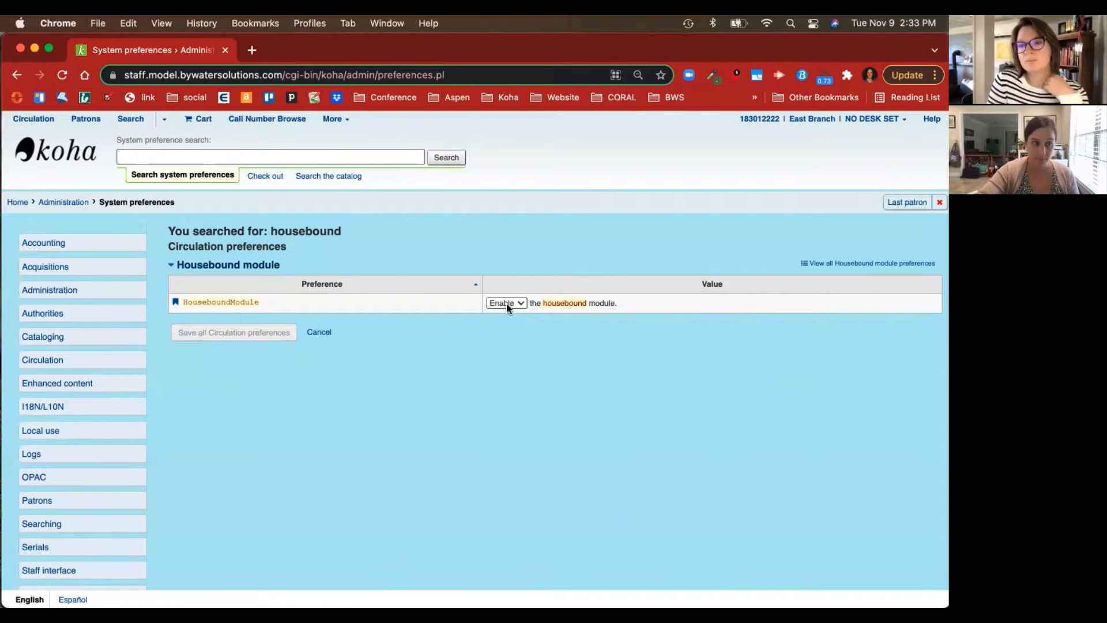
click(269, 157)
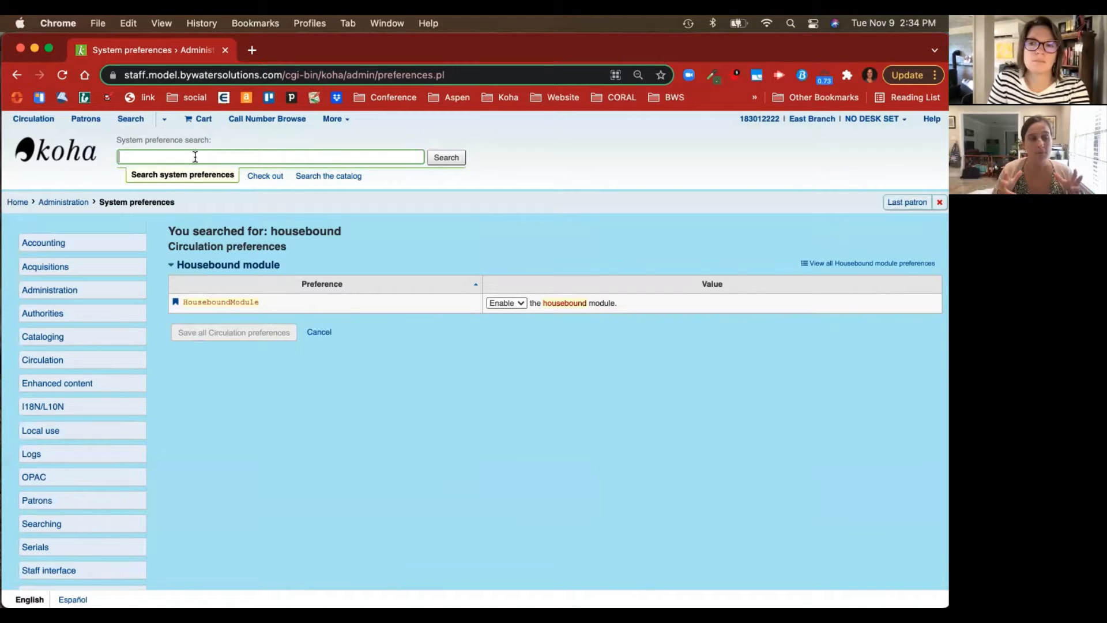
Search preferences for 'extend', verify ExtendedPatronAttributes is enabled, and return to Administration.
text(e)
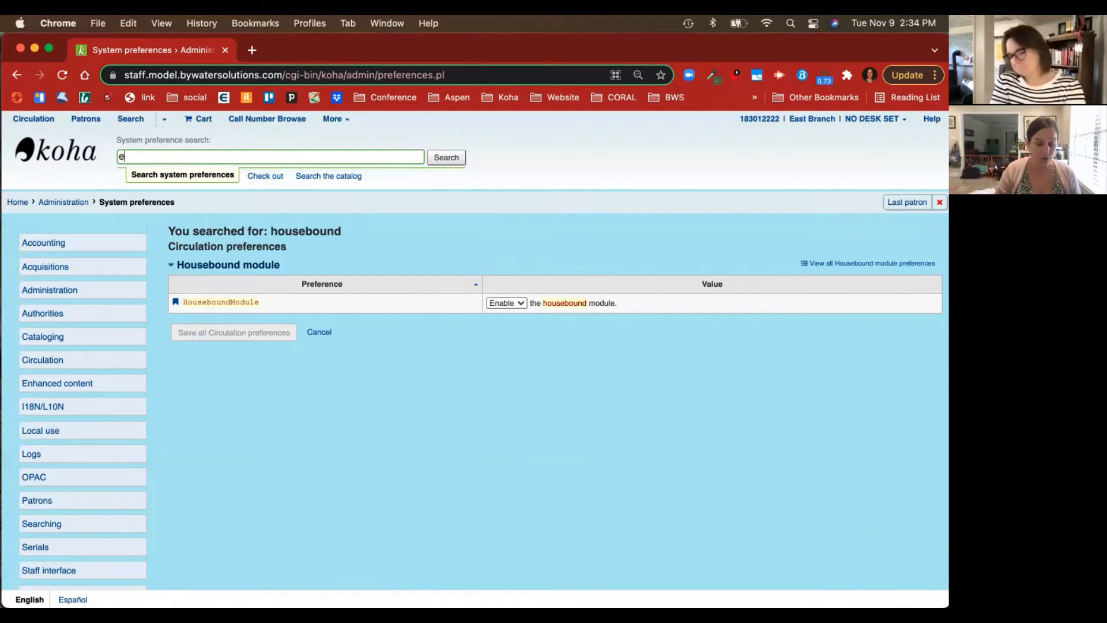
text(xtend)
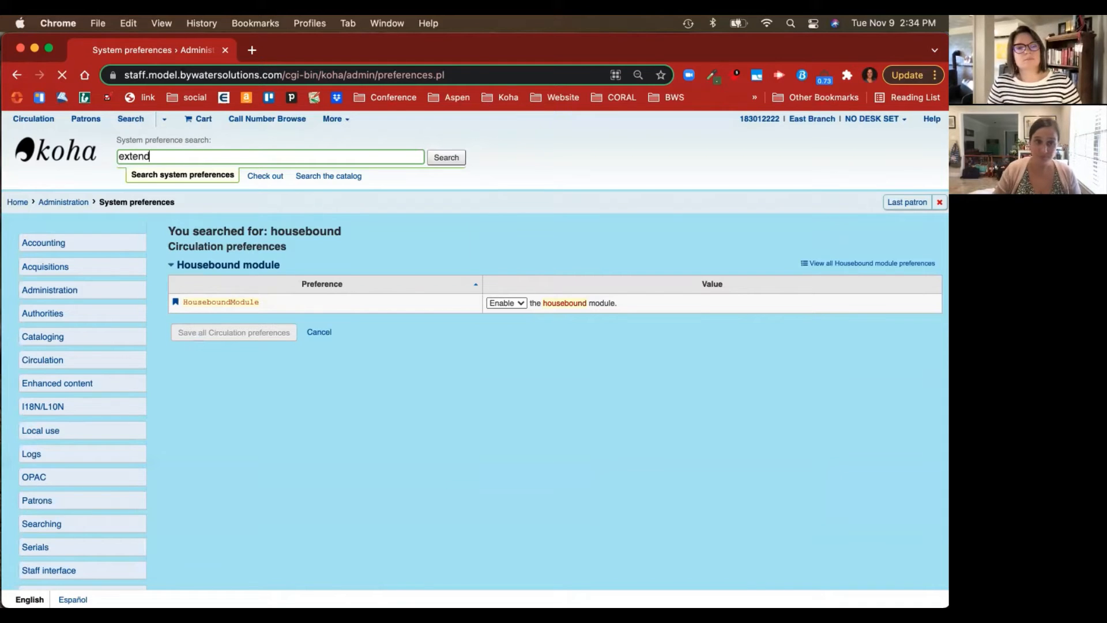
click(446, 158)
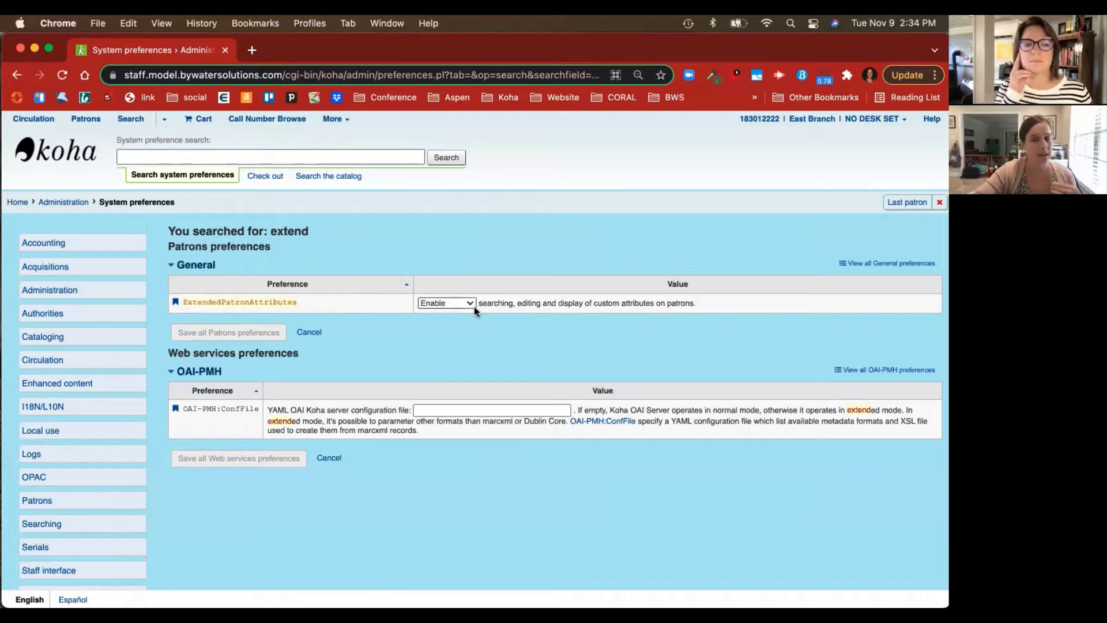
mouse_move(514, 324)
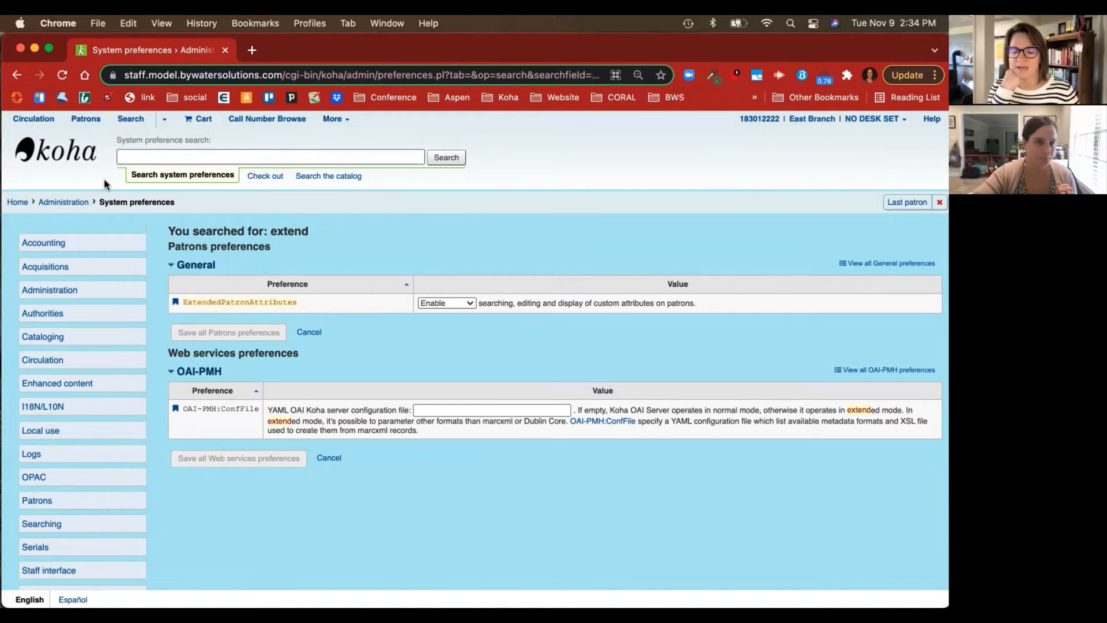
mouse_move(86, 167)
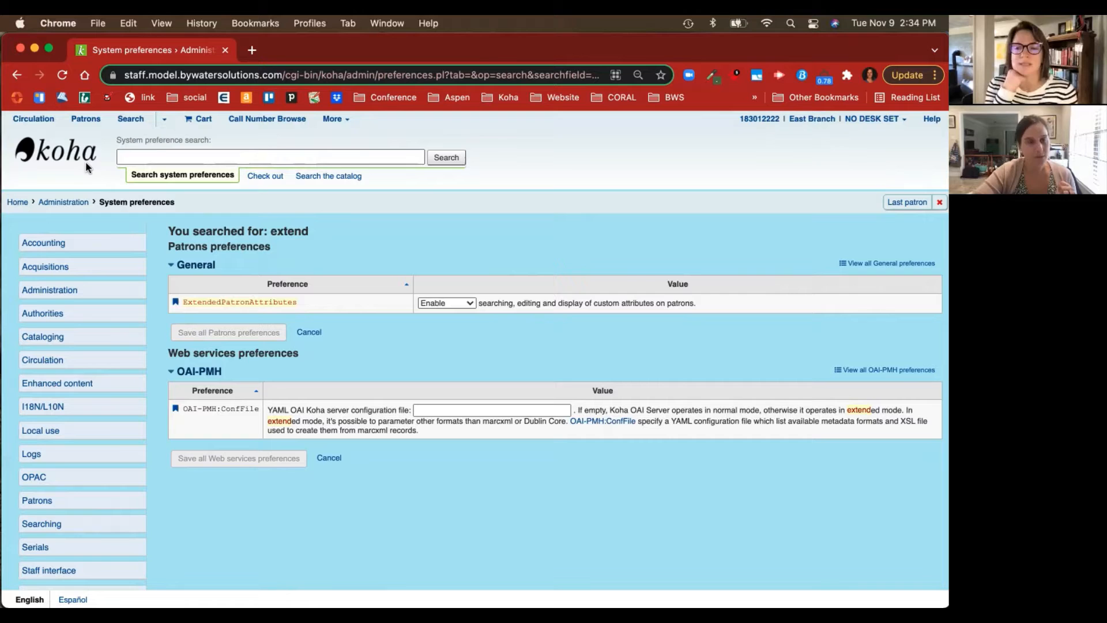
click(270, 157)
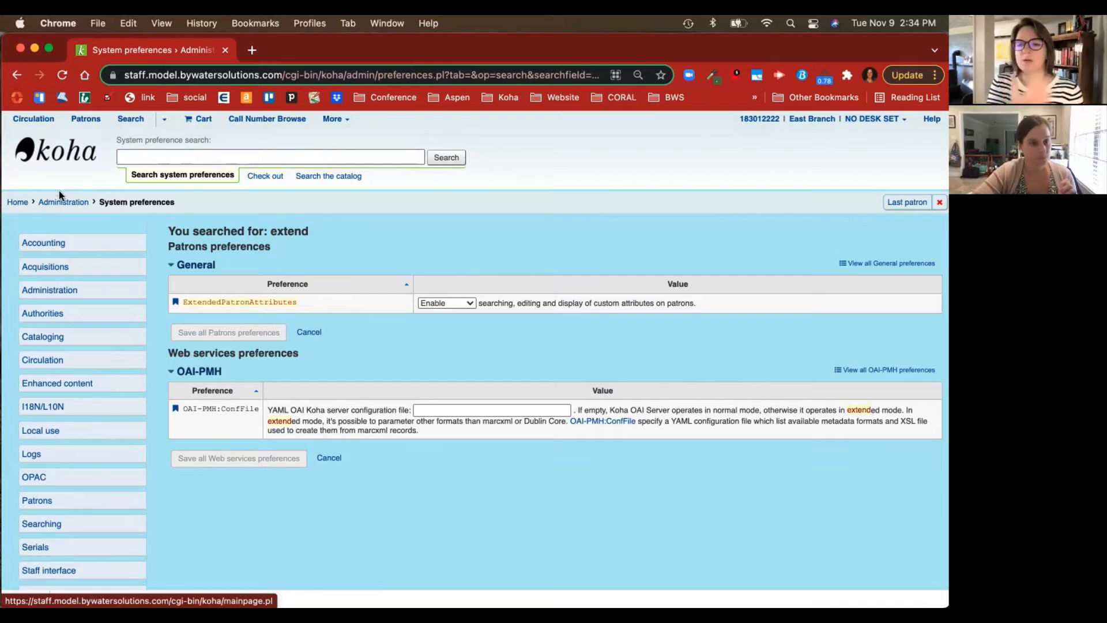
mouse_move(62, 204)
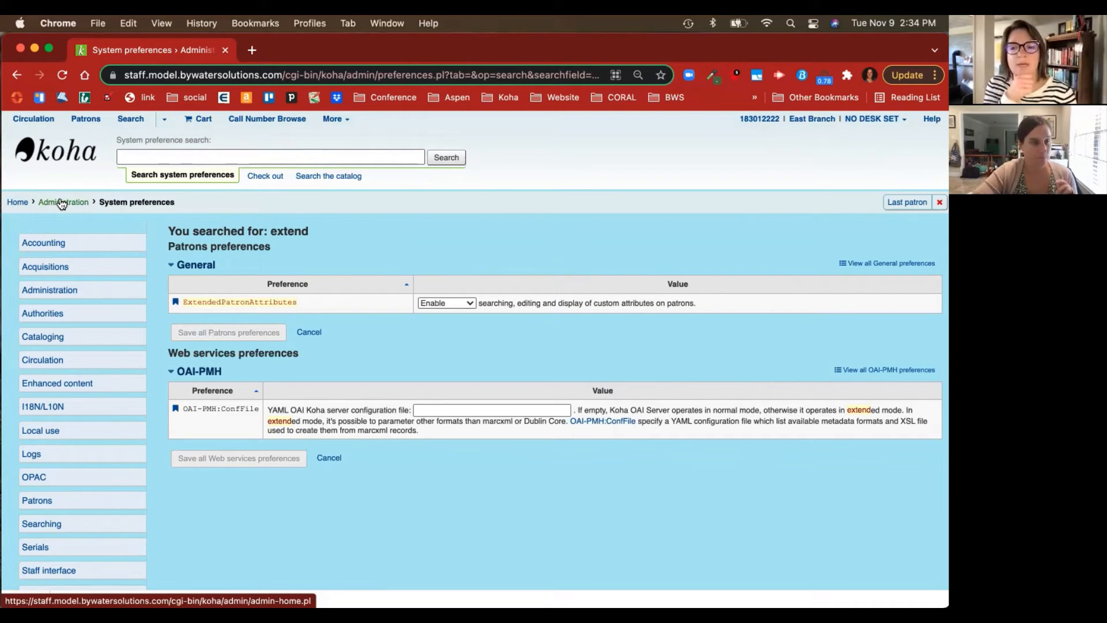
click(62, 202)
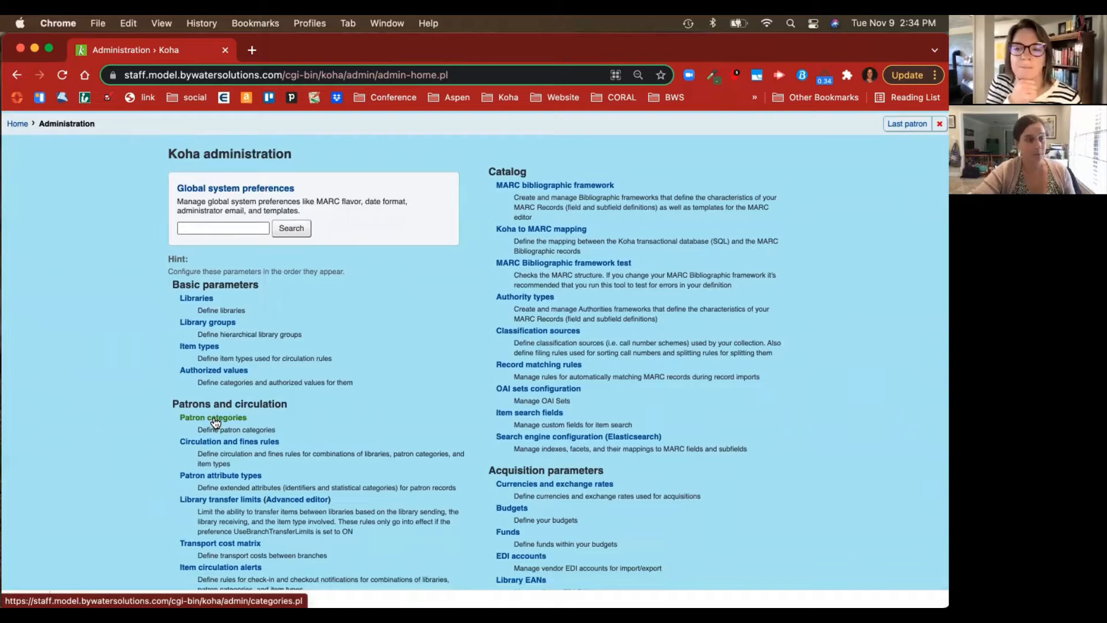
Open Patron categories and edit the Housebound (HB) category, scrolling through its form.
click(212, 417)
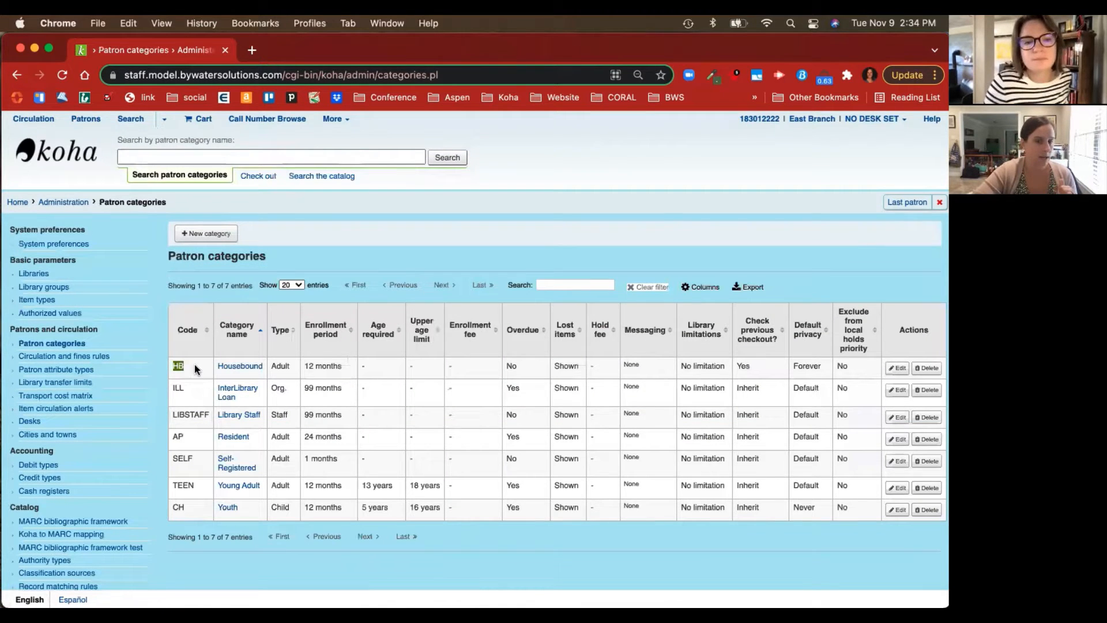
mouse_move(225, 374)
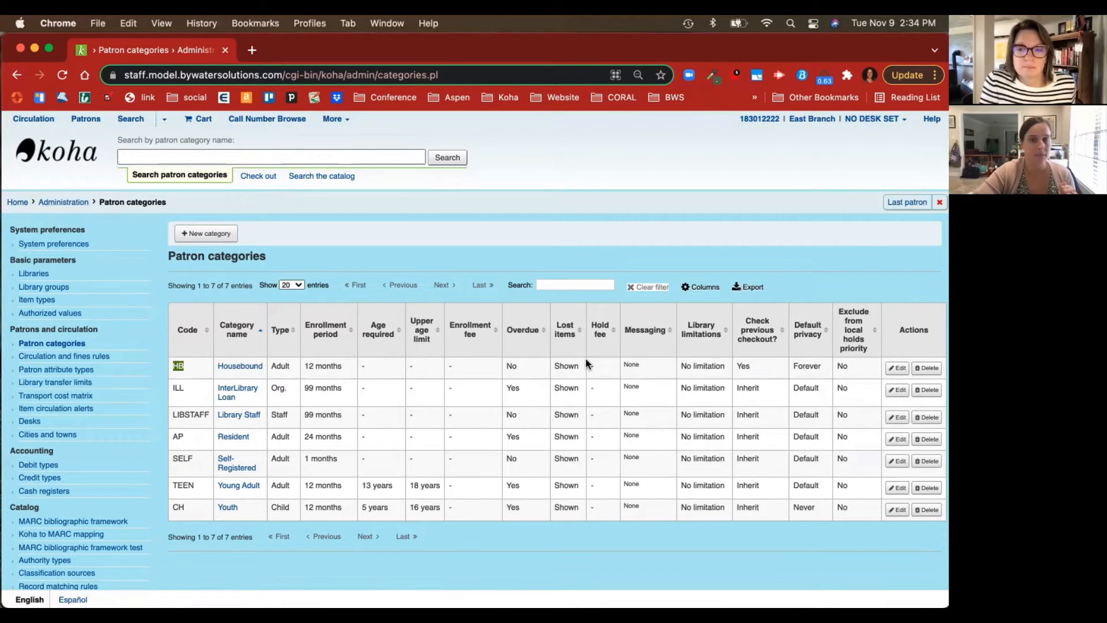
click(896, 367)
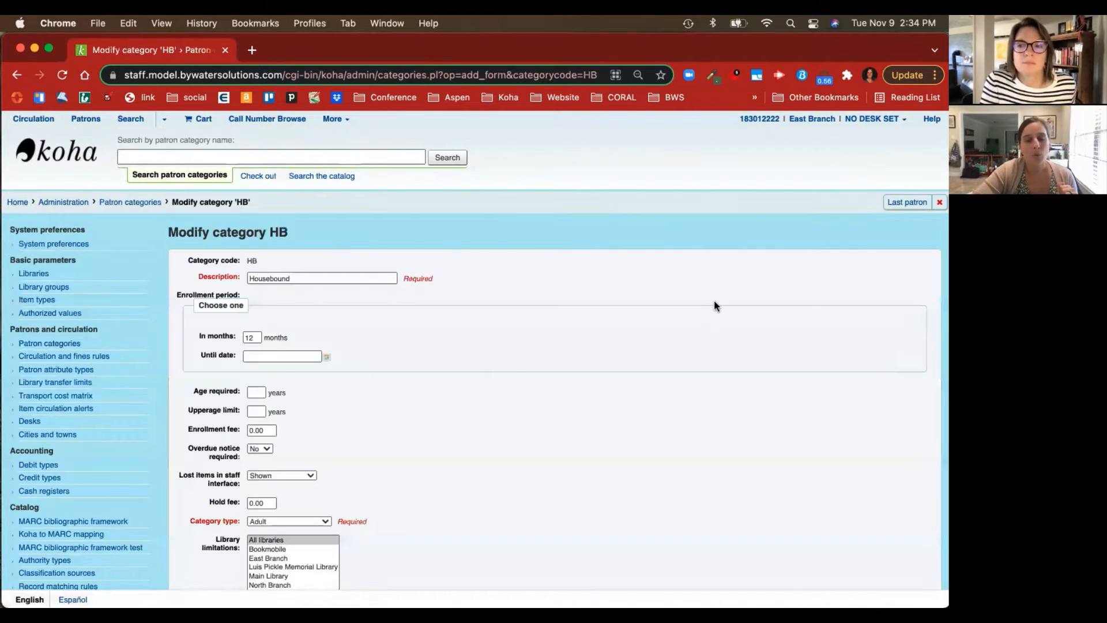
scroll(down, 3)
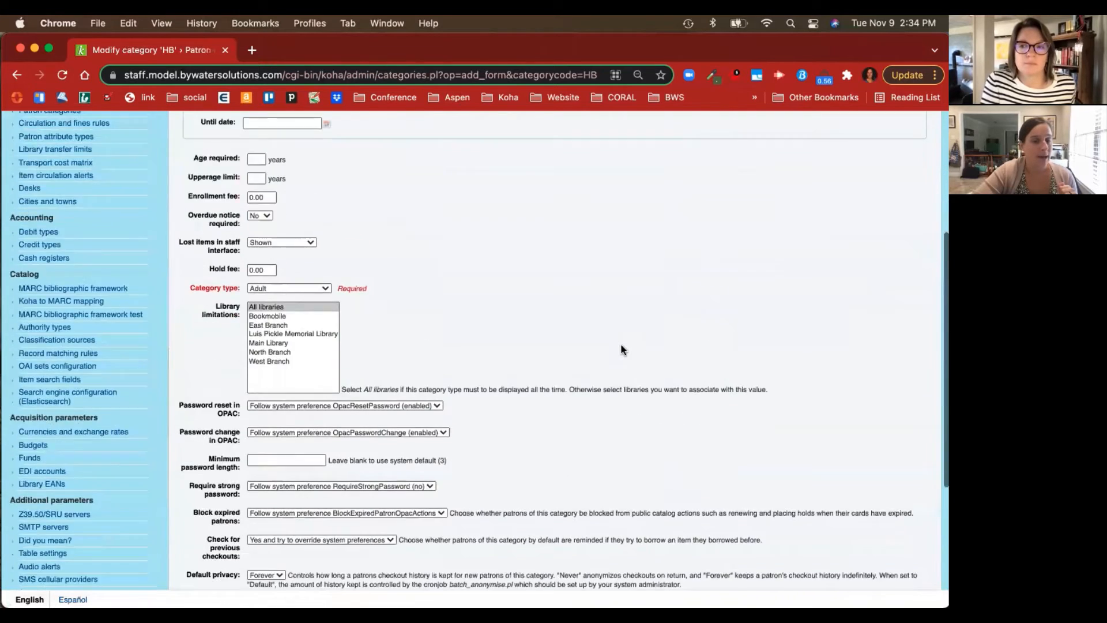
scroll(down, 3)
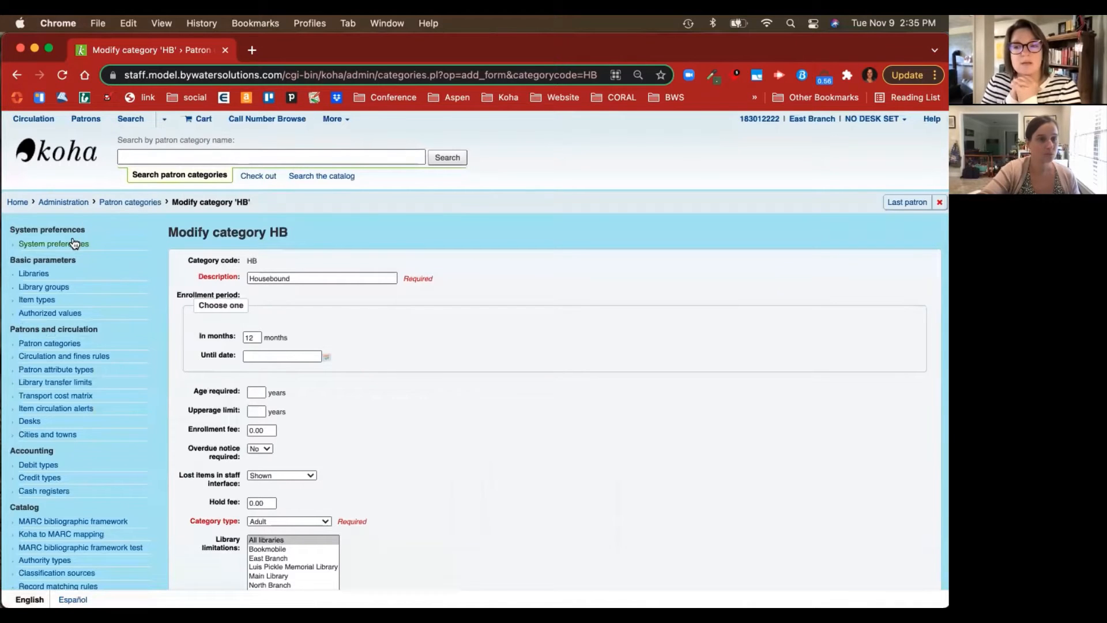
In a new tab, check CheckPrevCheckout follows patron category overrides, then return to the HB form.
click(53, 244)
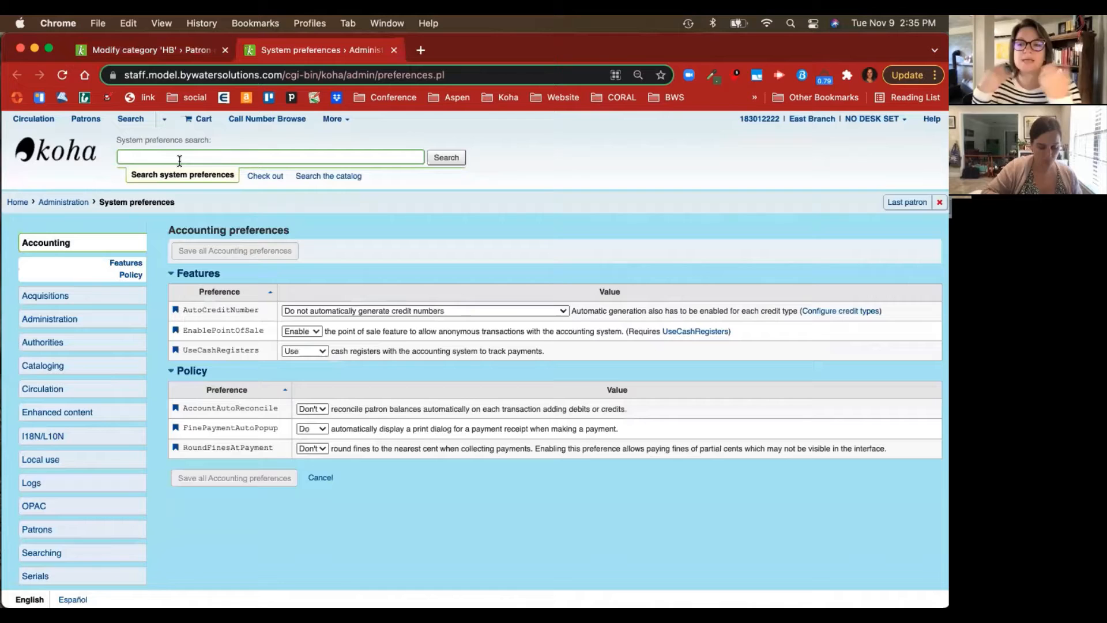
text(check)
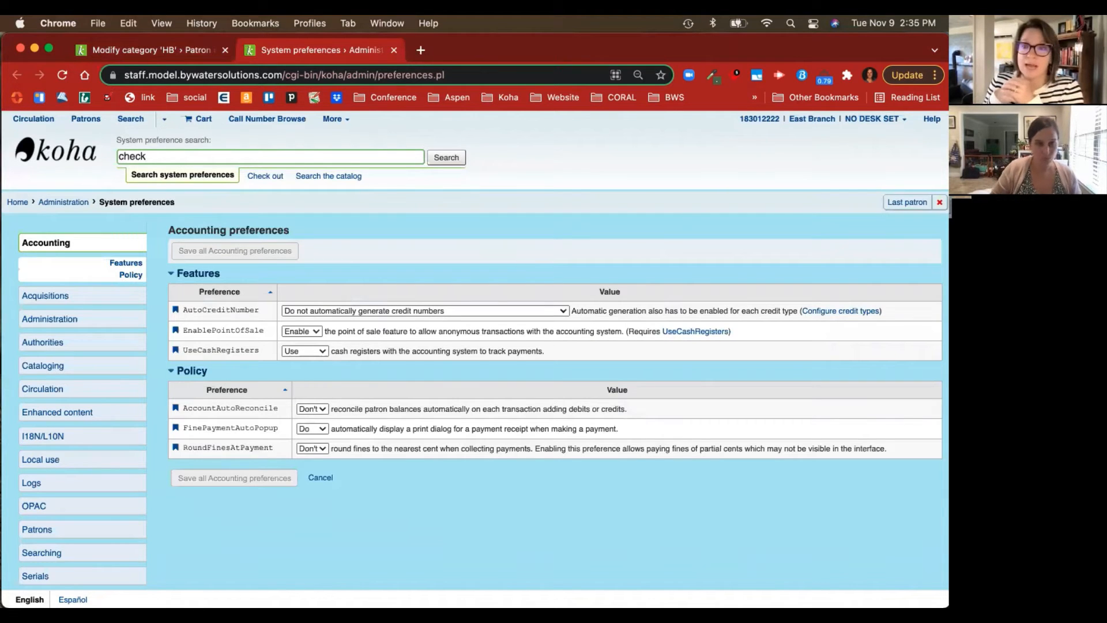
click(445, 157)
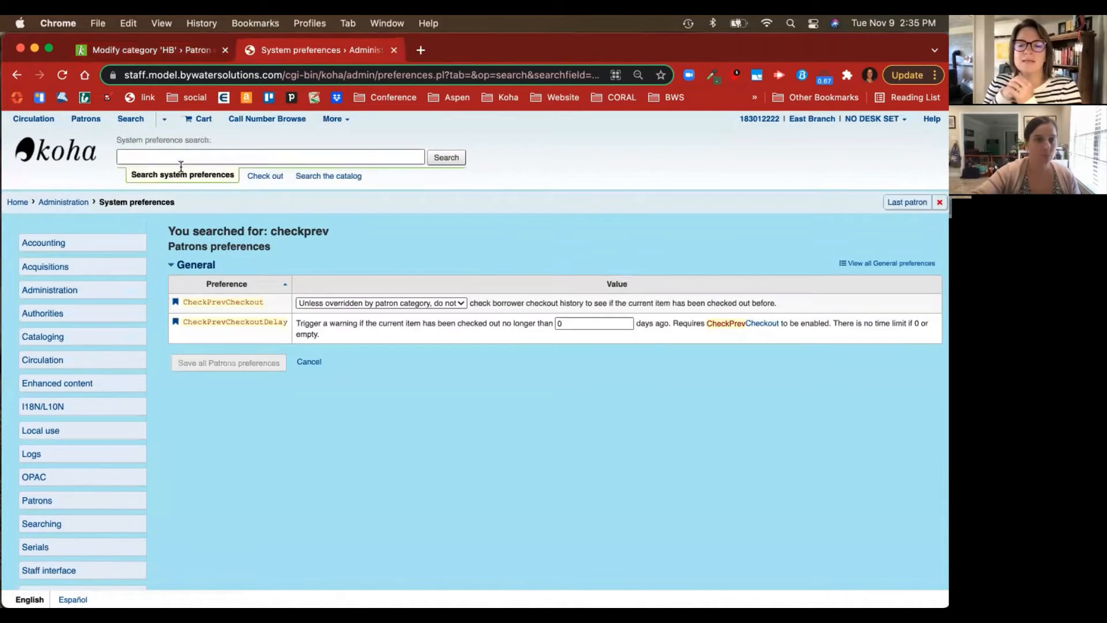
click(381, 302)
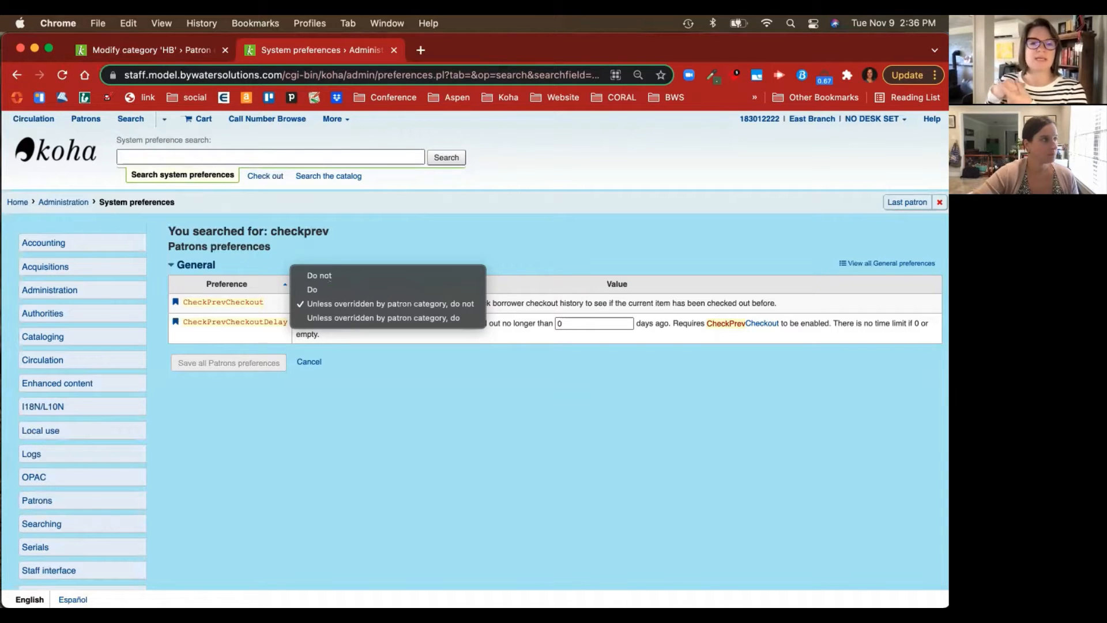
click(390, 304)
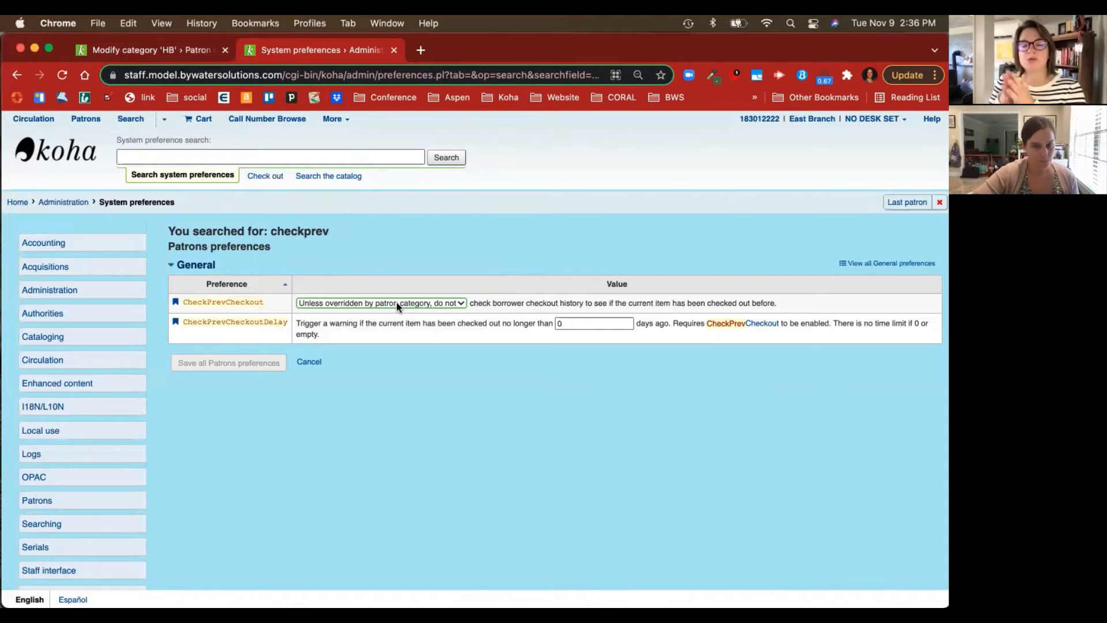
click(381, 302)
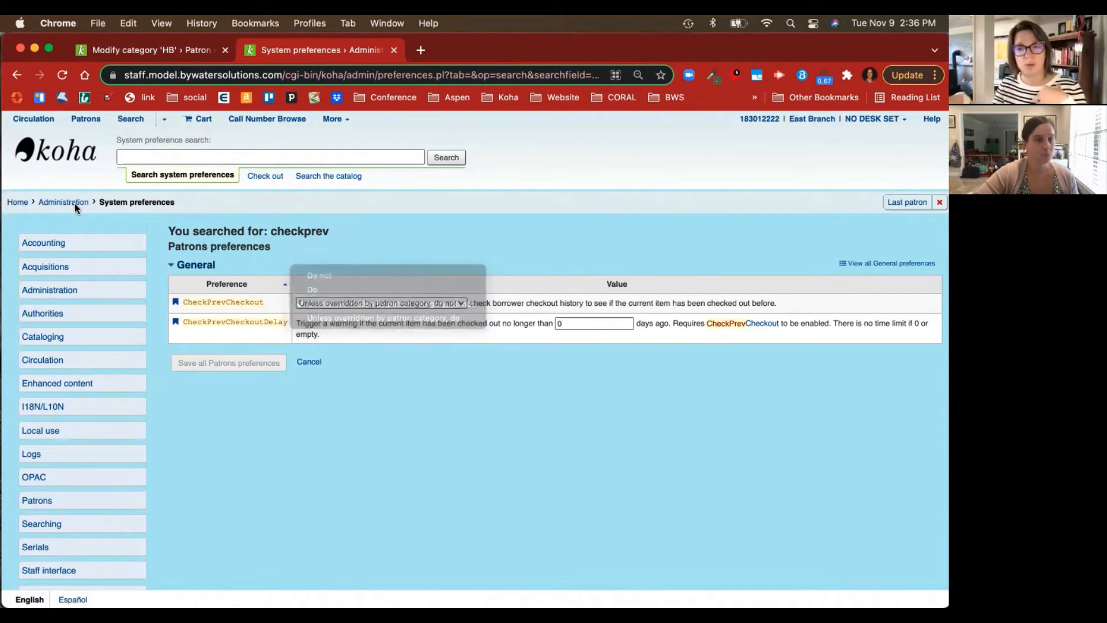
click(144, 50)
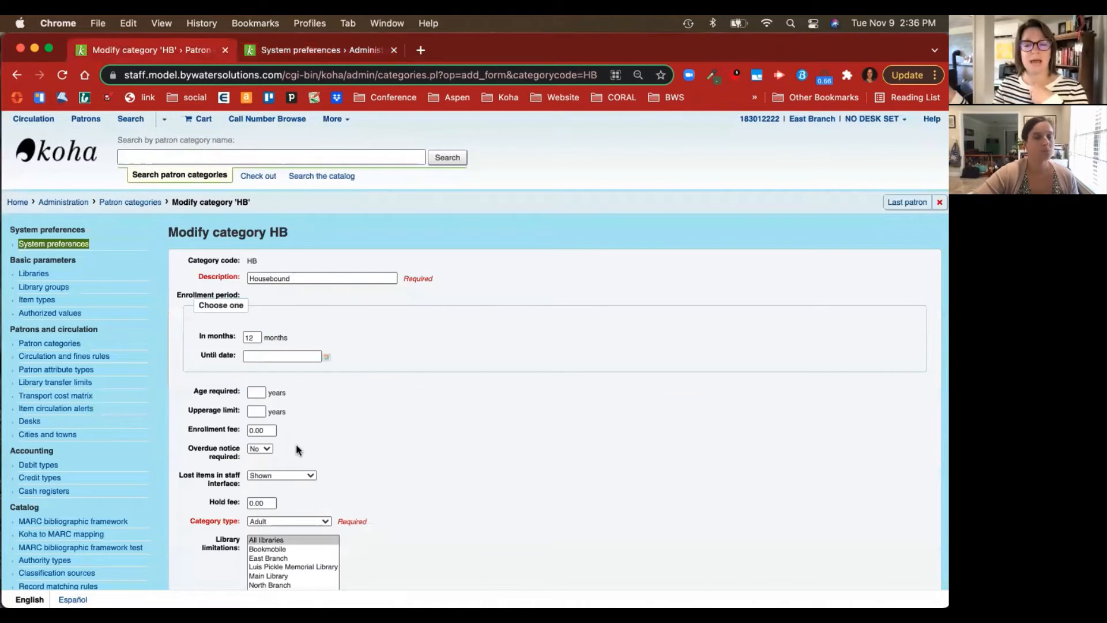
Scroll the HB category form, leave it unchanged, and go back to the staff home page.
scroll(down, 3)
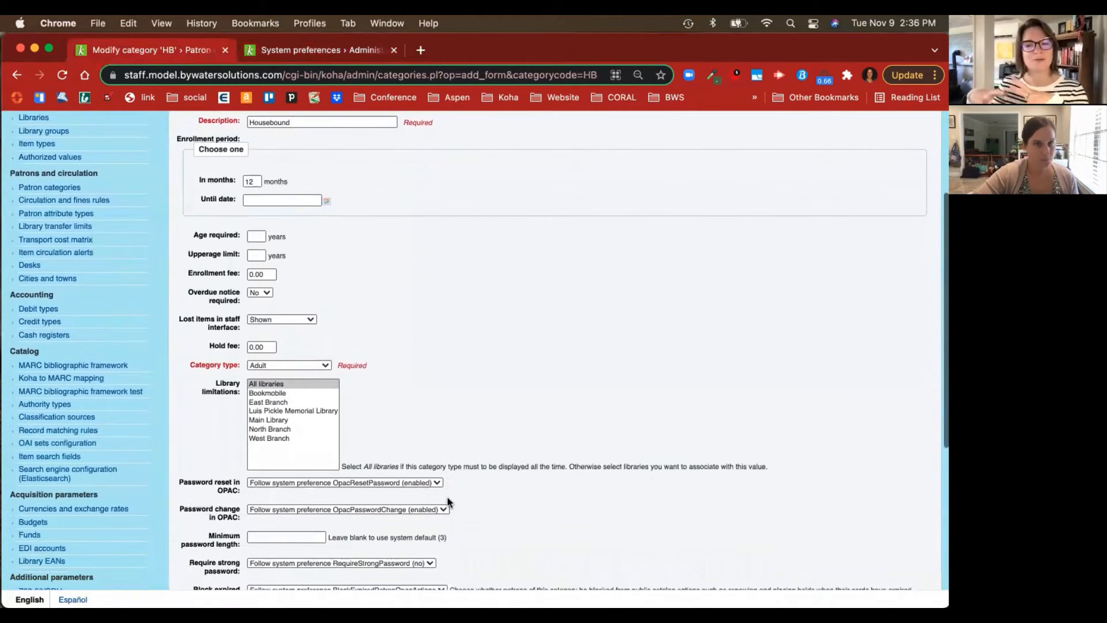
scroll(down, 3)
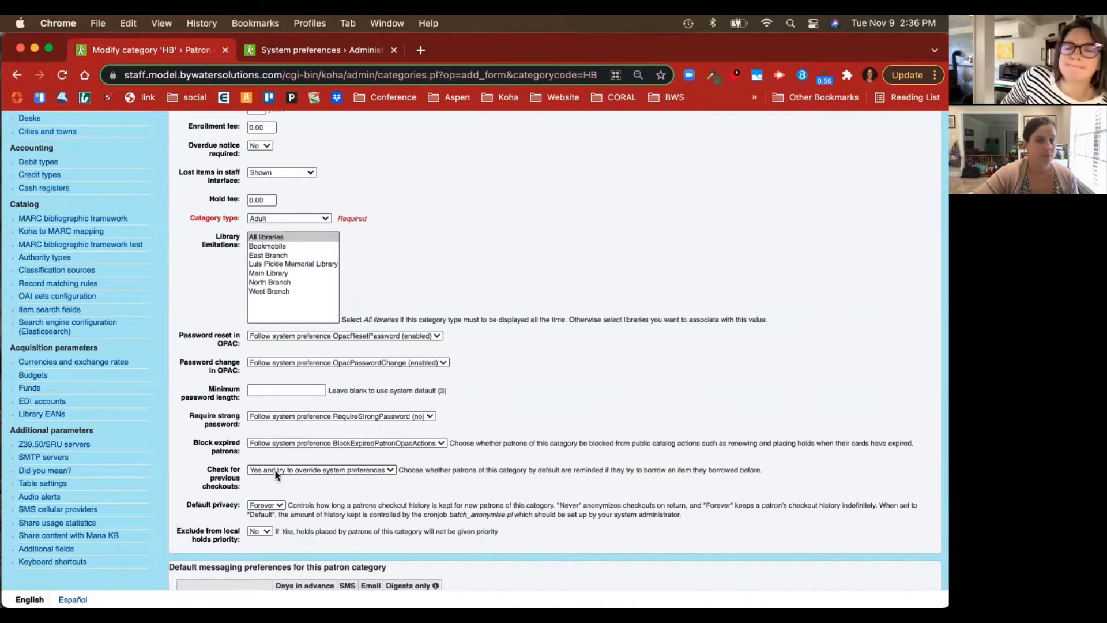
mouse_move(316, 478)
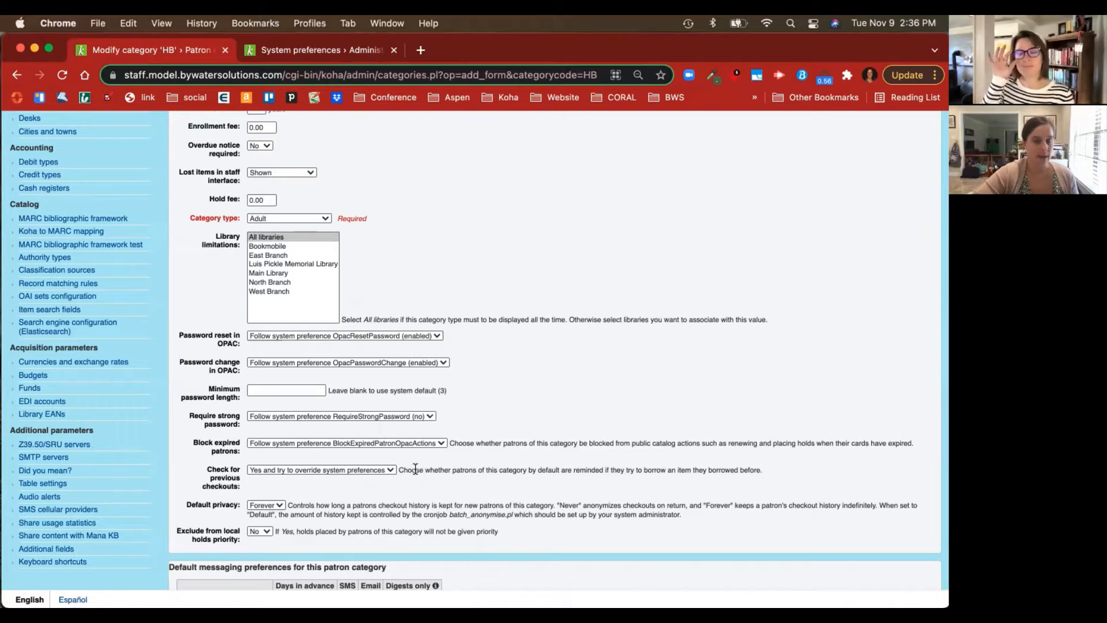
mouse_move(437, 474)
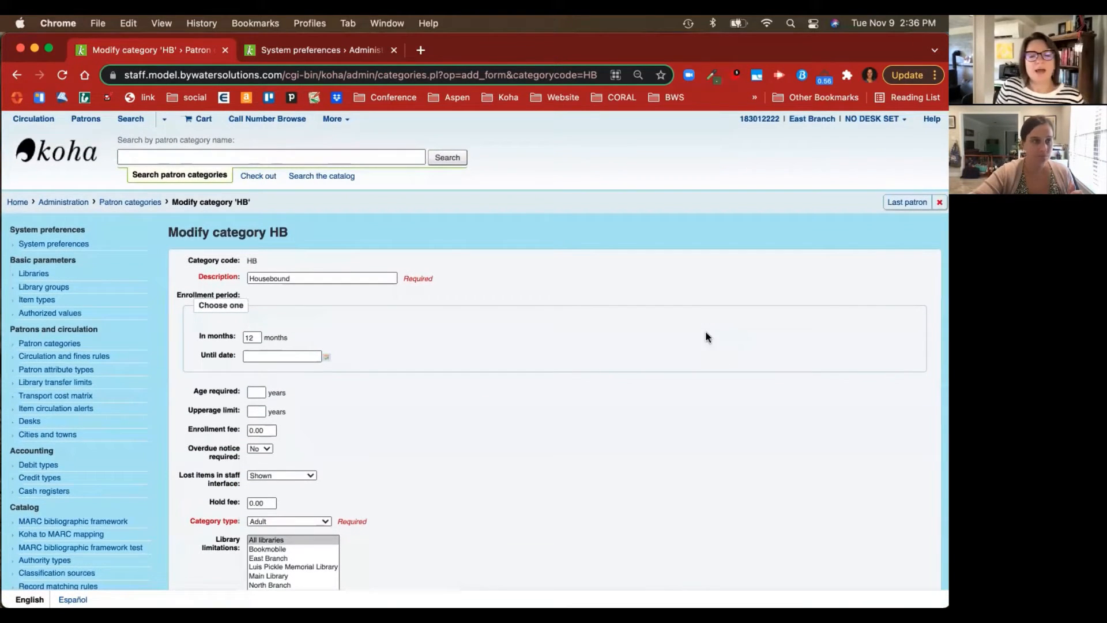
mouse_move(465, 373)
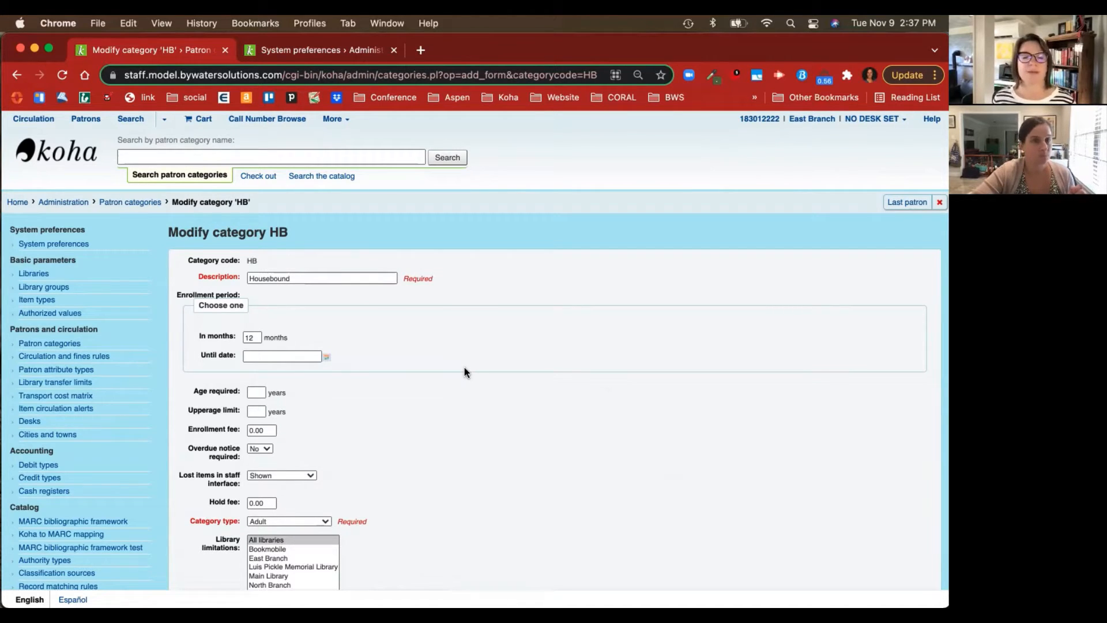
mouse_move(79, 136)
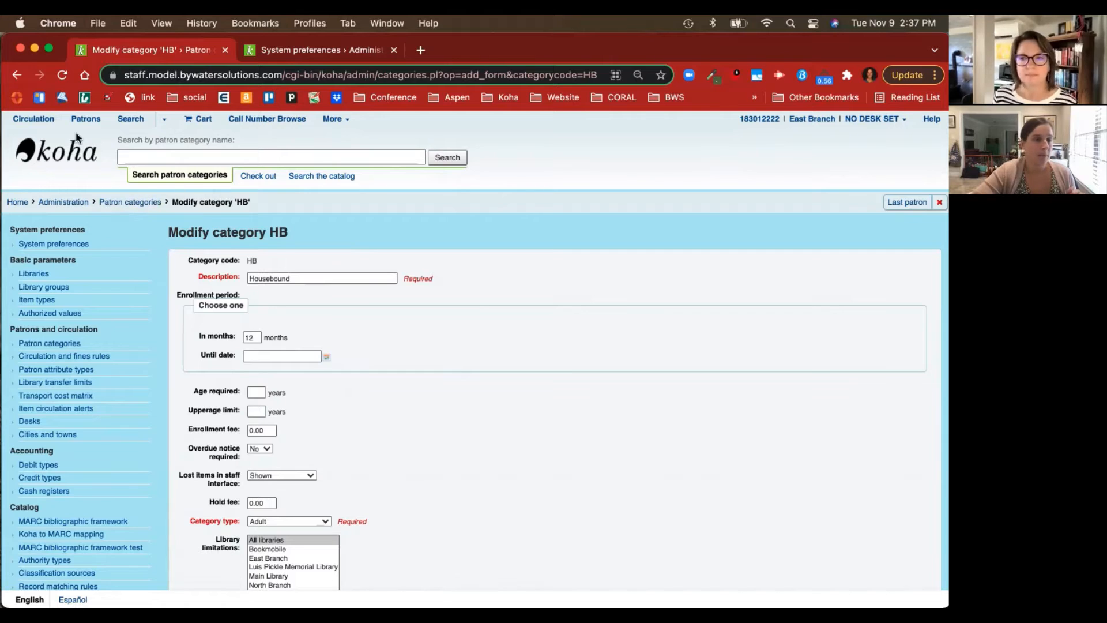
click(77, 153)
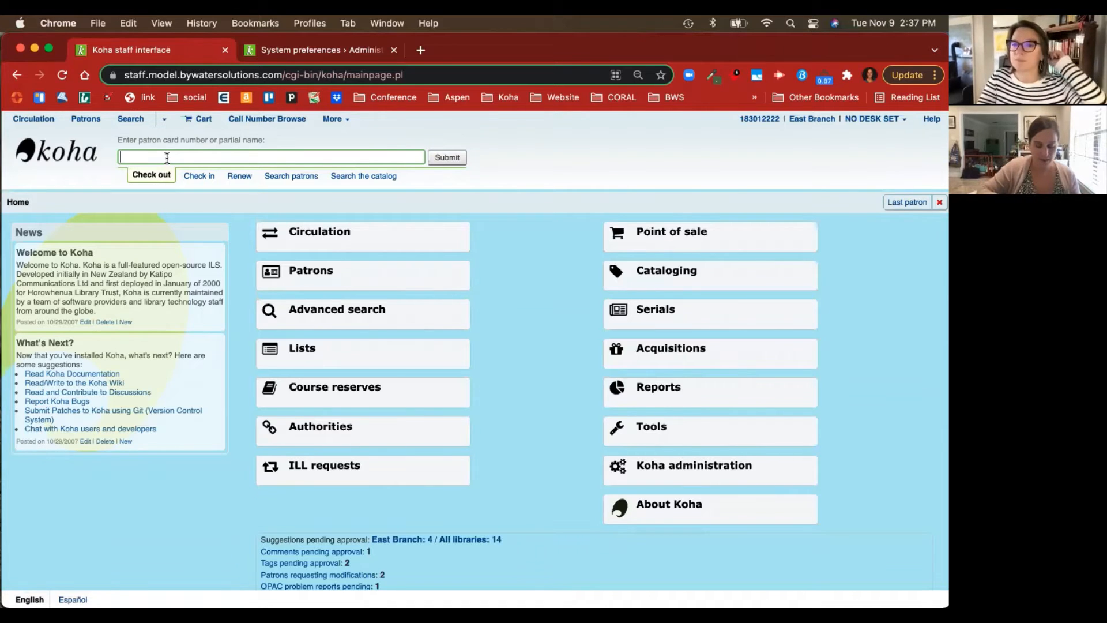
text(william)
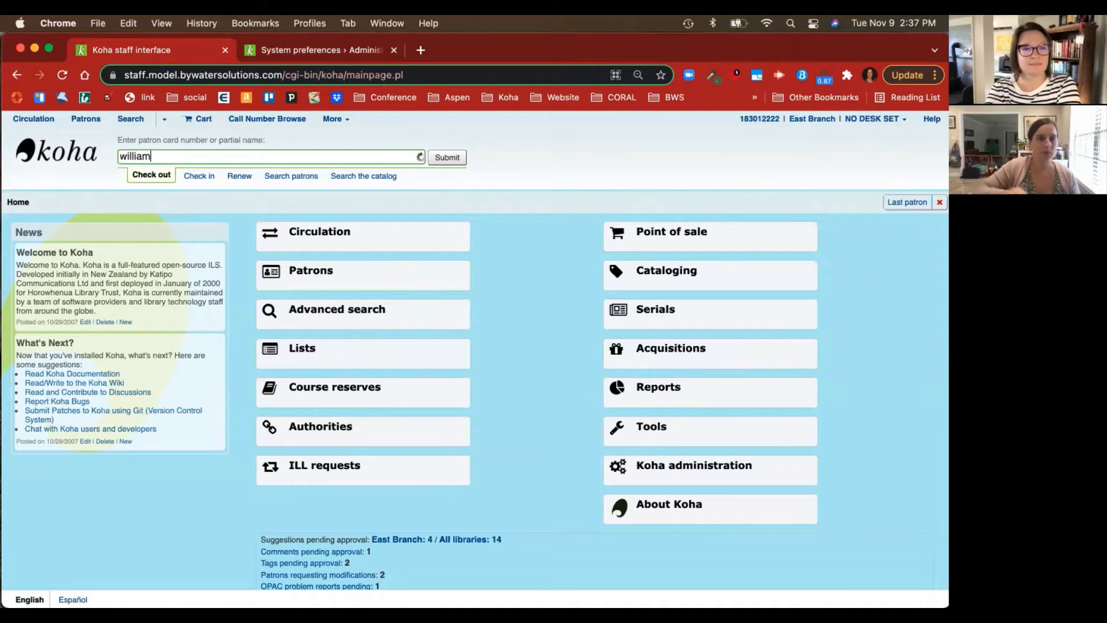
click(447, 157)
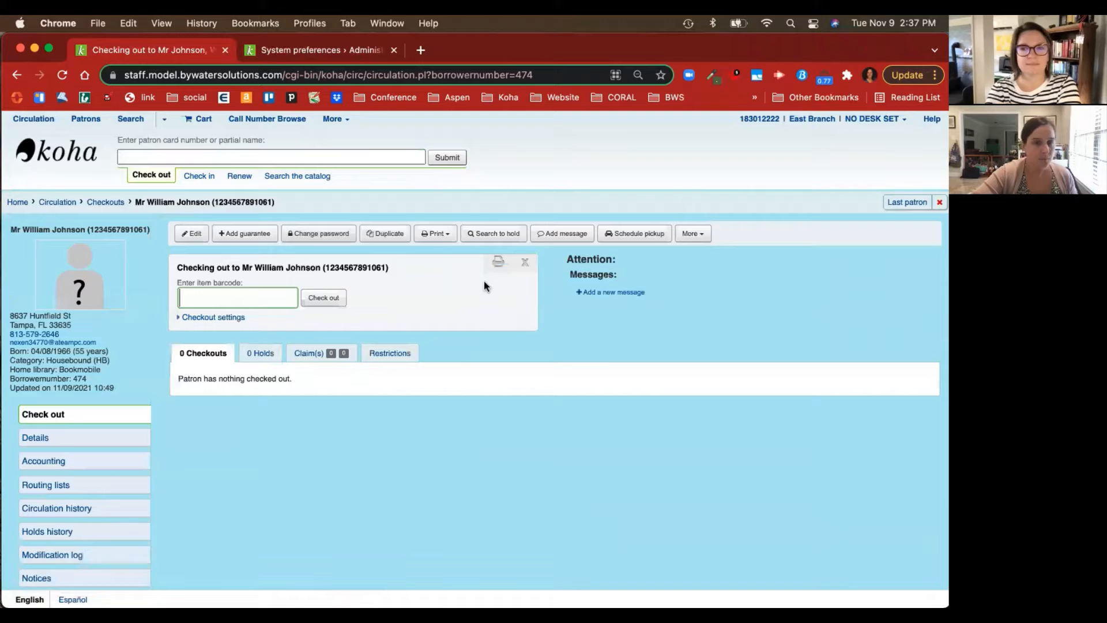
scroll(down, 3)
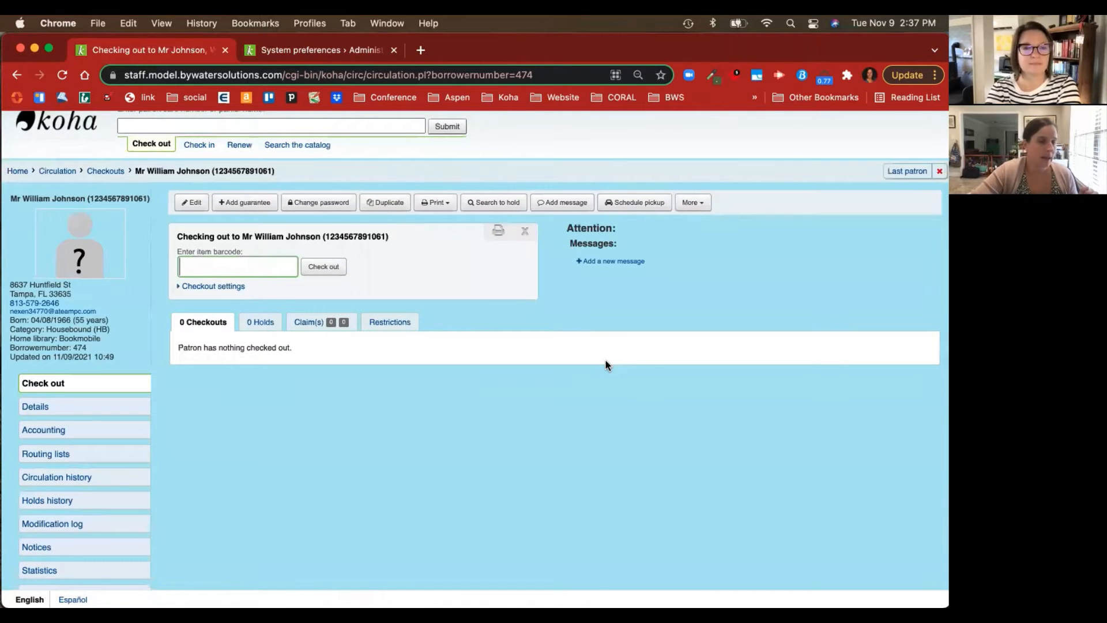
scroll(down, 3)
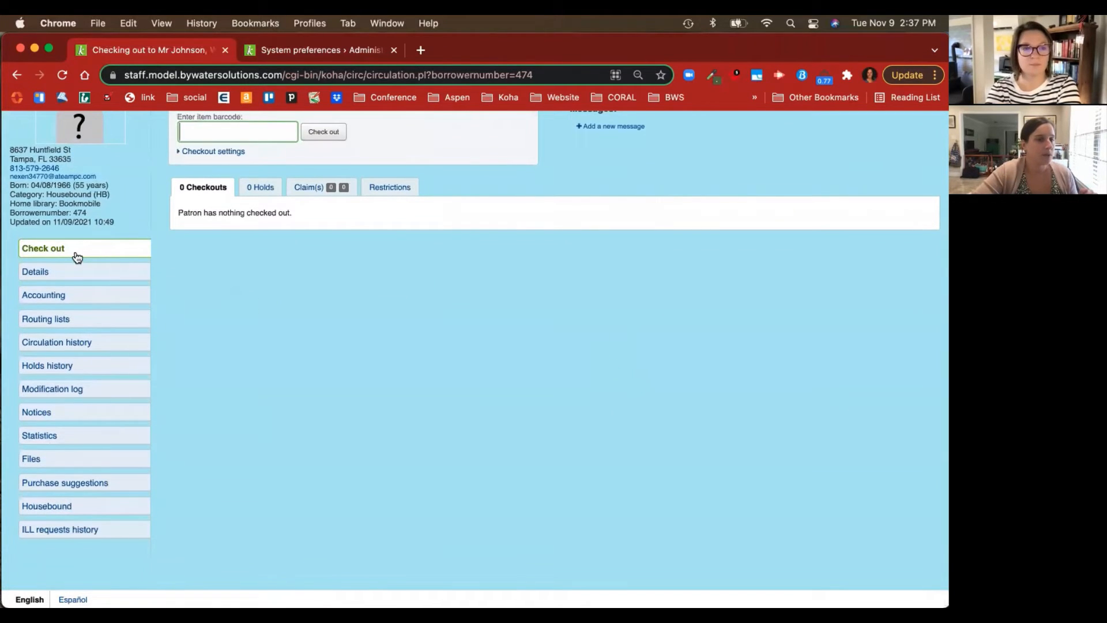
mouse_move(68, 503)
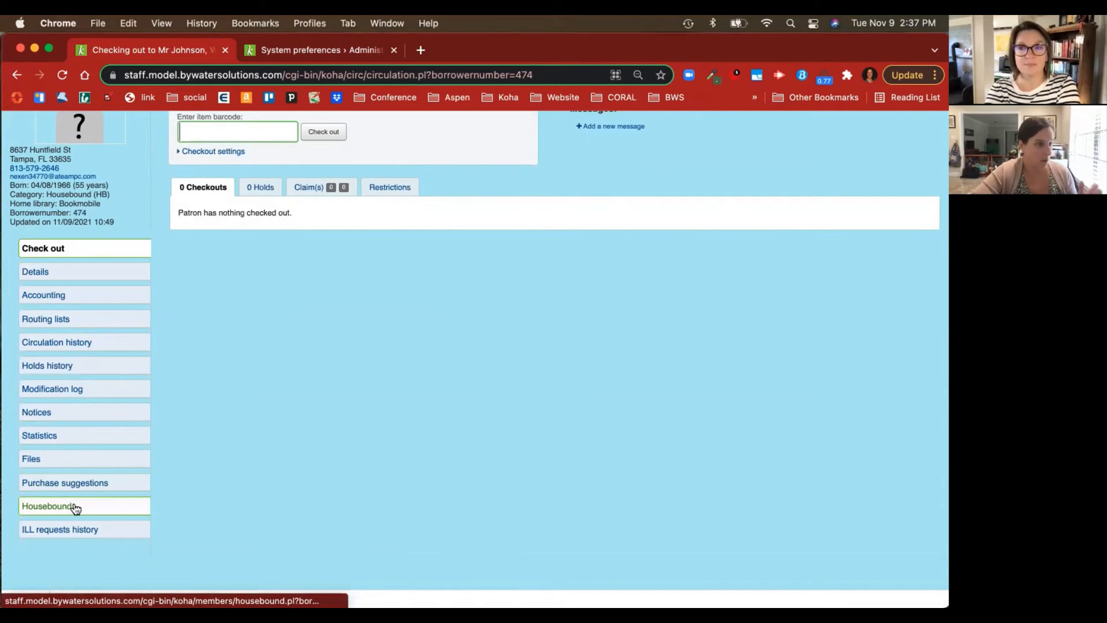
click(62, 505)
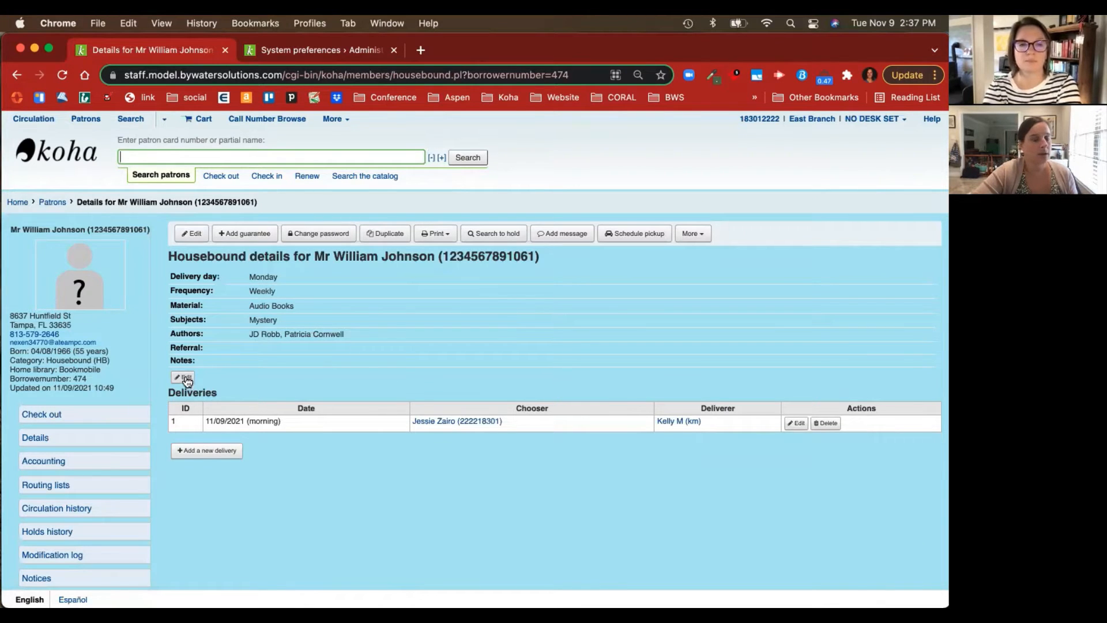
click(183, 377)
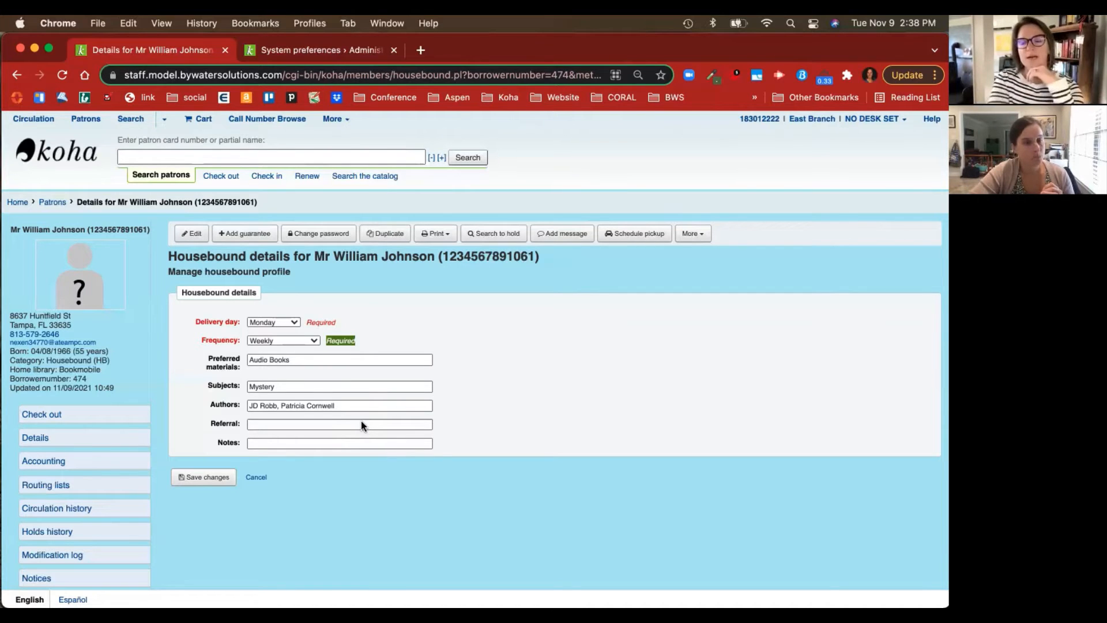
mouse_move(196, 329)
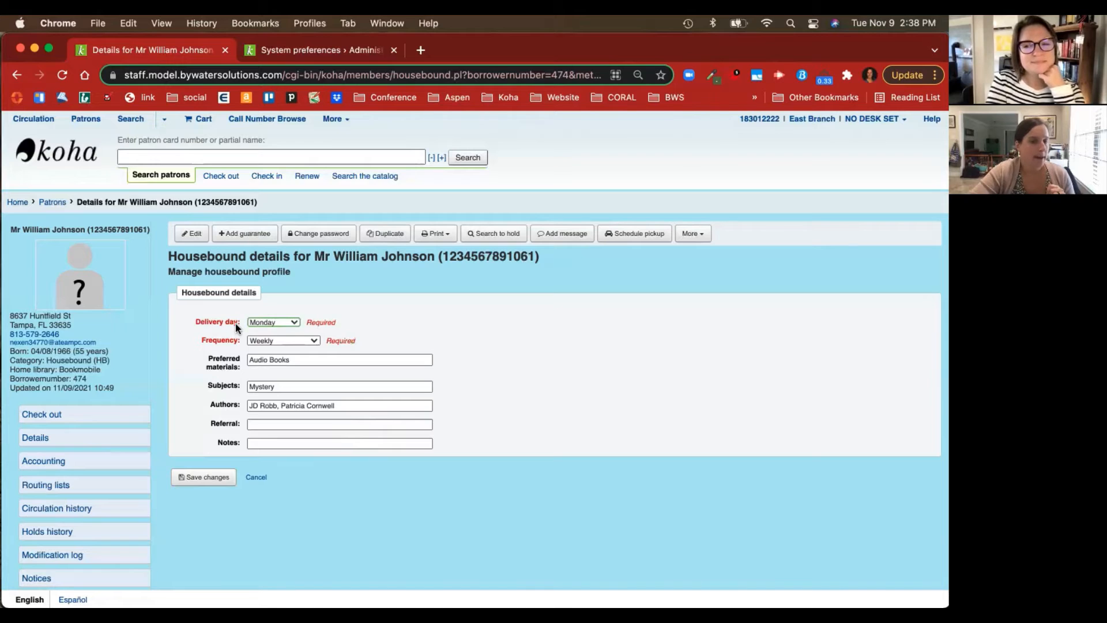
click(274, 322)
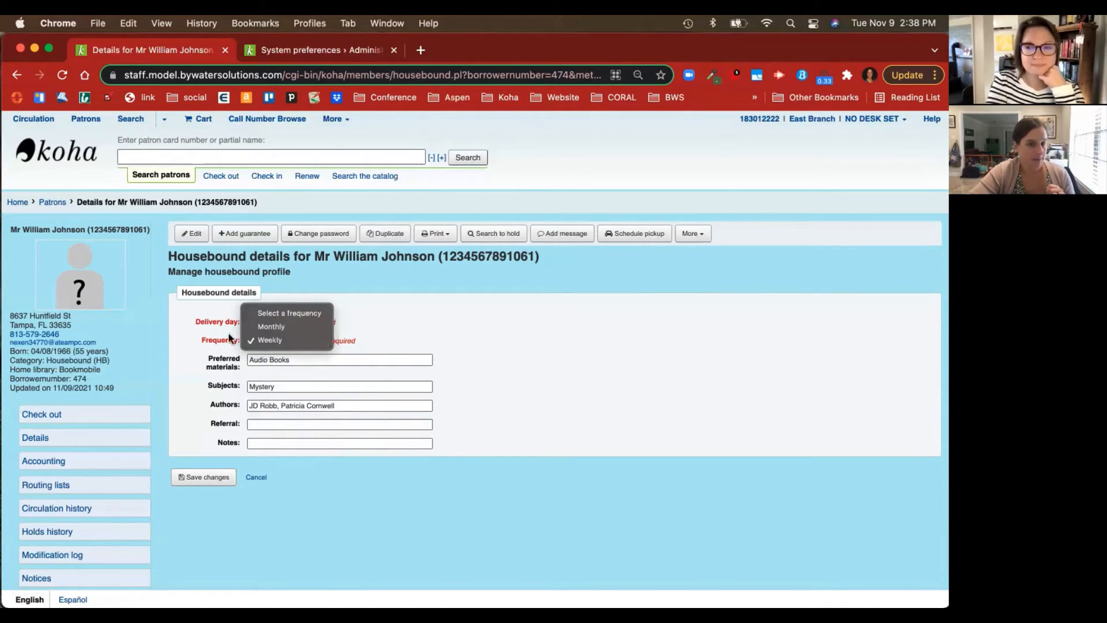
click(268, 340)
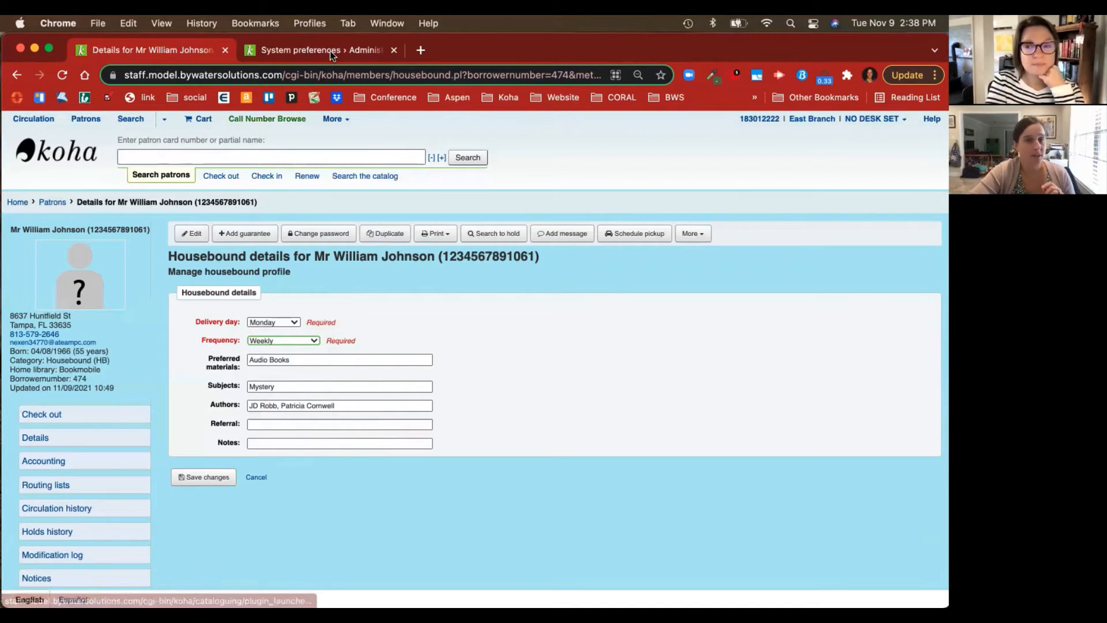
mouse_move(332, 51)
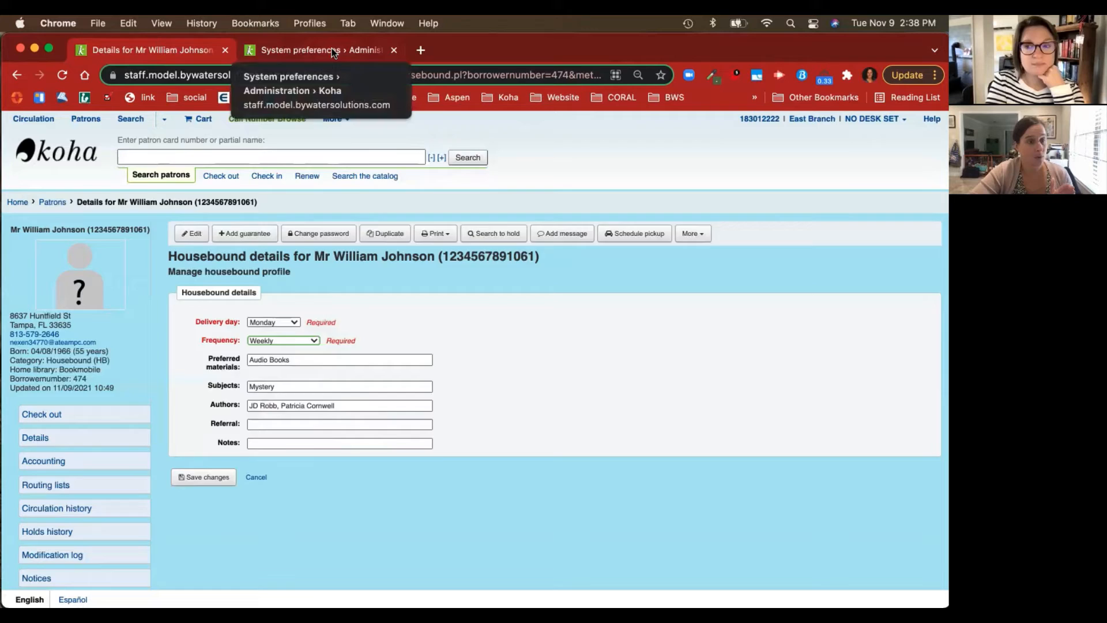
Review the HSBND_FREQ authorized values, Monthly and Weekly, then return to the profile form.
click(312, 49)
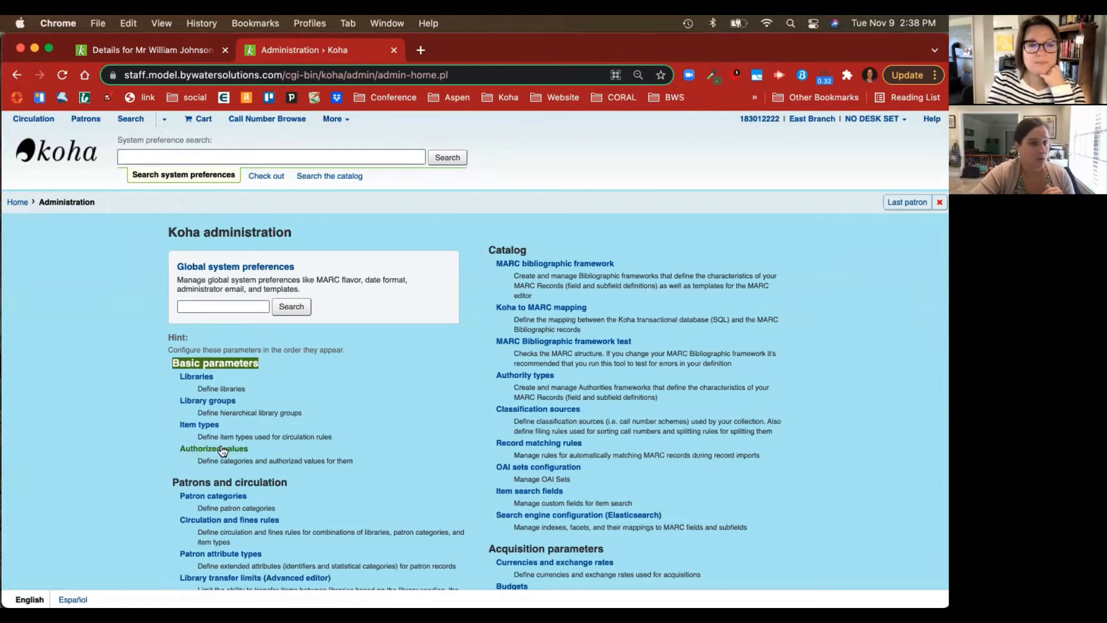
click(213, 448)
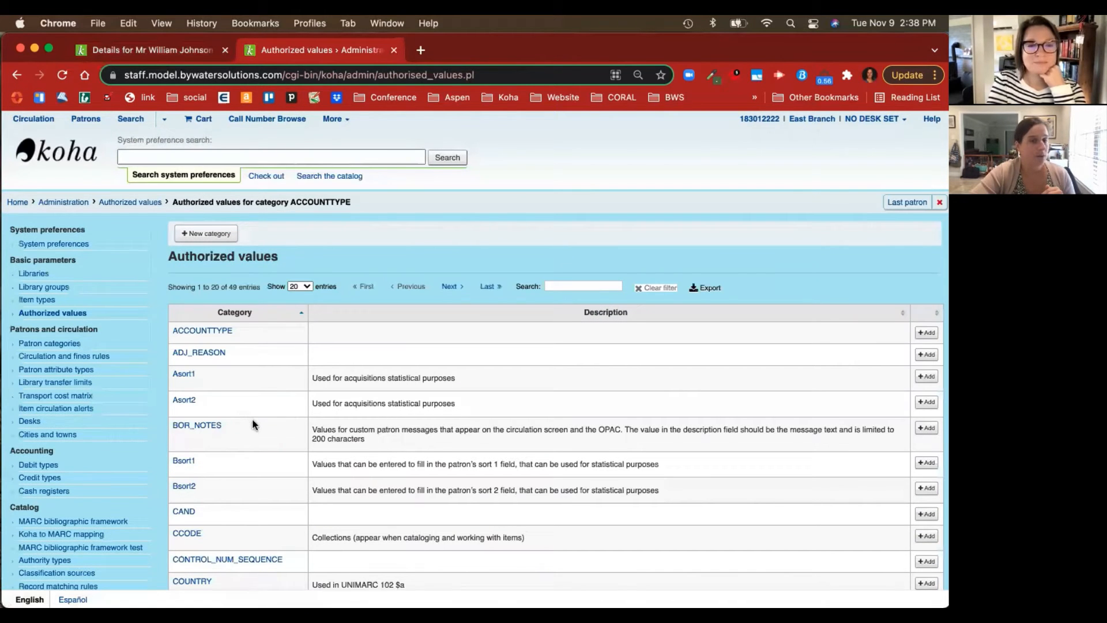
click(452, 286)
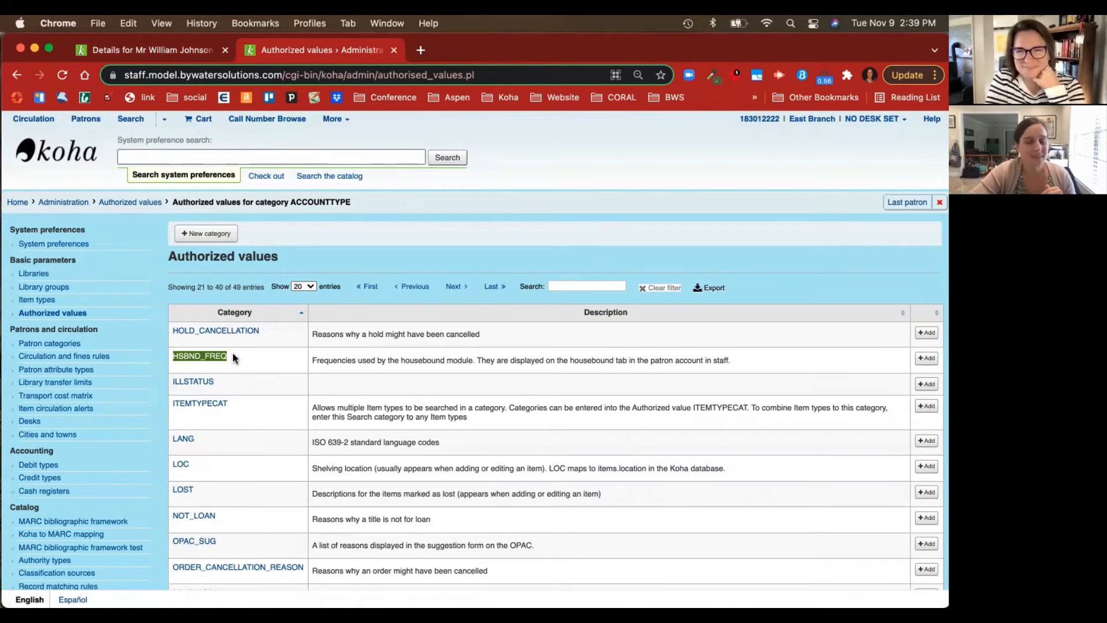
mouse_move(229, 357)
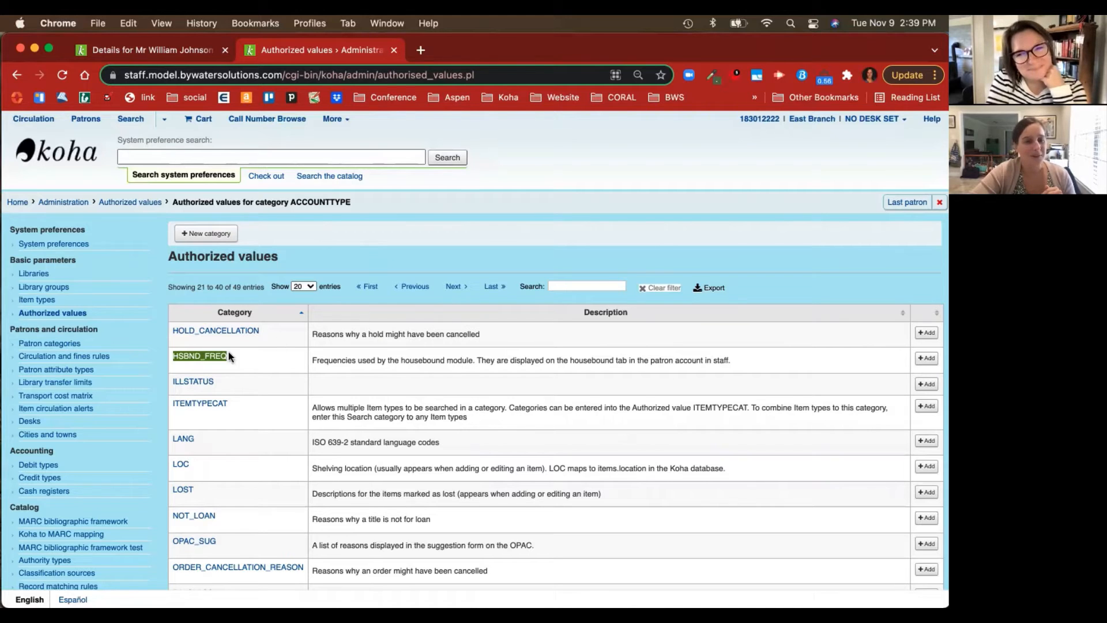
click(199, 356)
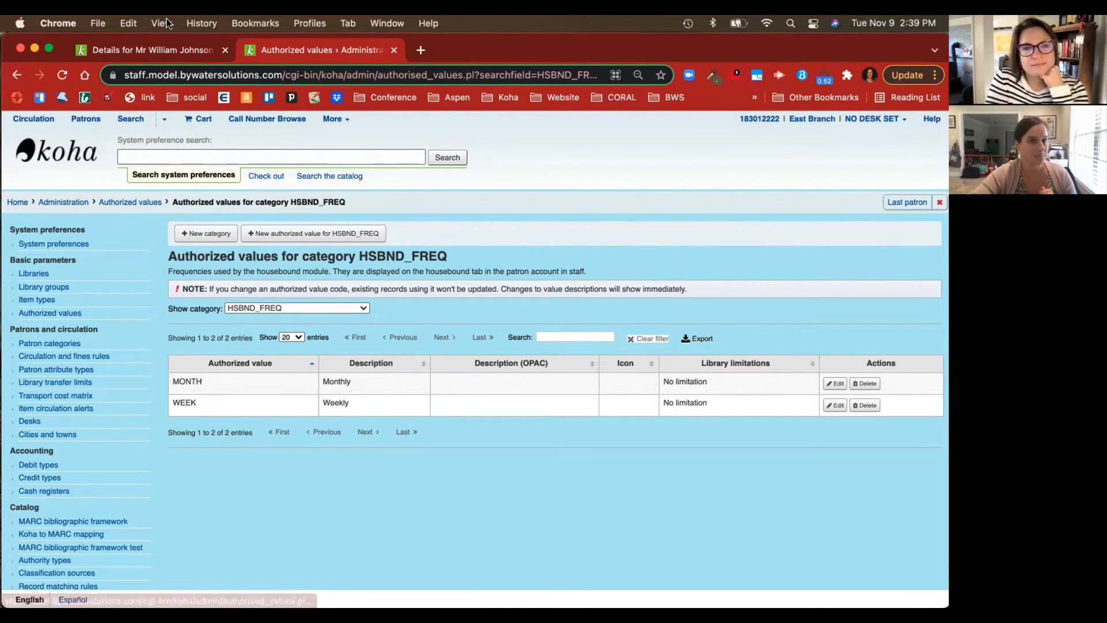
click(150, 50)
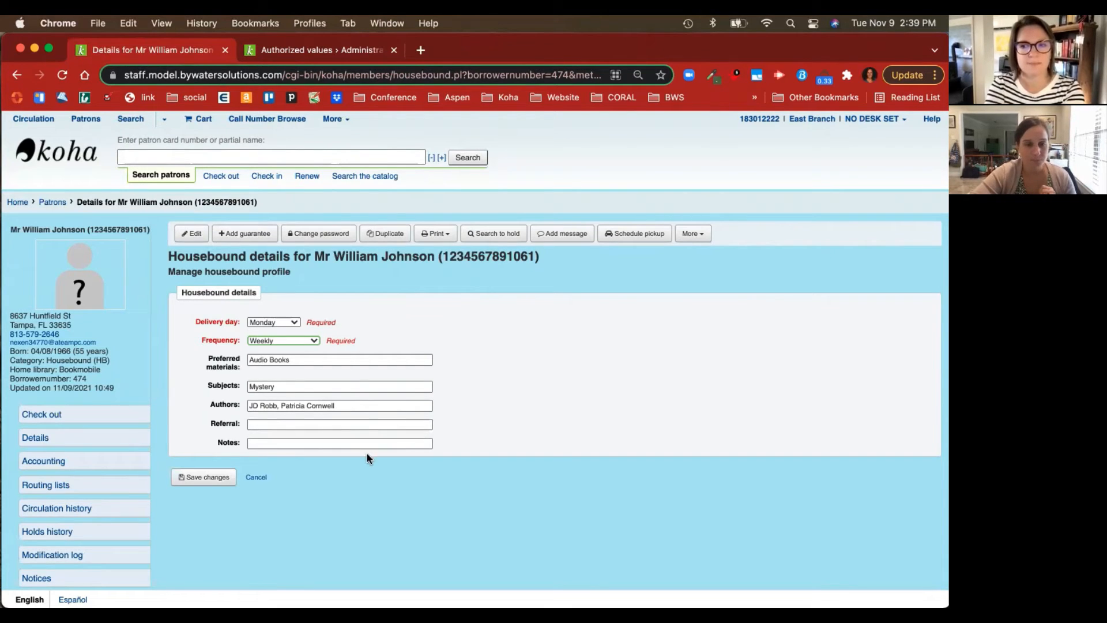
click(203, 477)
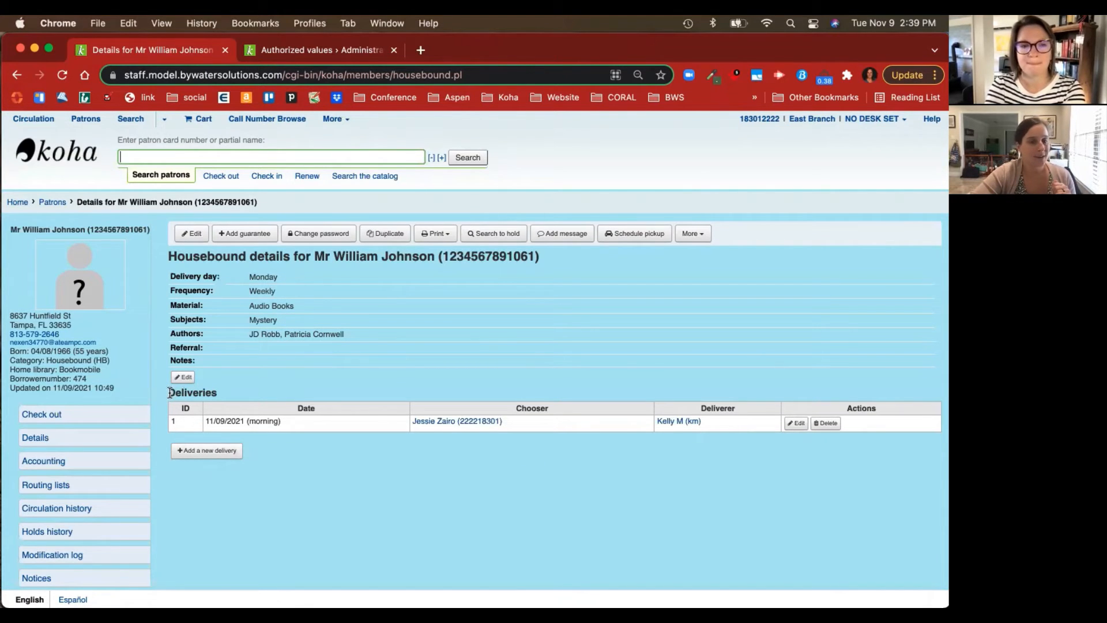
double_click(192, 392)
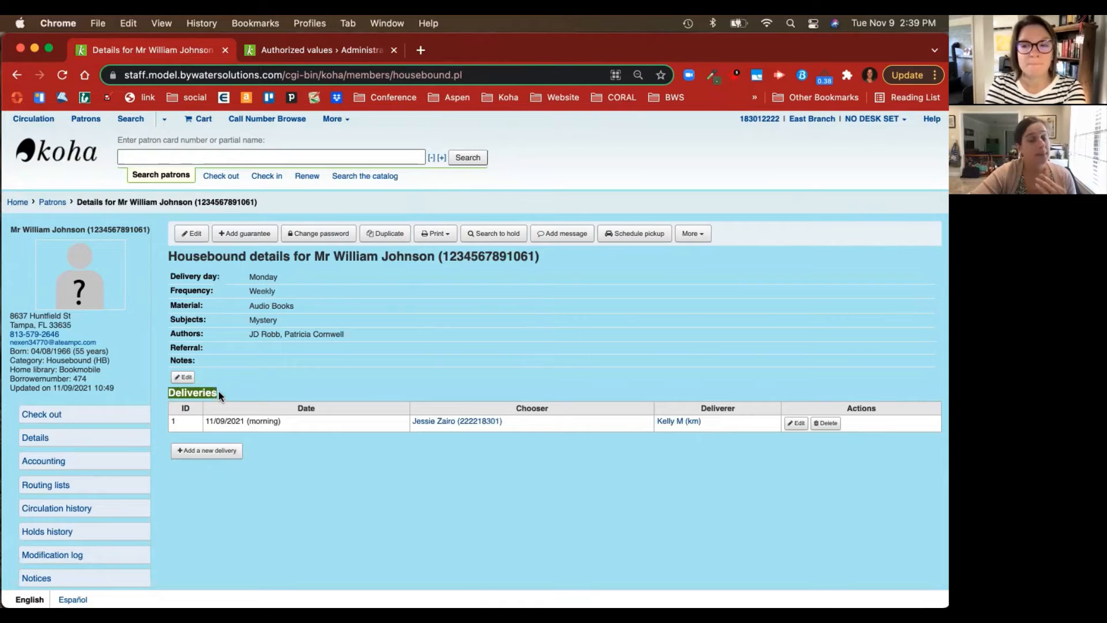
mouse_move(208, 456)
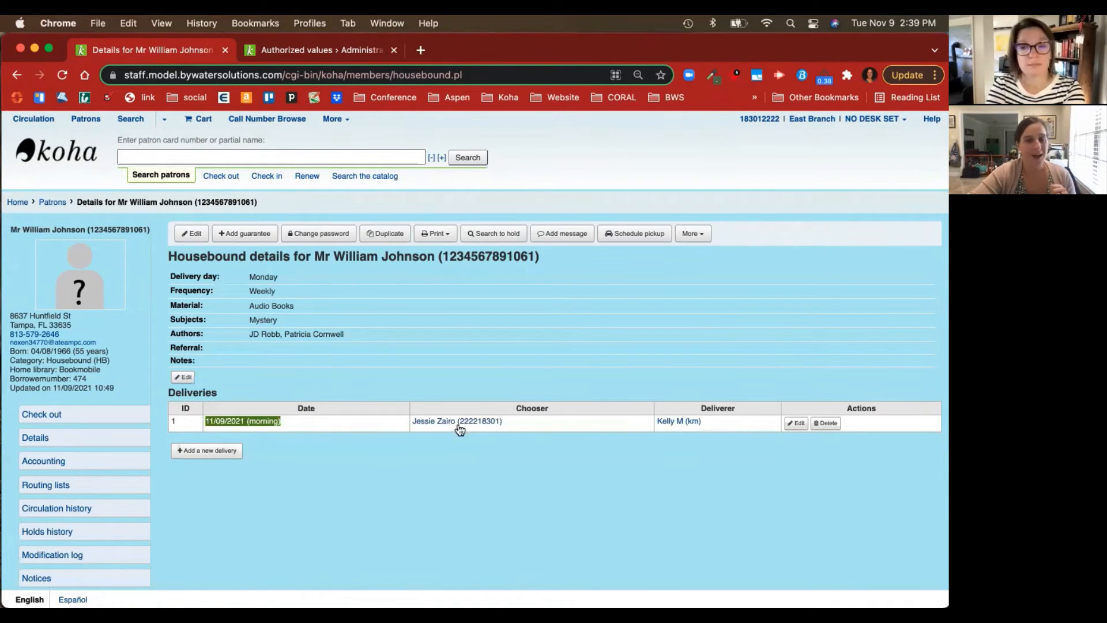
mouse_move(478, 432)
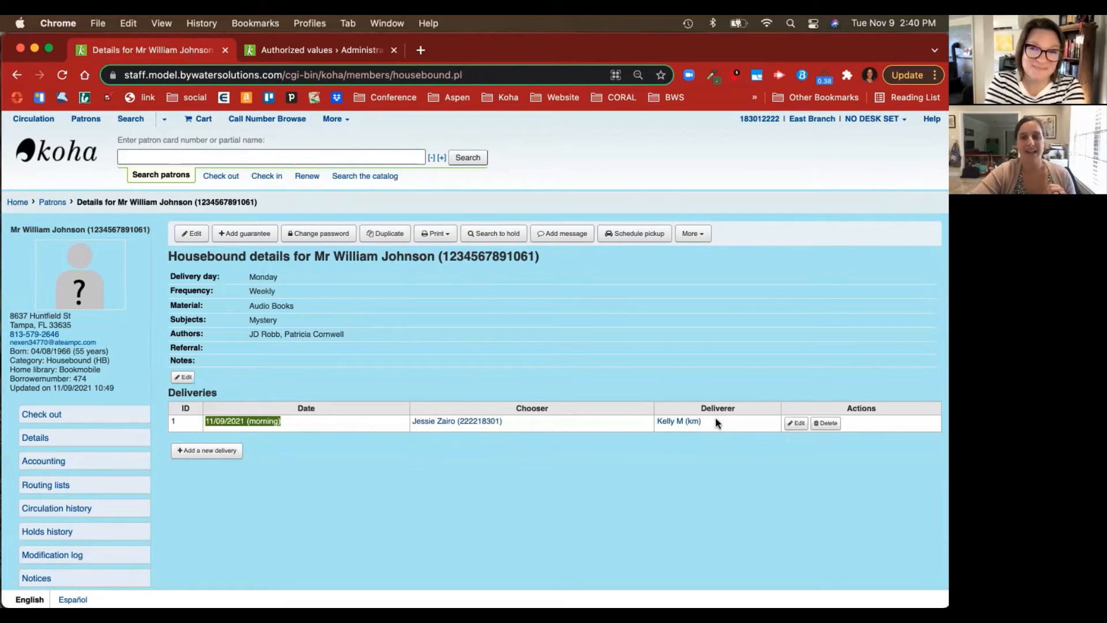
mouse_move(677, 425)
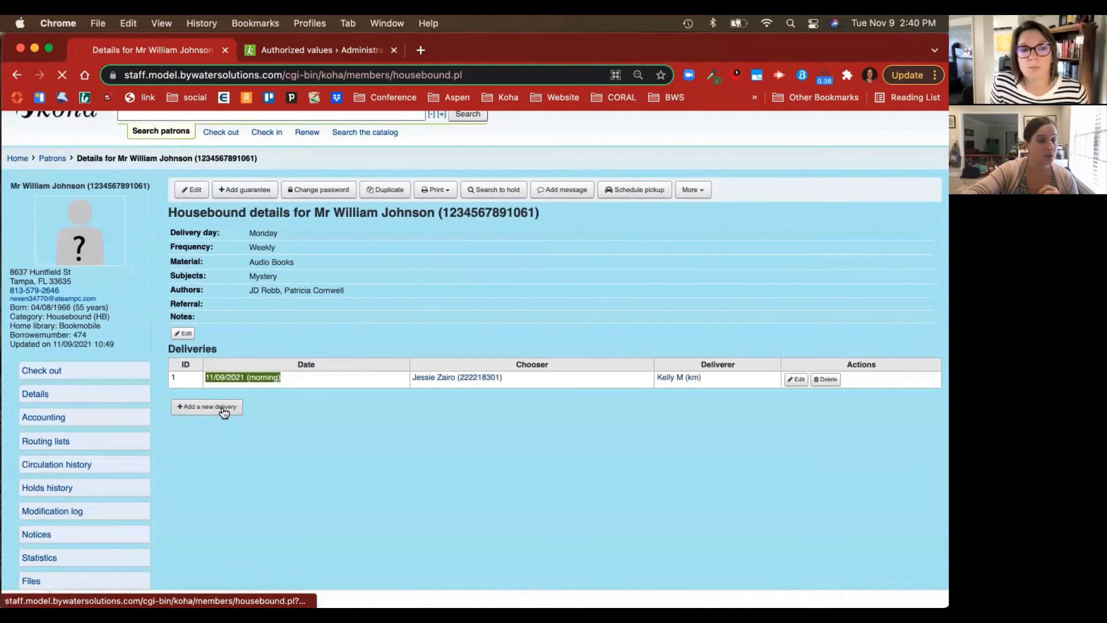
click(206, 407)
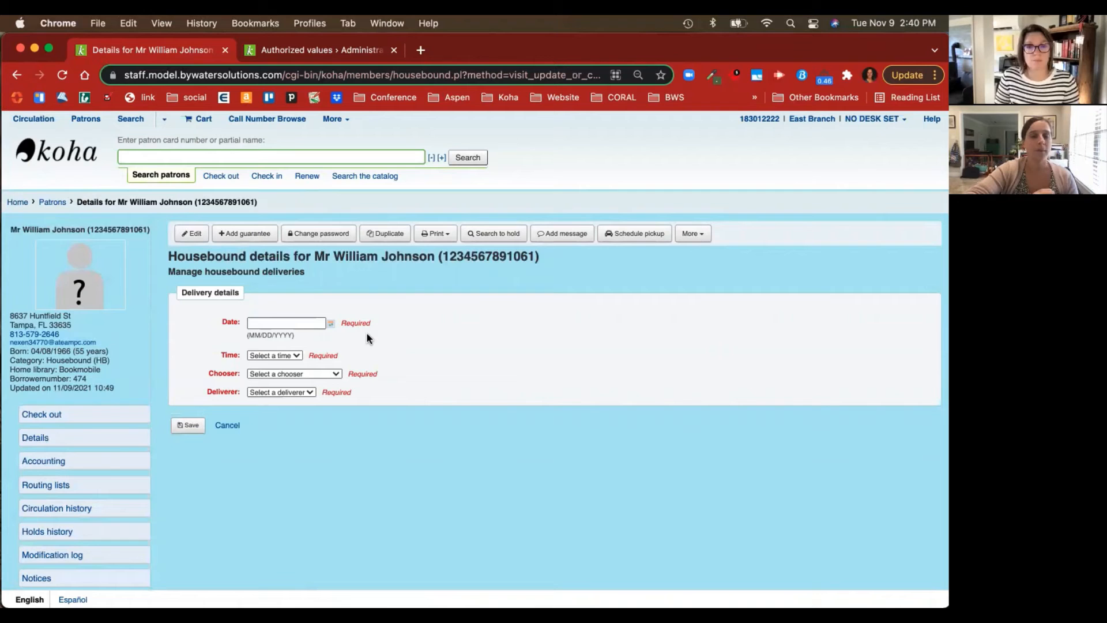
mouse_move(402, 340)
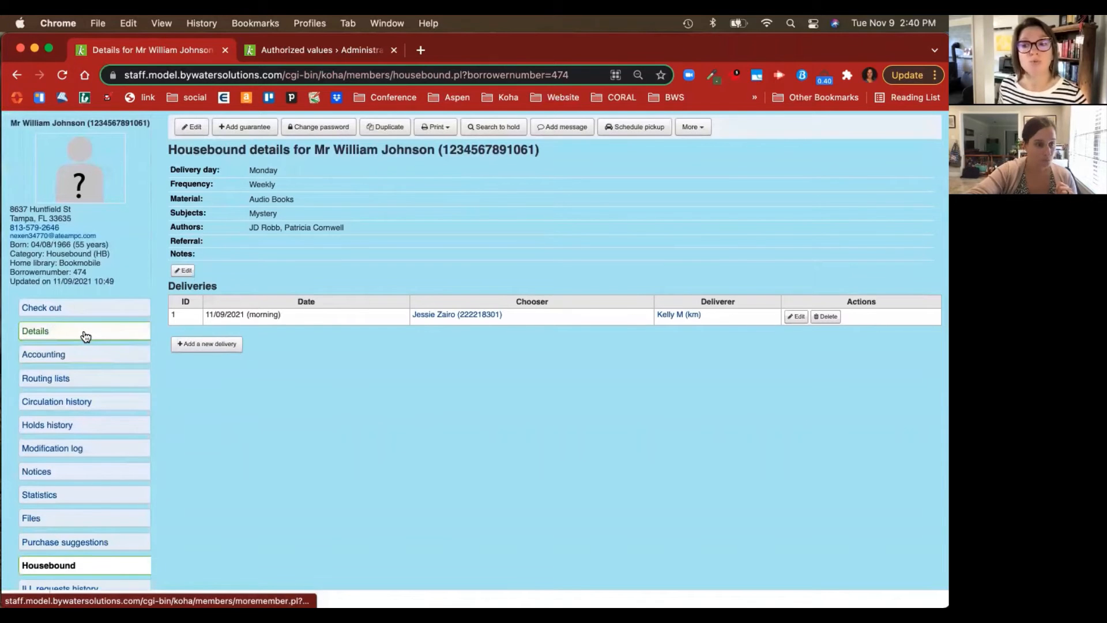
click(35, 331)
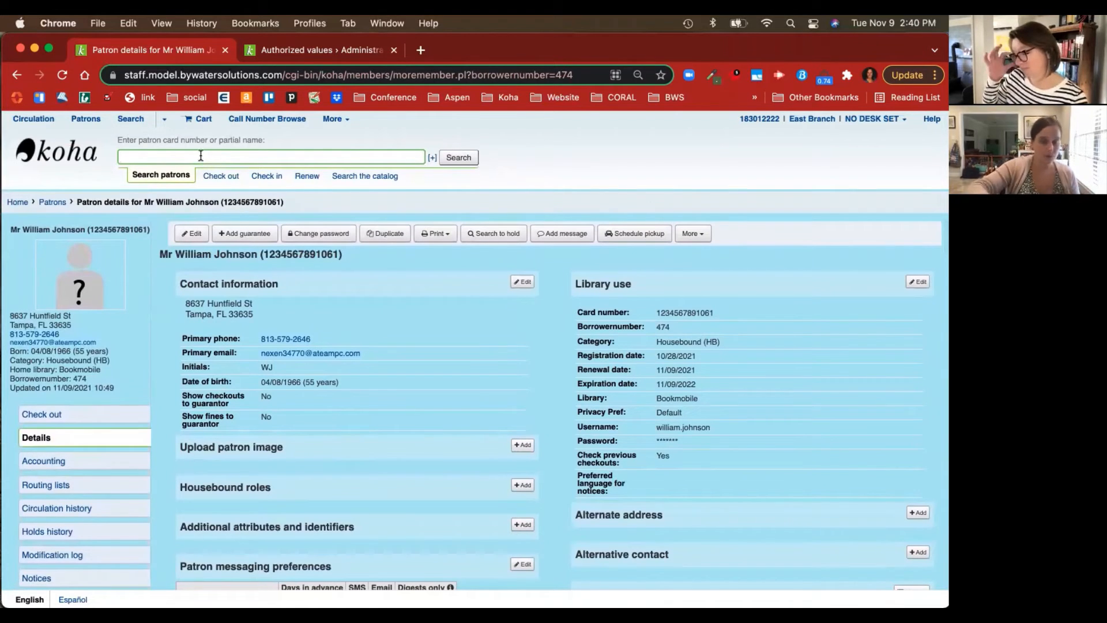
text(kelly)
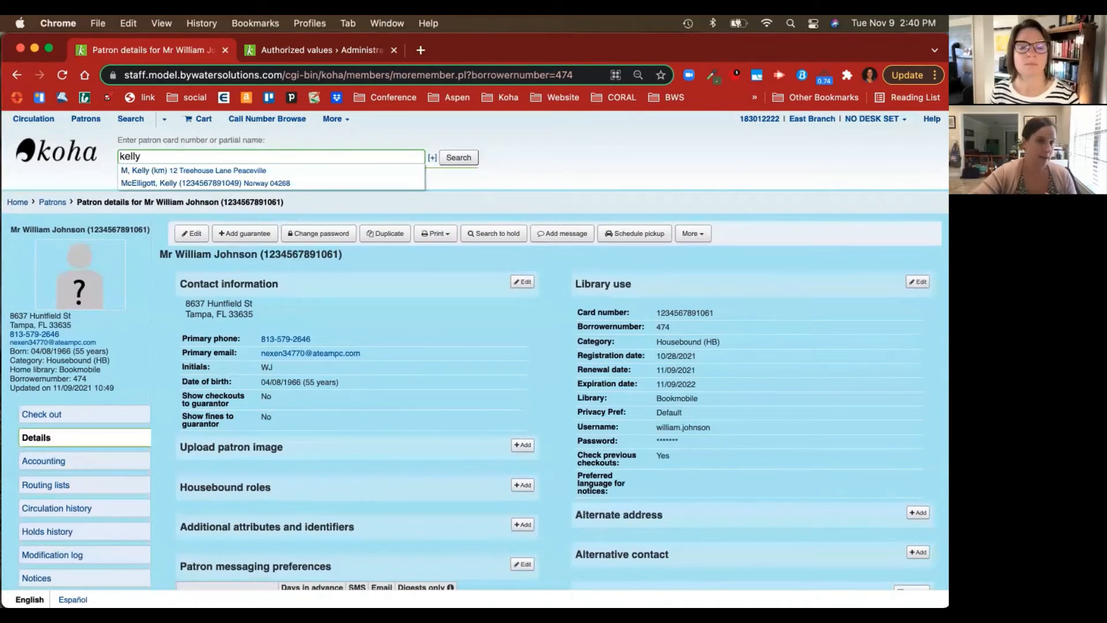
click(189, 170)
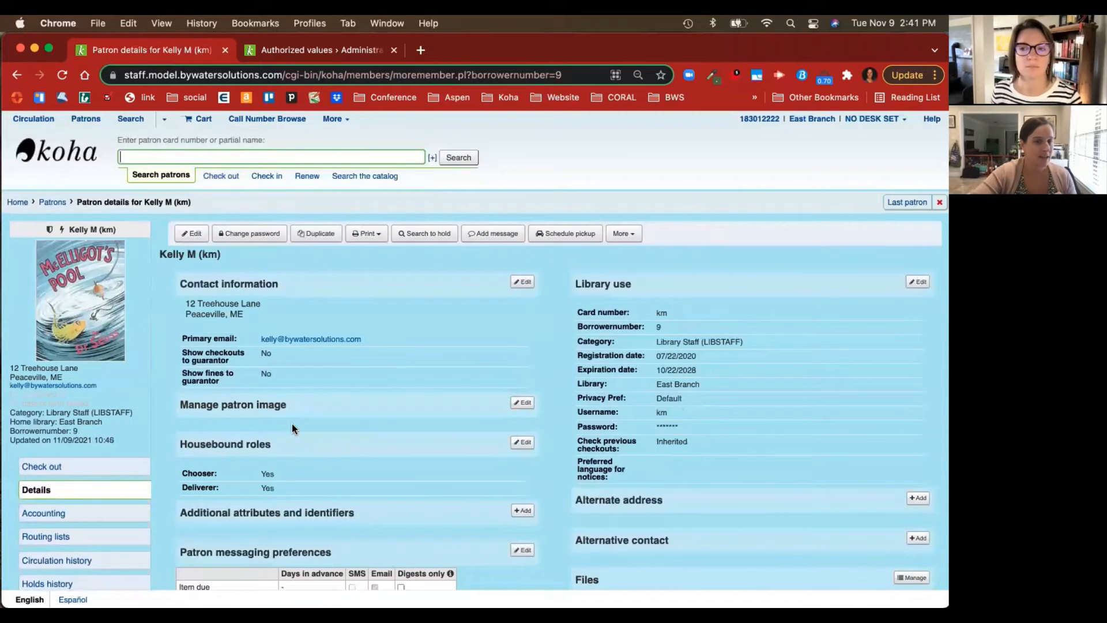
scroll(down, 3)
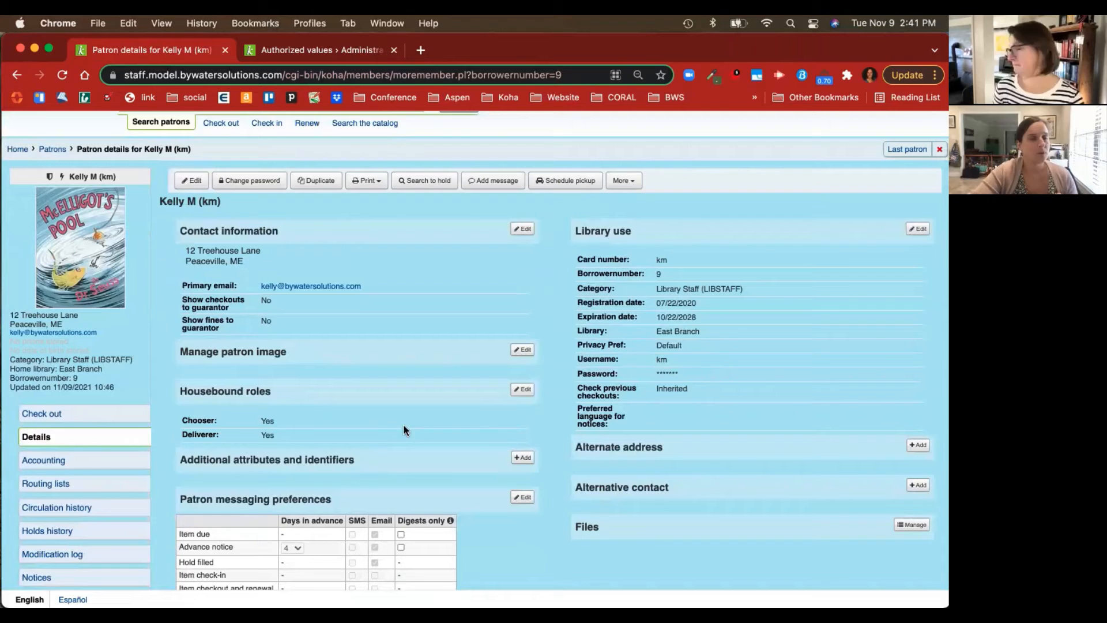
mouse_move(347, 396)
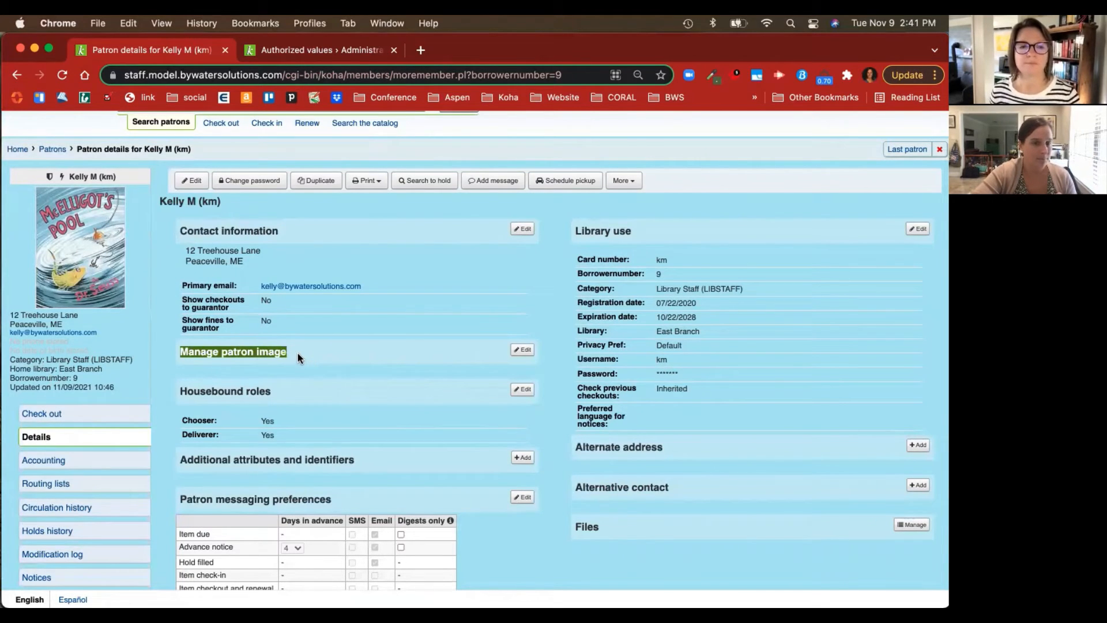
mouse_move(287, 392)
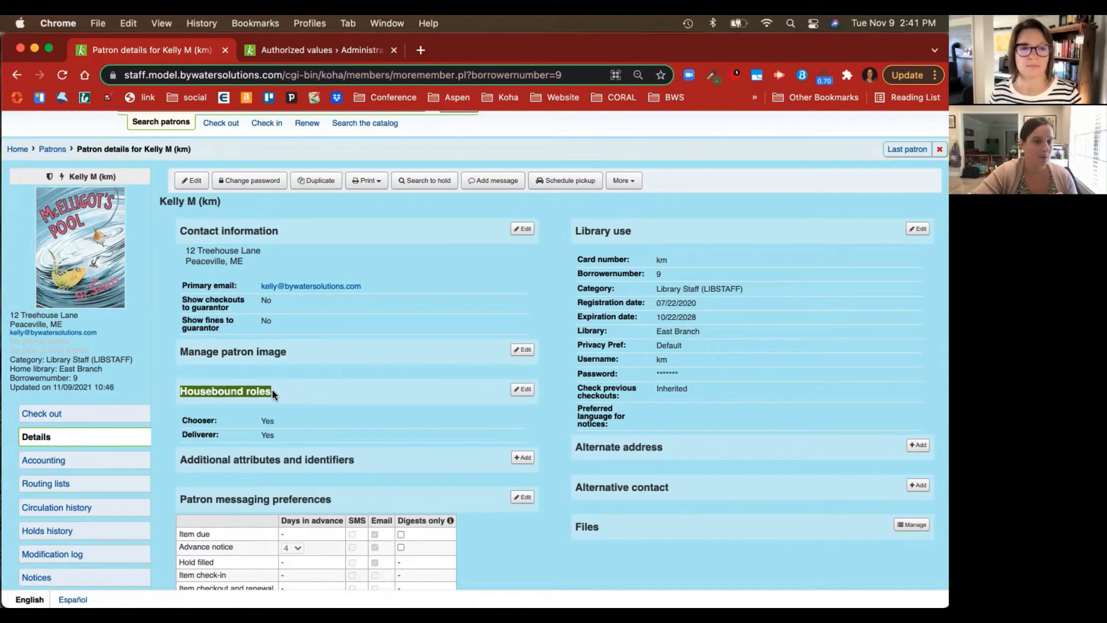
click(521, 389)
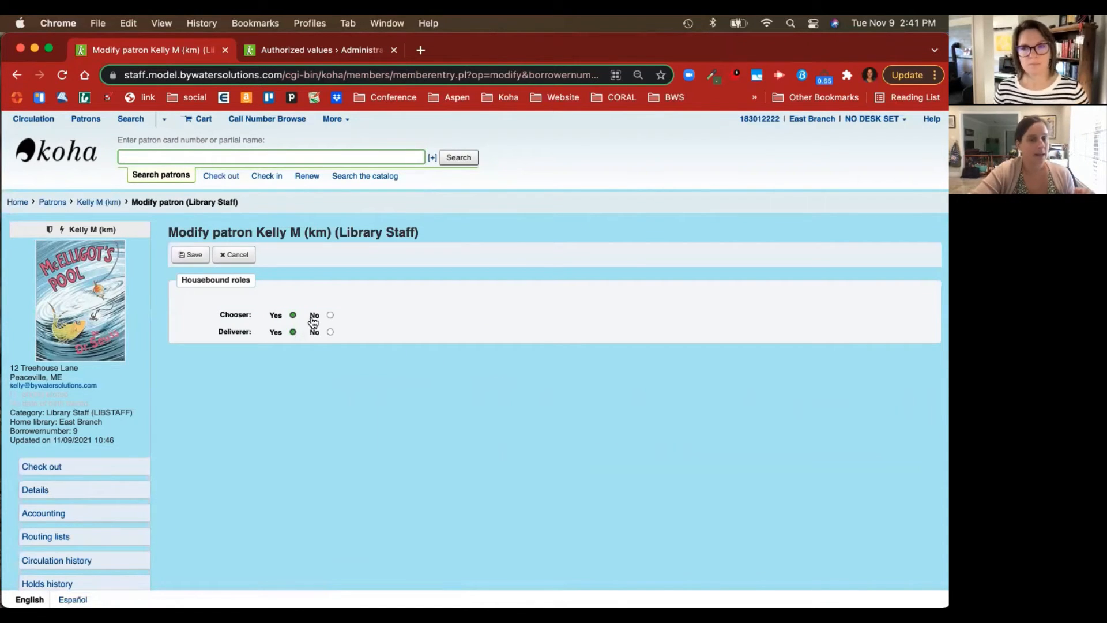
mouse_move(347, 323)
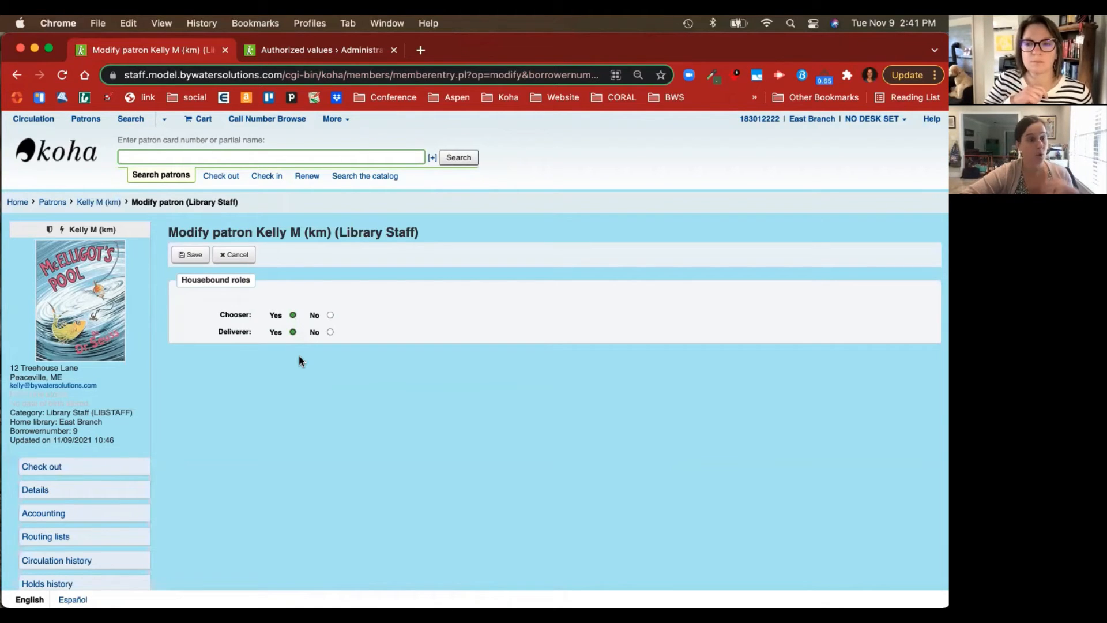
mouse_move(311, 363)
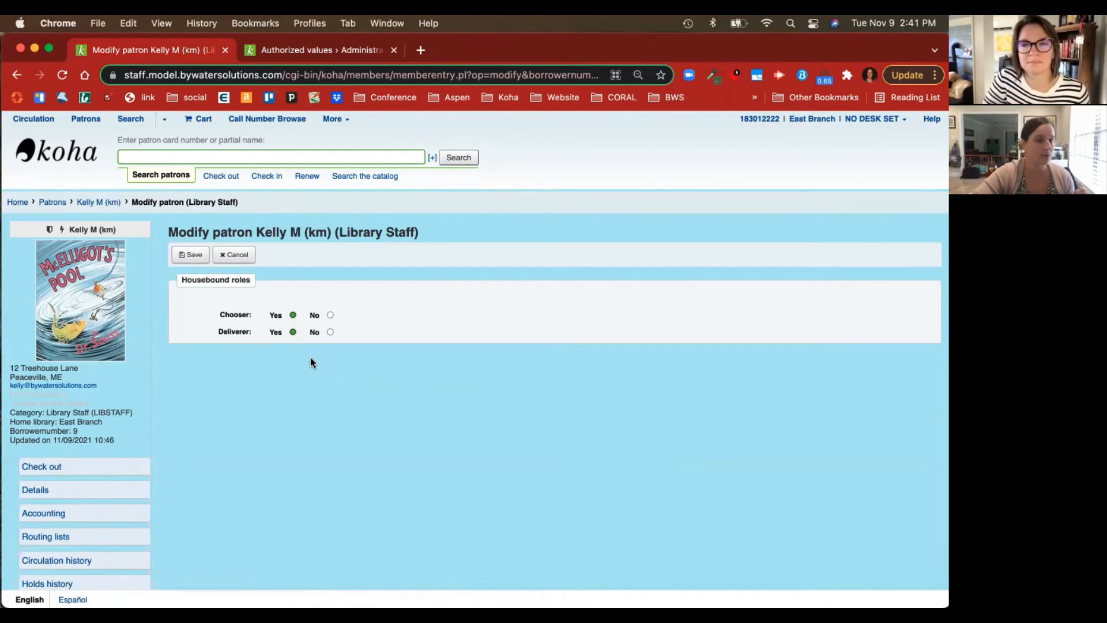
mouse_move(97, 204)
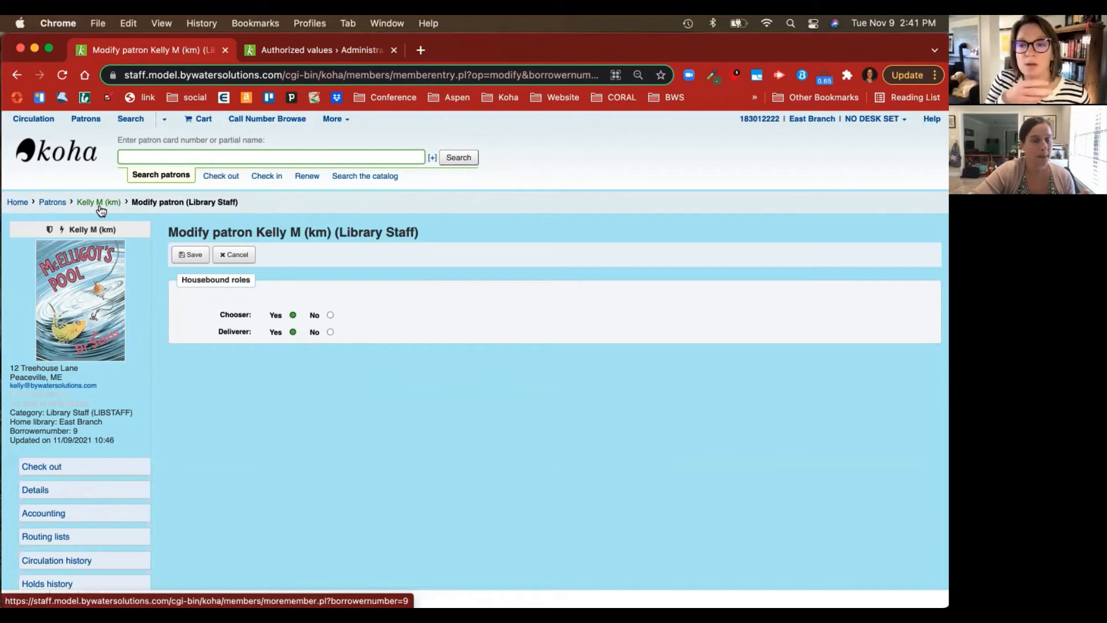
mouse_move(76, 156)
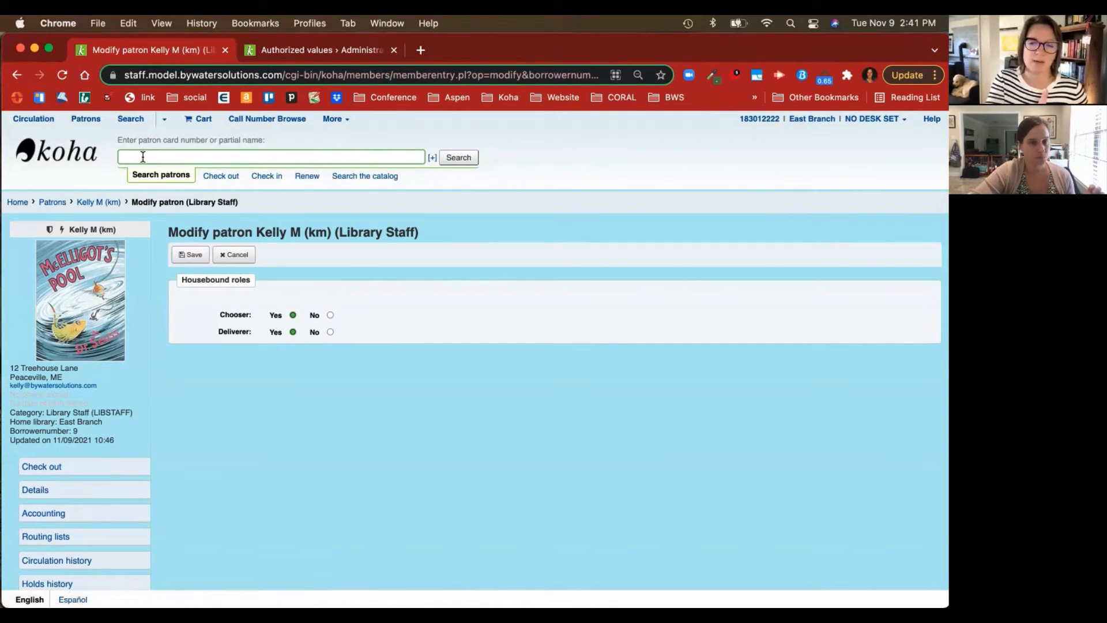
text(willi)
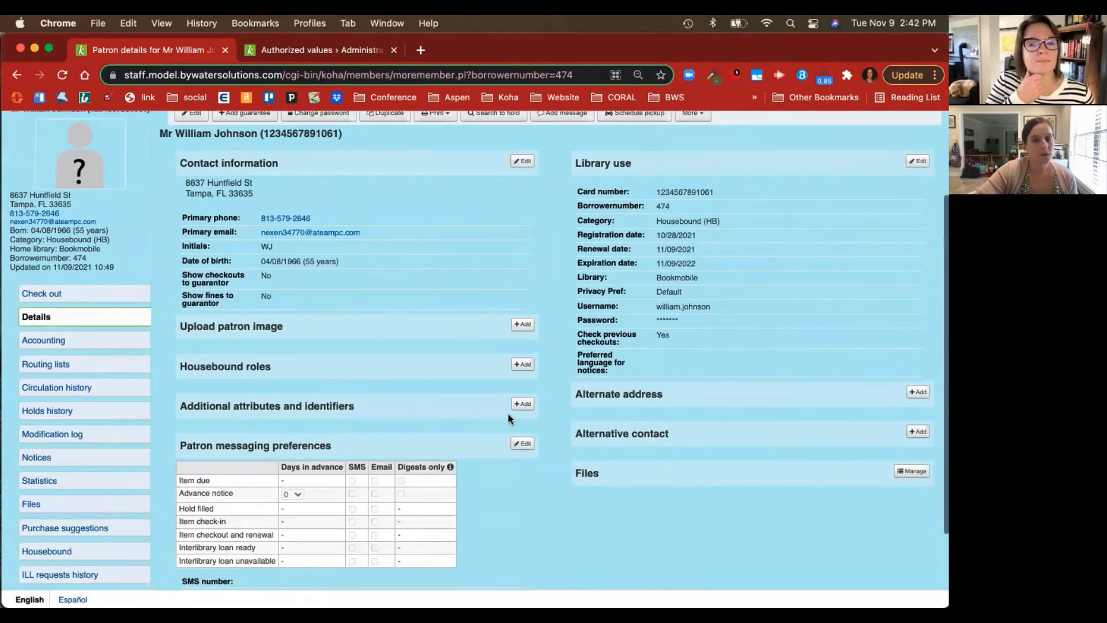
scroll(down, 3)
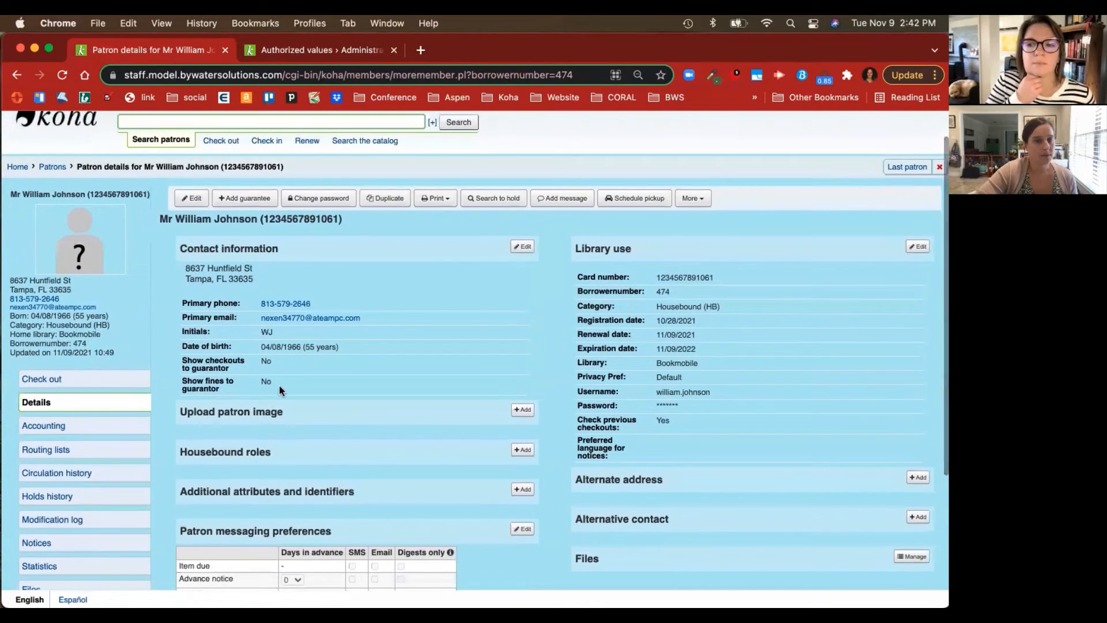
mouse_move(118, 385)
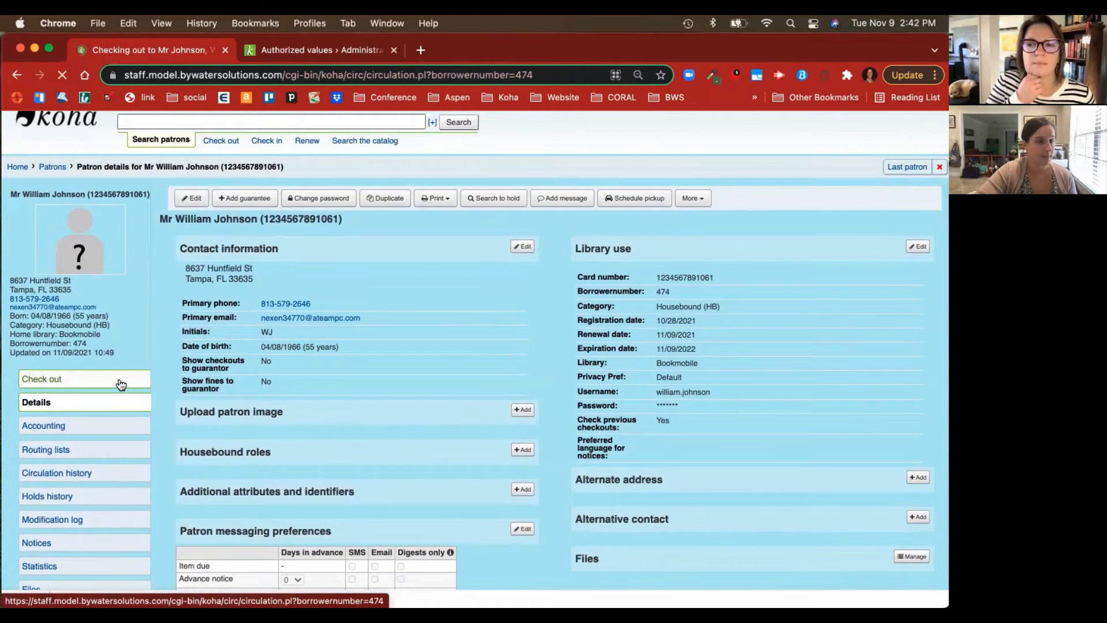
click(41, 378)
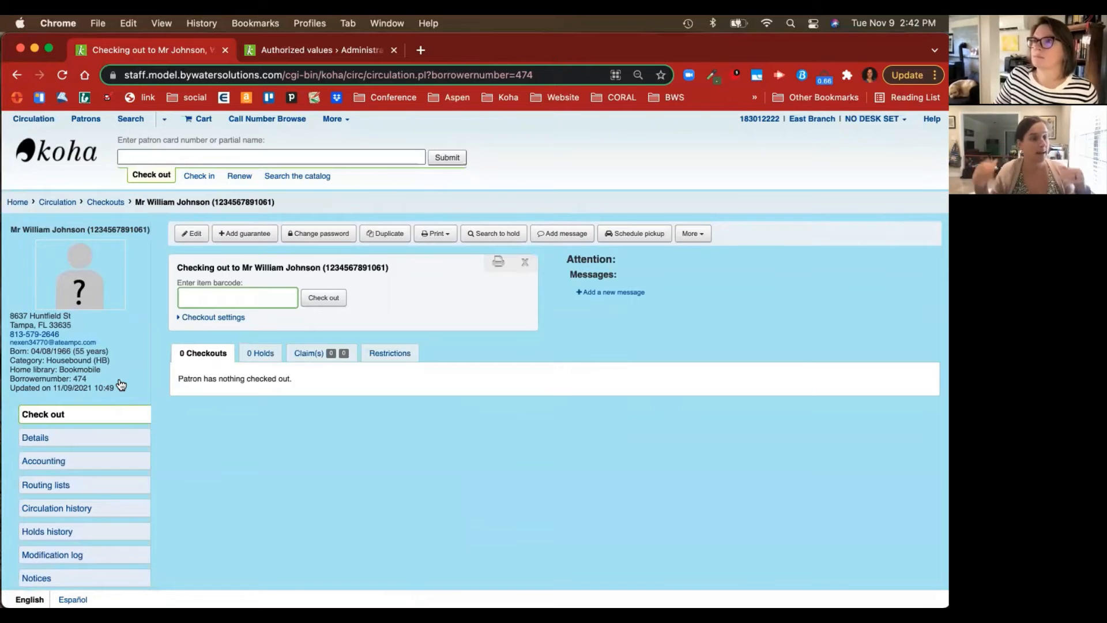
scroll(down, 3)
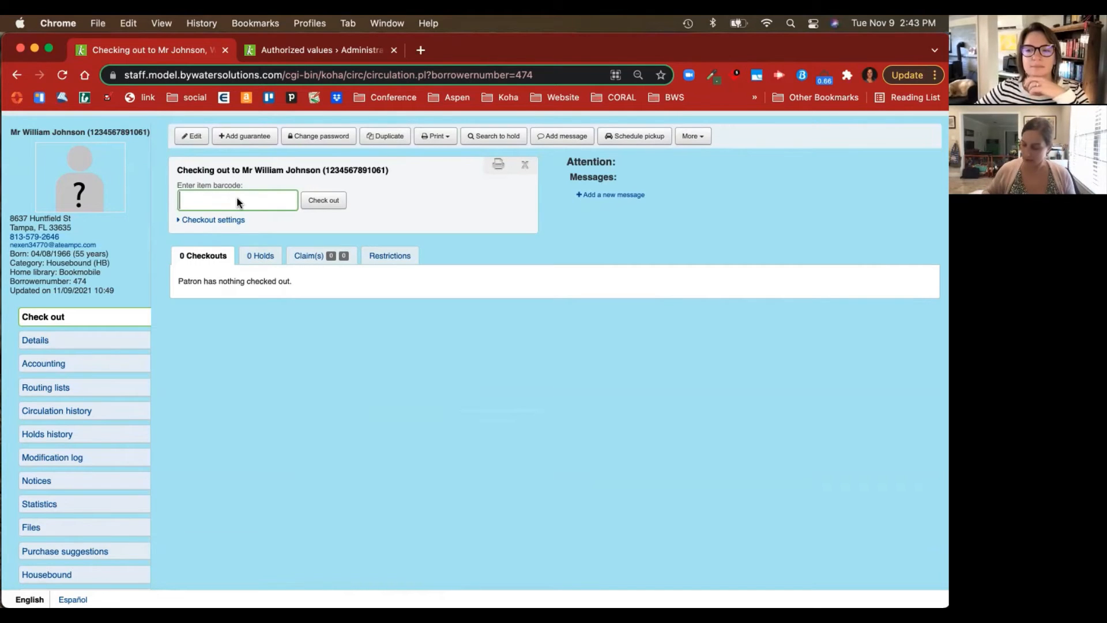
text(3224)
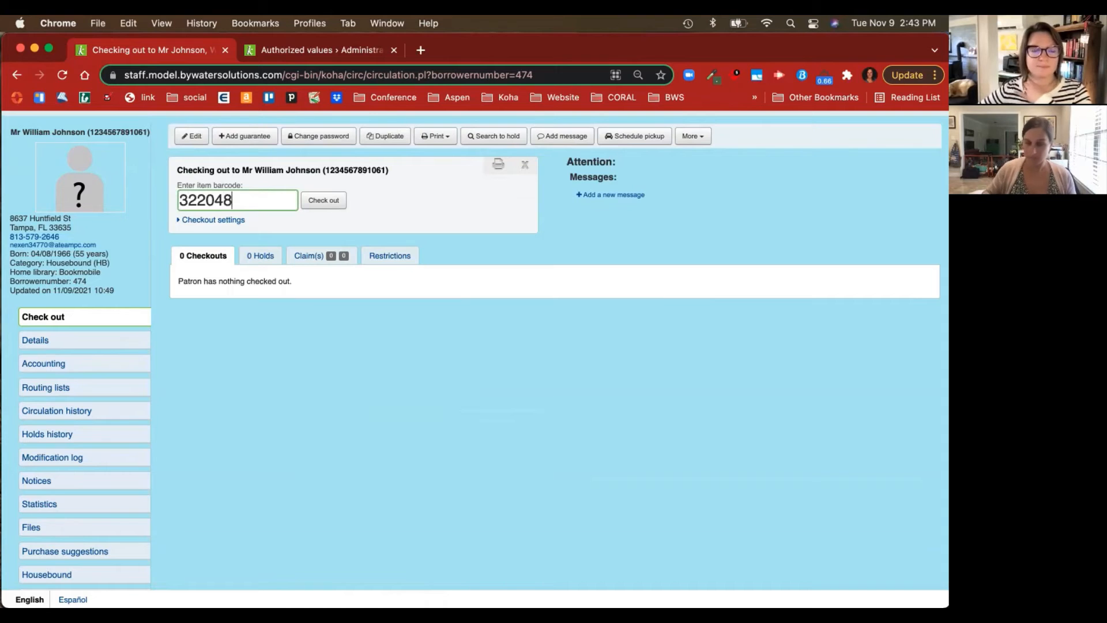
click(324, 200)
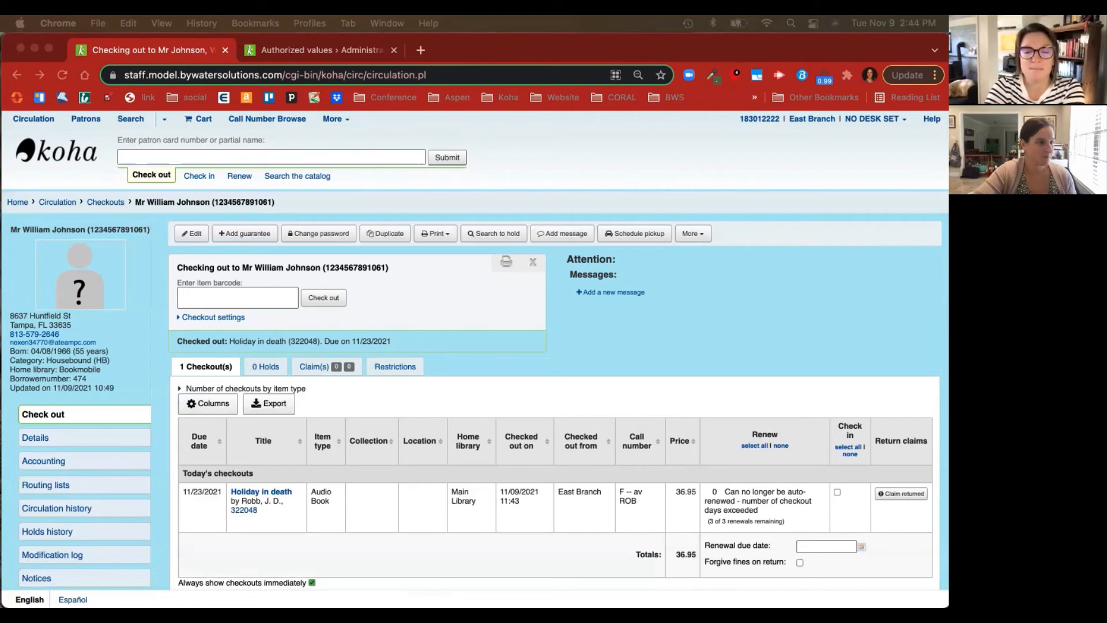
click(237, 298)
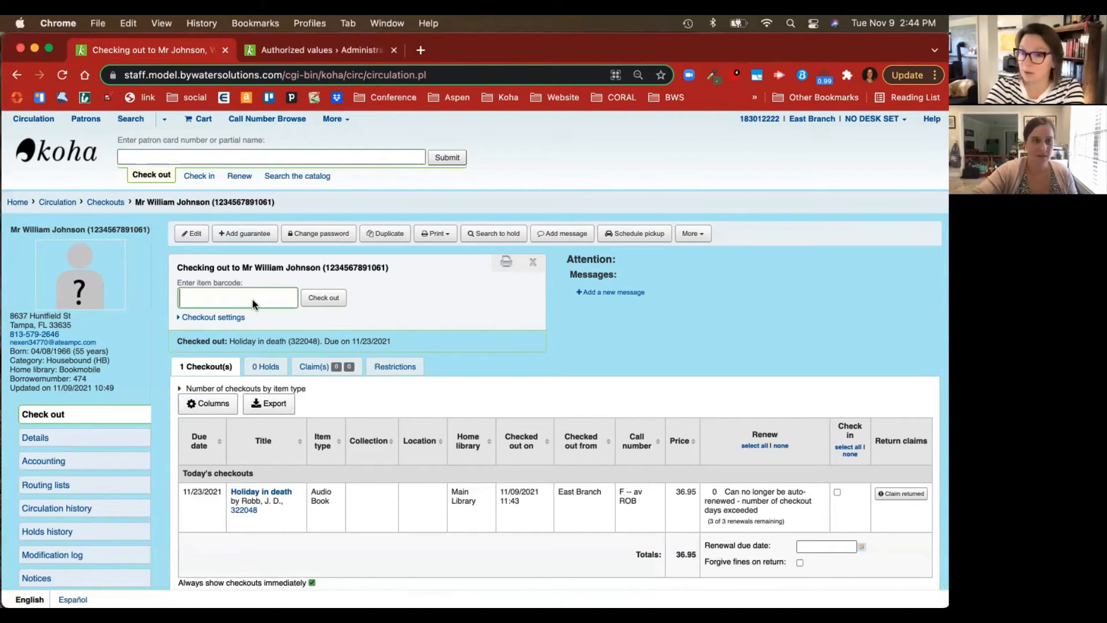
text(322155)
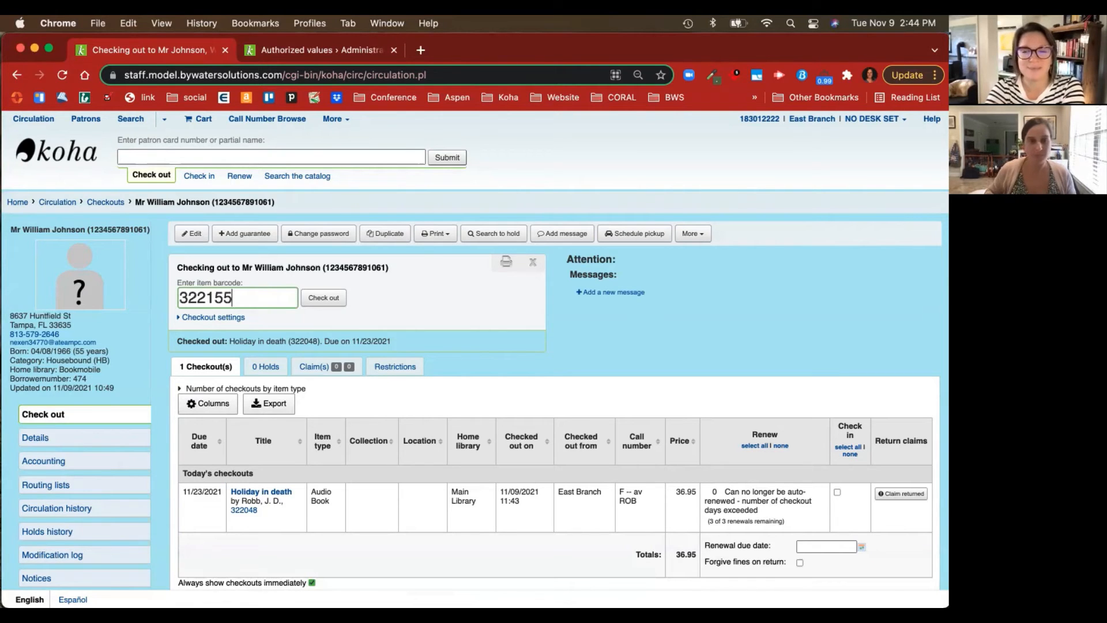
click(323, 297)
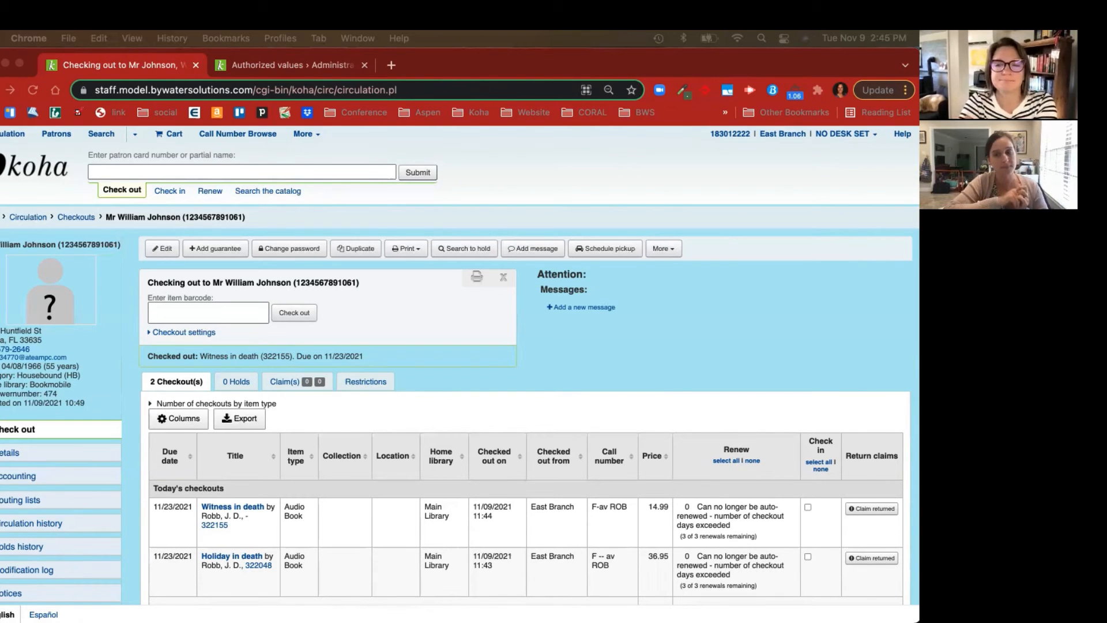
mouse_move(226, 540)
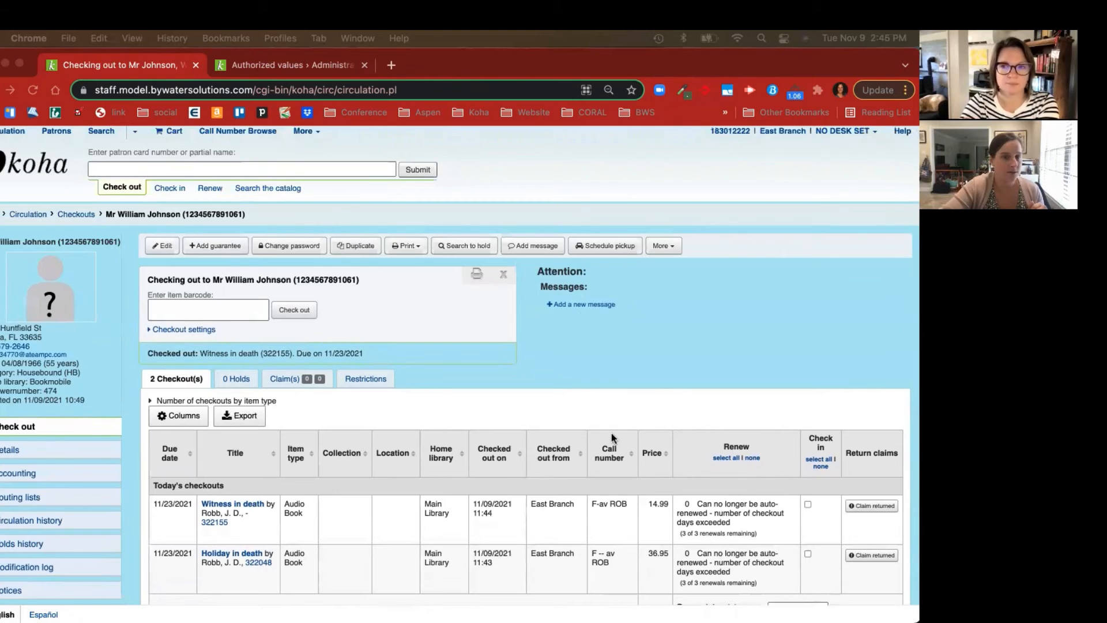
scroll(down, 3)
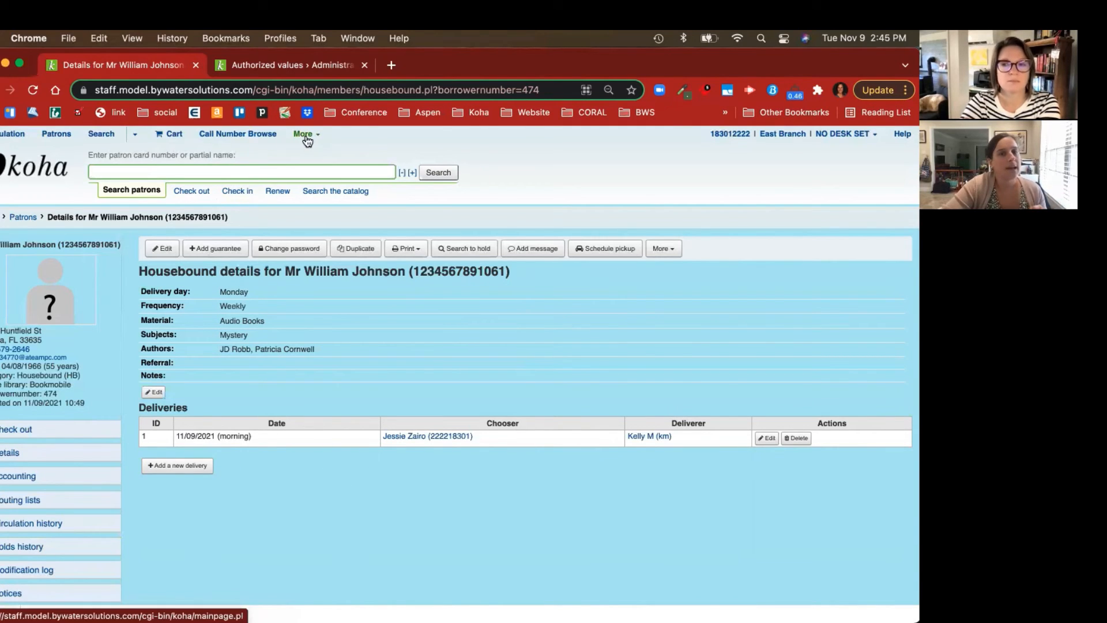
click(302, 134)
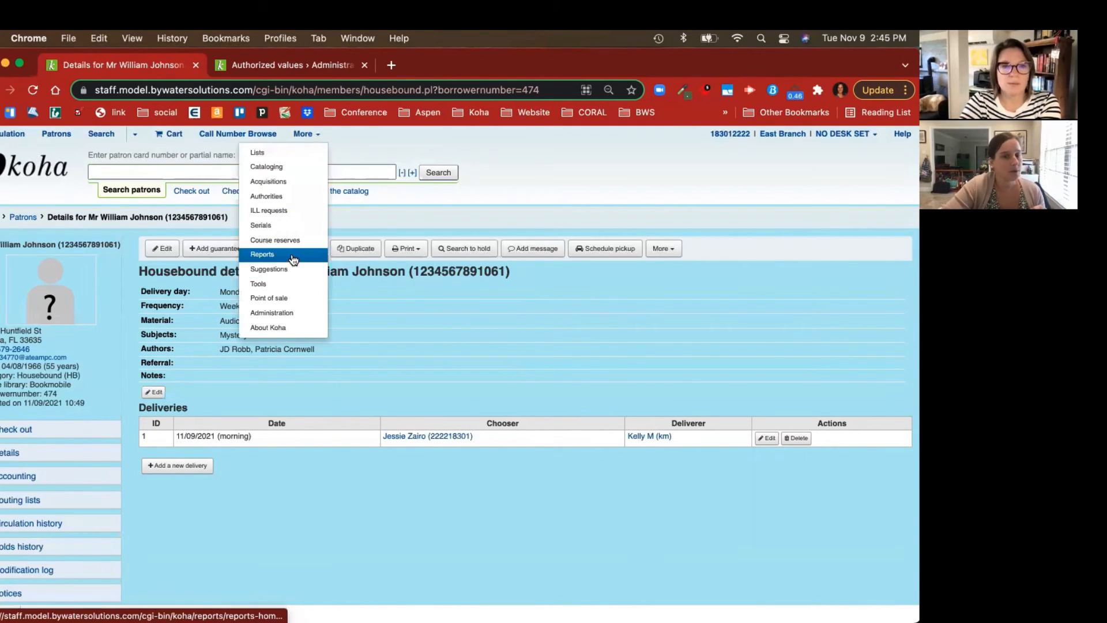
click(262, 255)
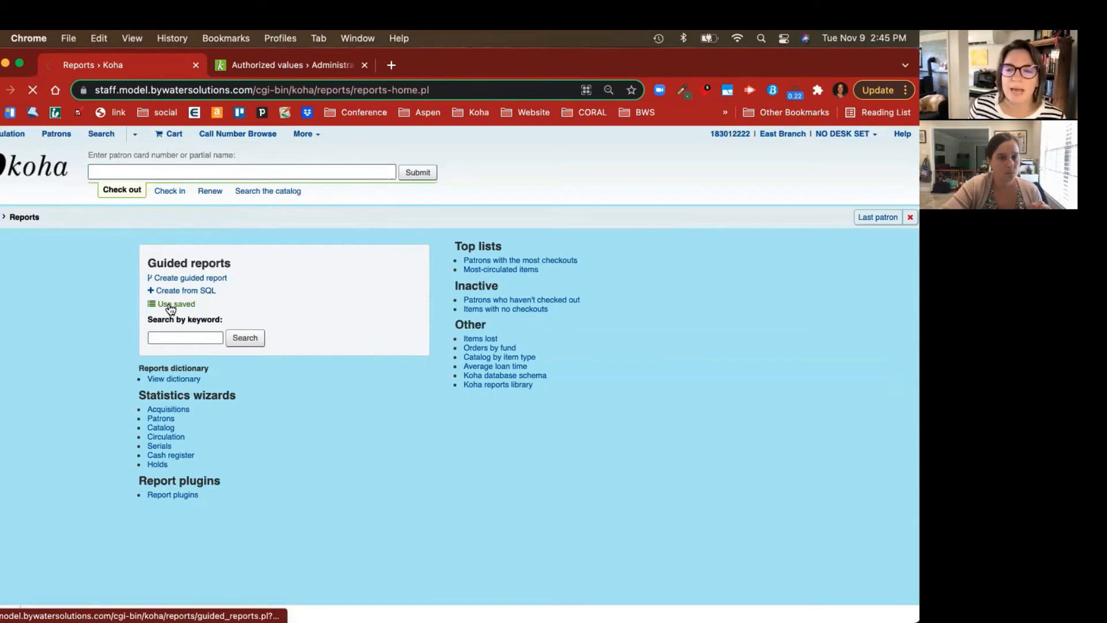
Open the saved guided reports list showing the delivery, patrons and choosers Housebound reports.
click(174, 304)
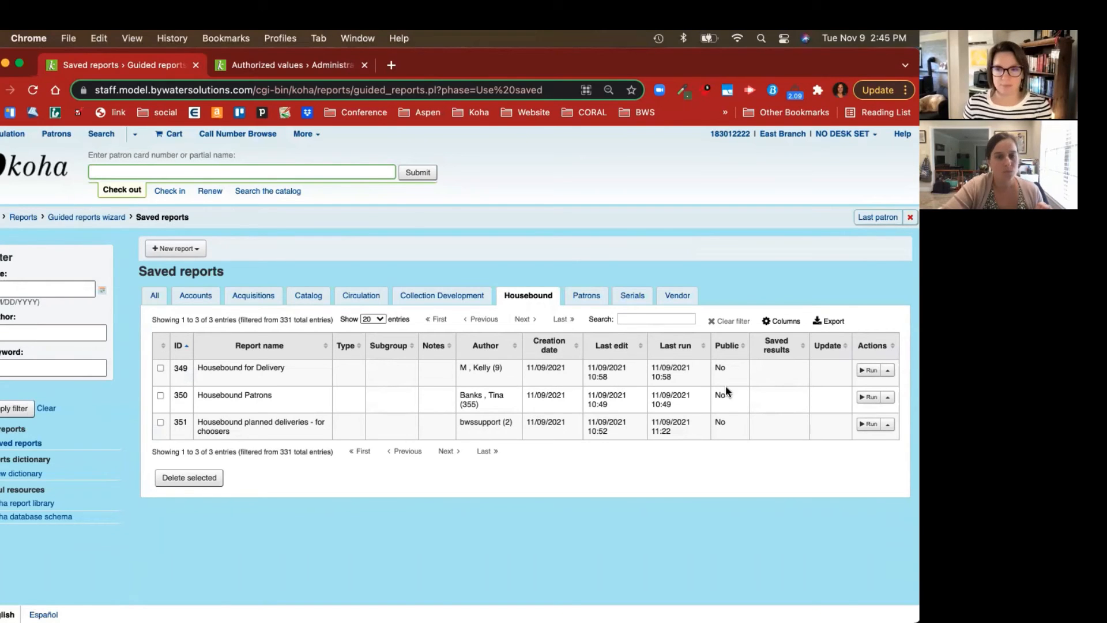
mouse_move(872, 429)
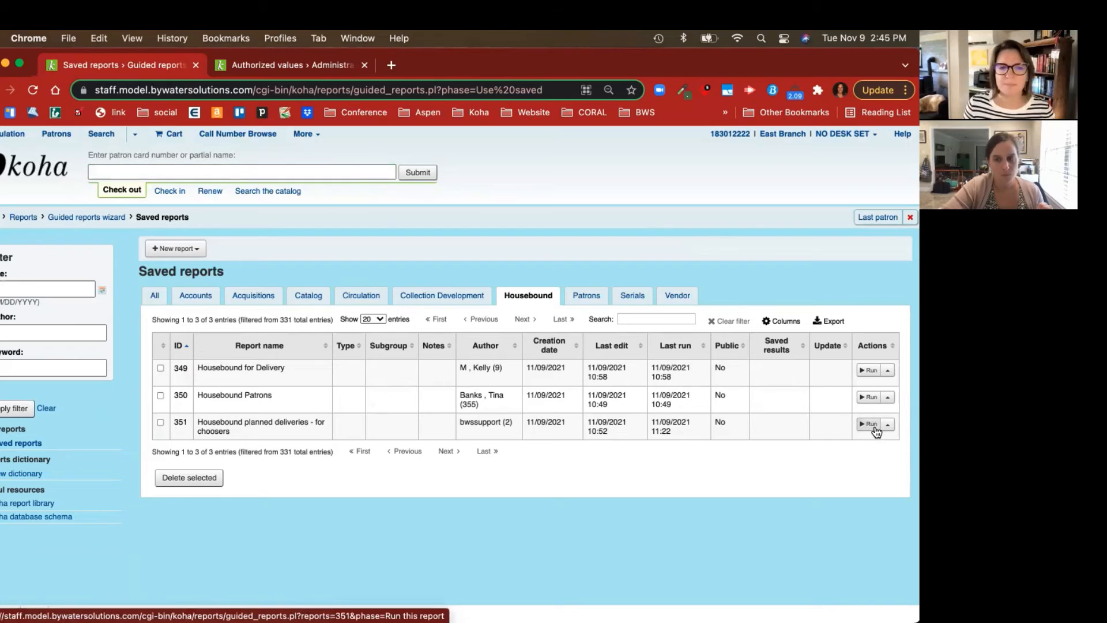
Run report 351 'Housebound planned deliveries - for choosers', listing four planned deliveries.
click(868, 424)
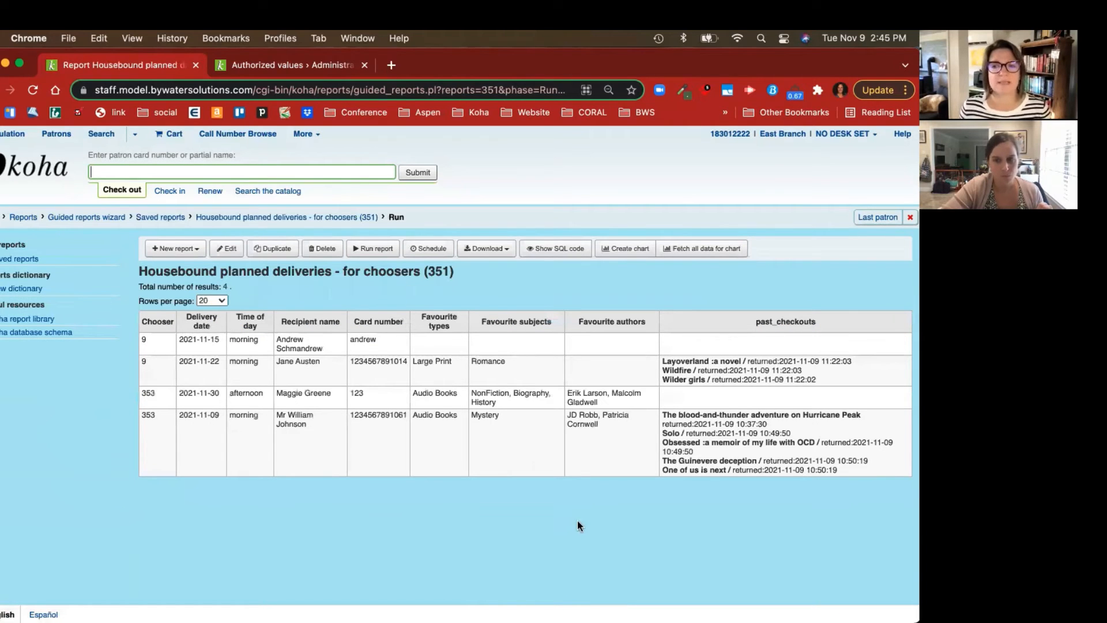
mouse_move(563, 453)
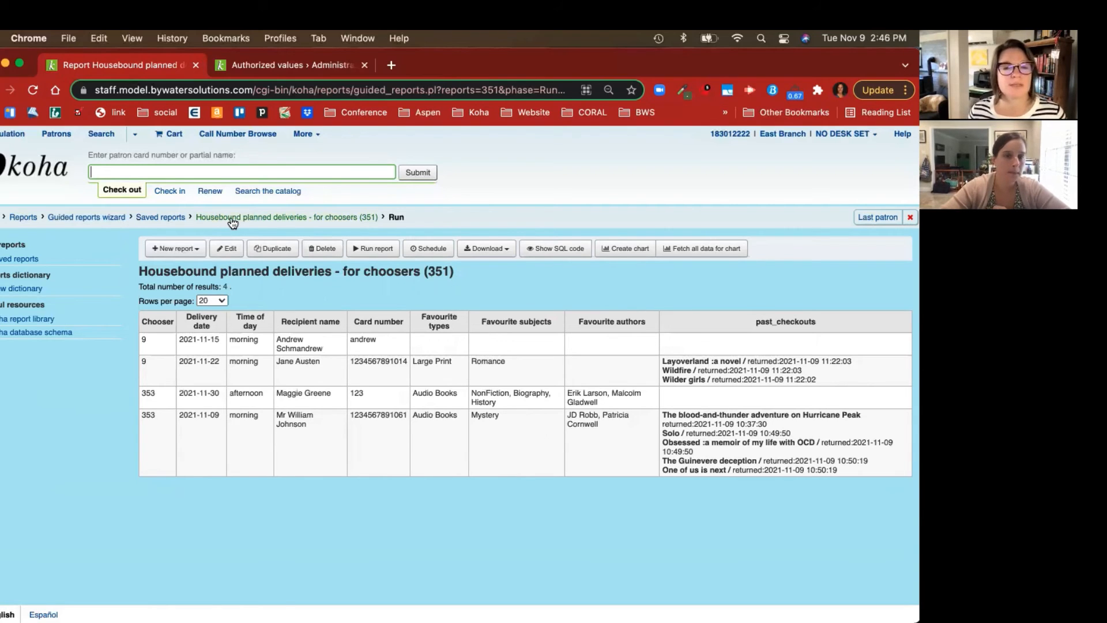
click(160, 217)
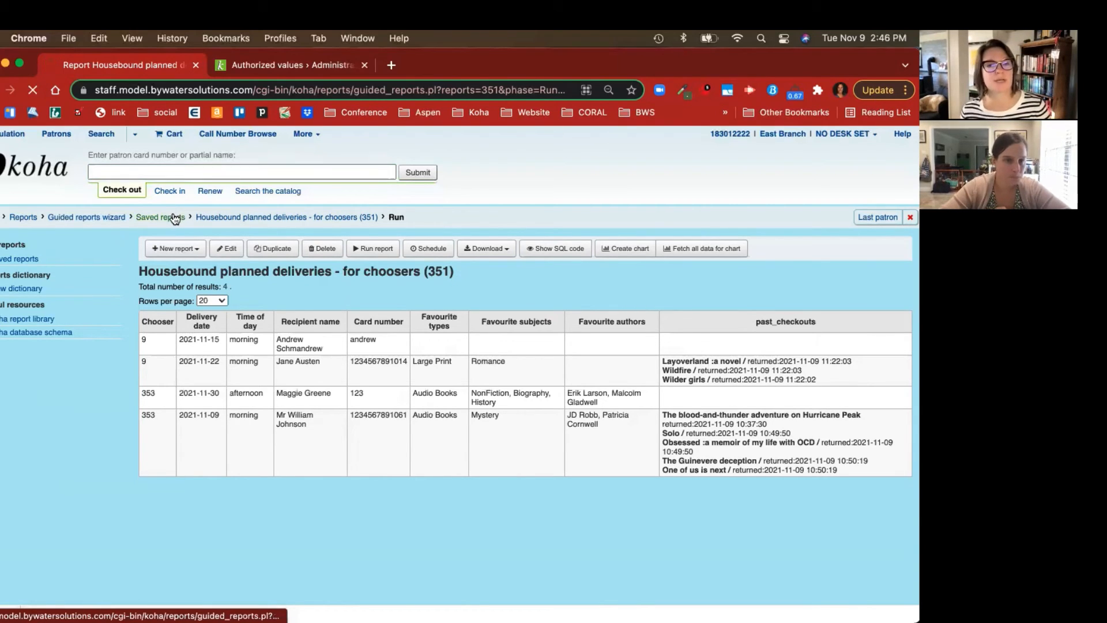
click(160, 217)
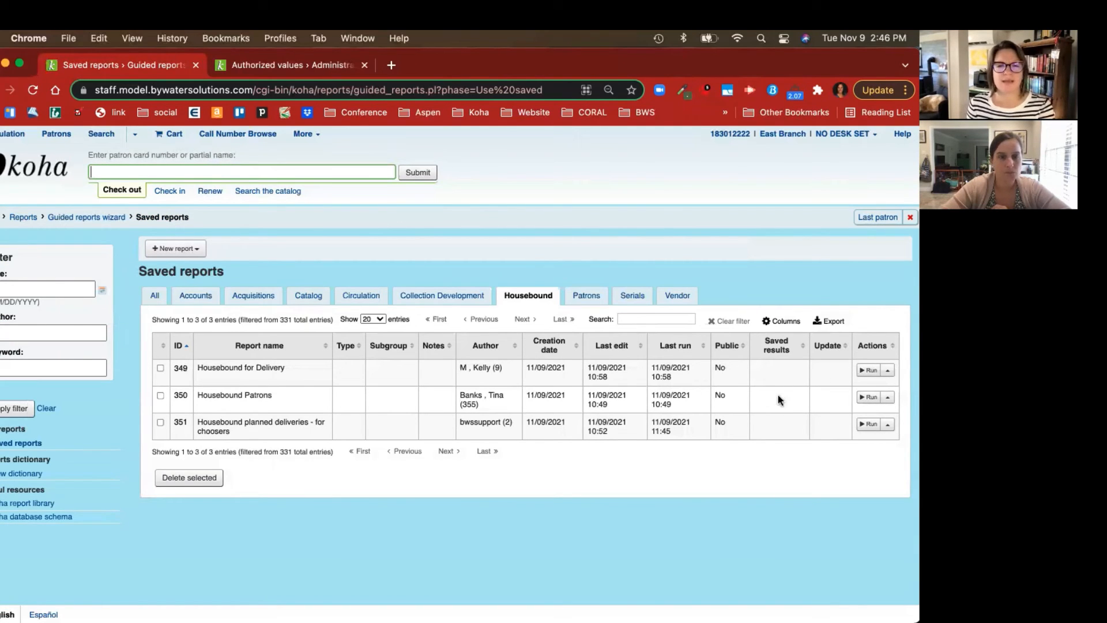
click(868, 370)
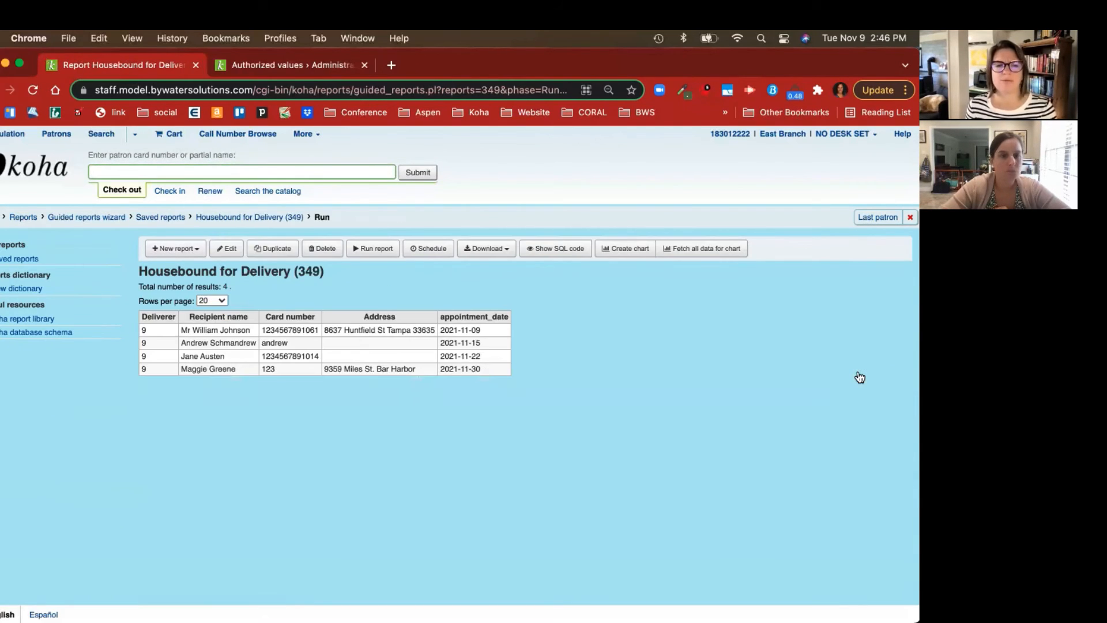
mouse_move(507, 394)
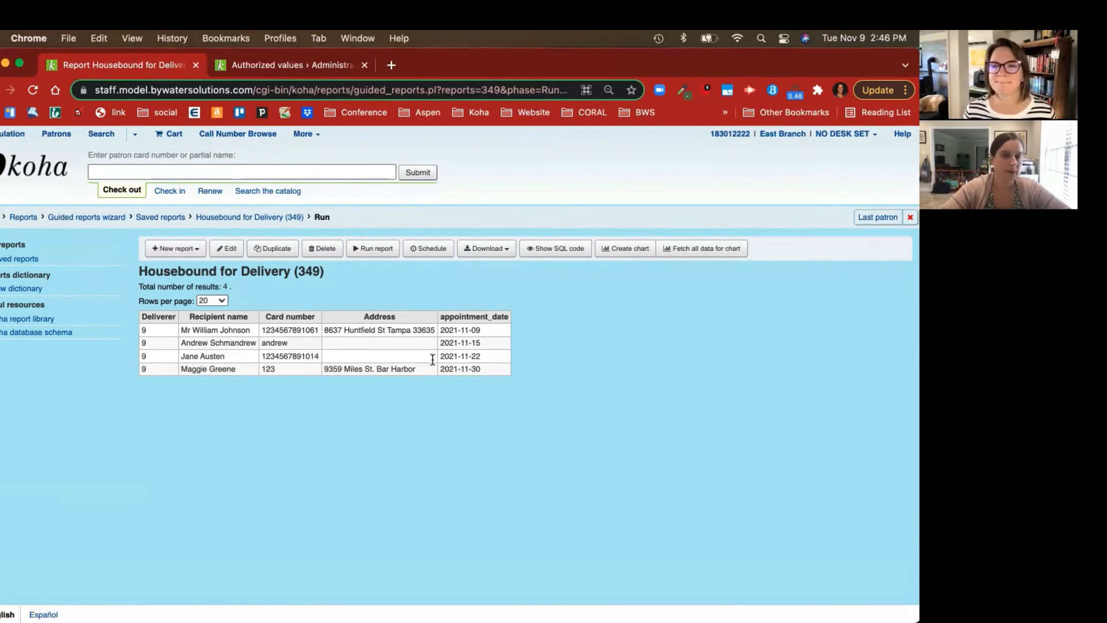
click(160, 217)
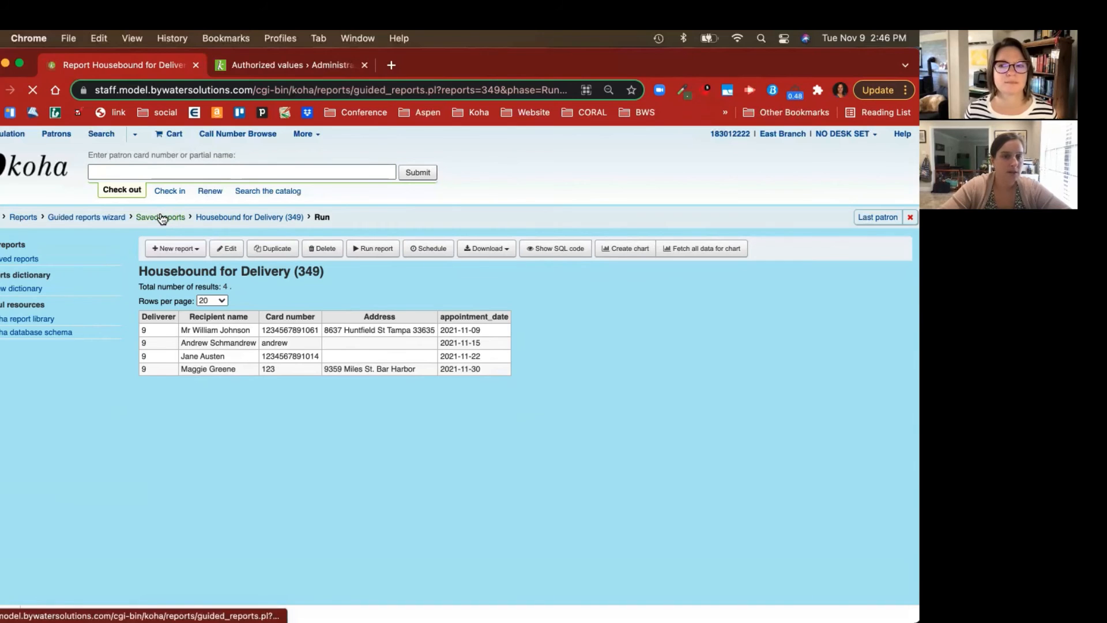
Run saved report 350 'Housebound Patrons', listing five HB patrons, then return to saved reports.
click(160, 217)
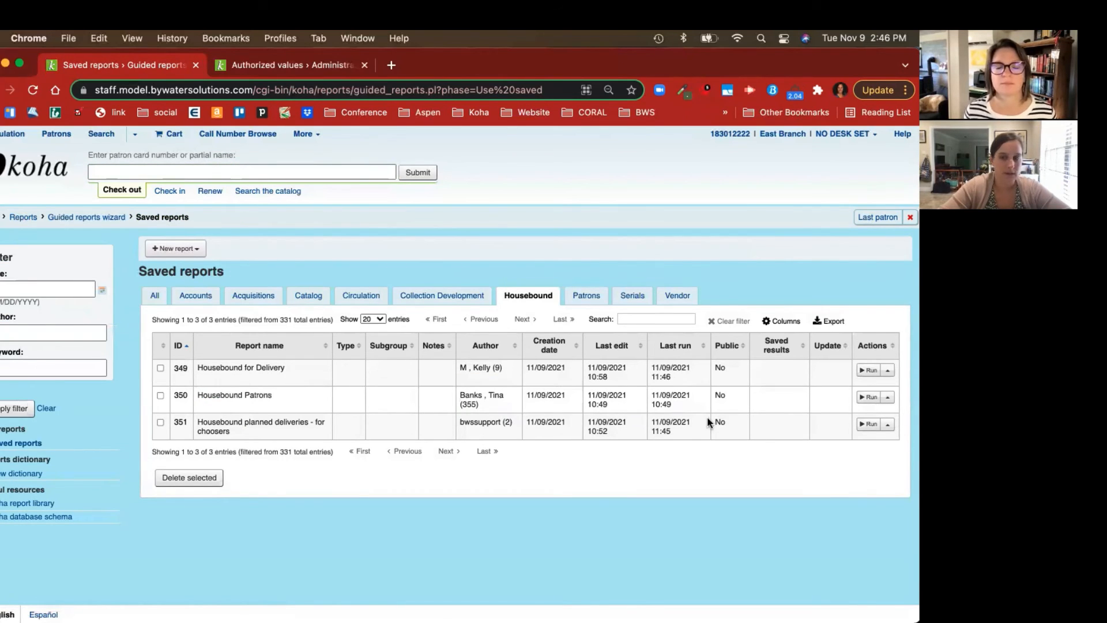
click(867, 397)
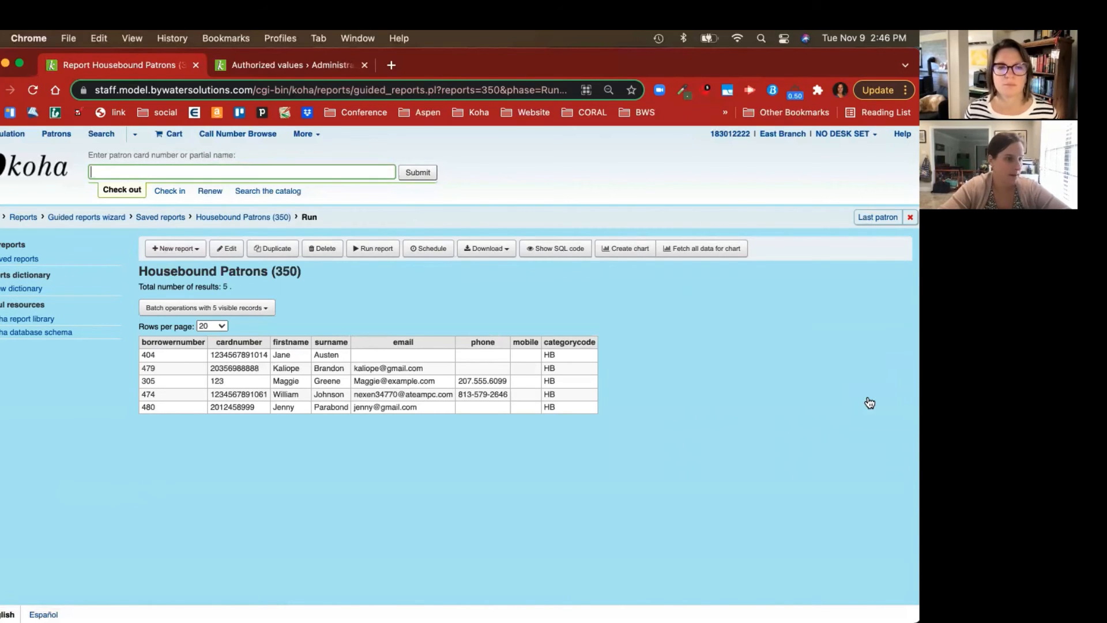
mouse_move(541, 402)
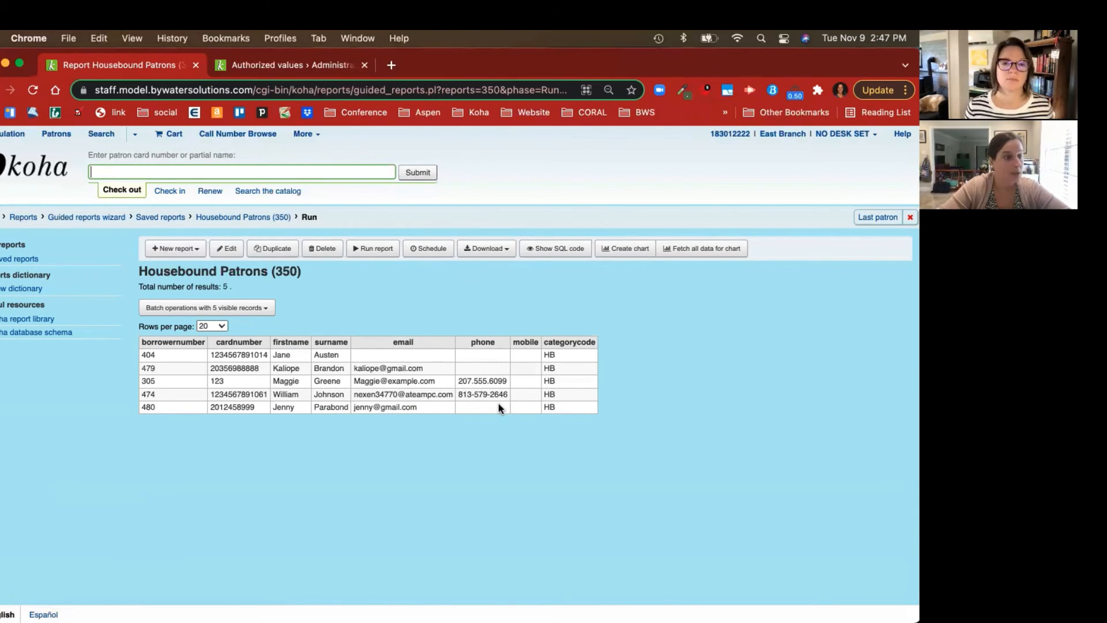
mouse_move(340, 305)
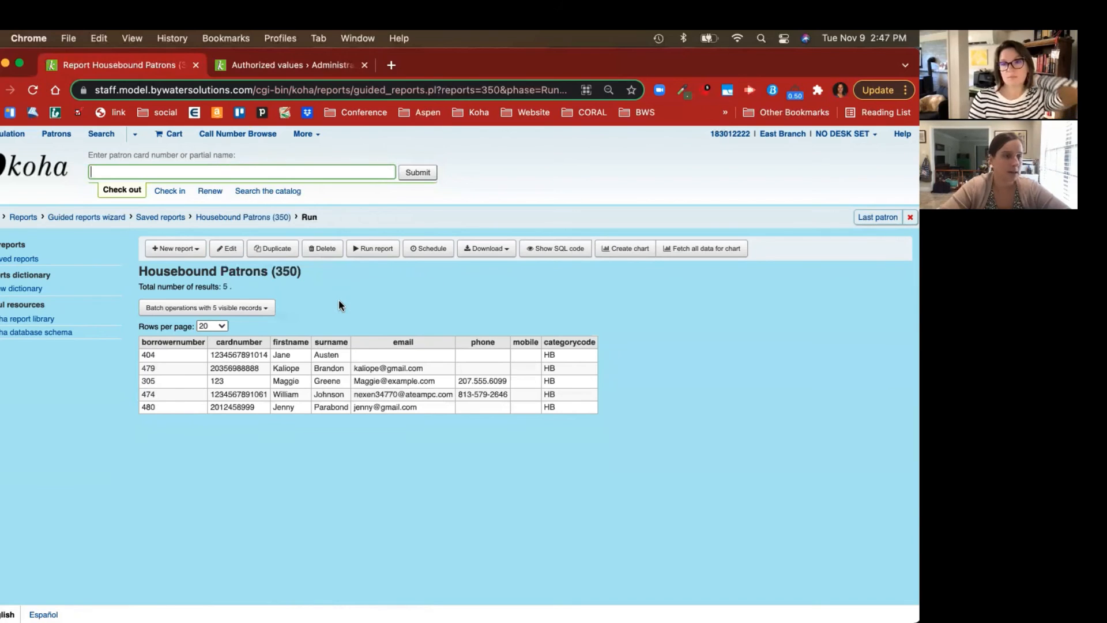
mouse_move(70, 238)
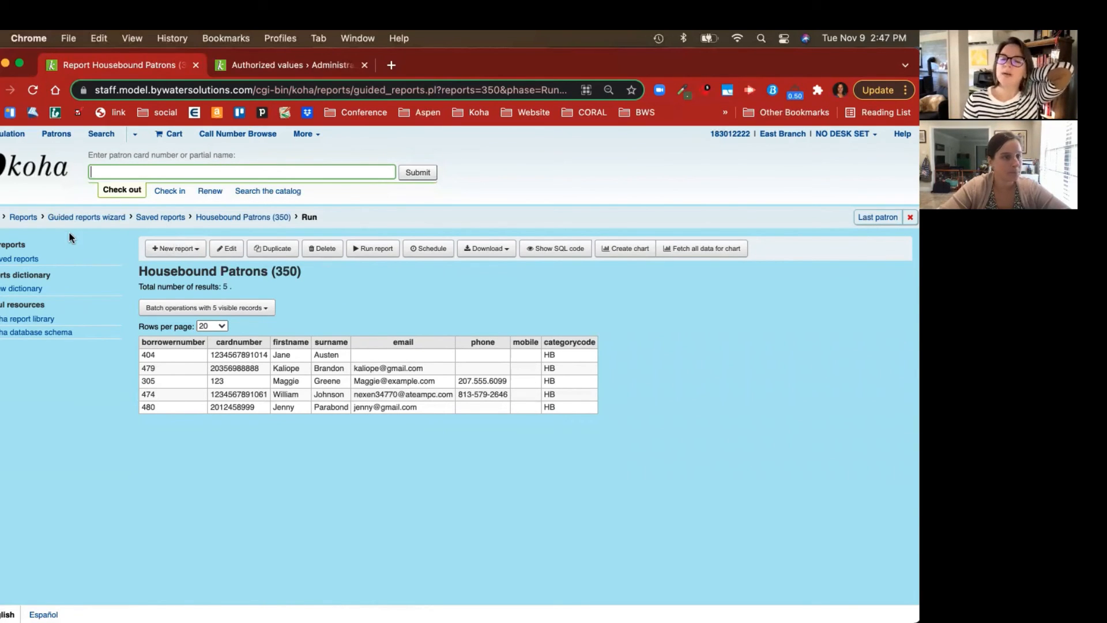
mouse_move(213, 222)
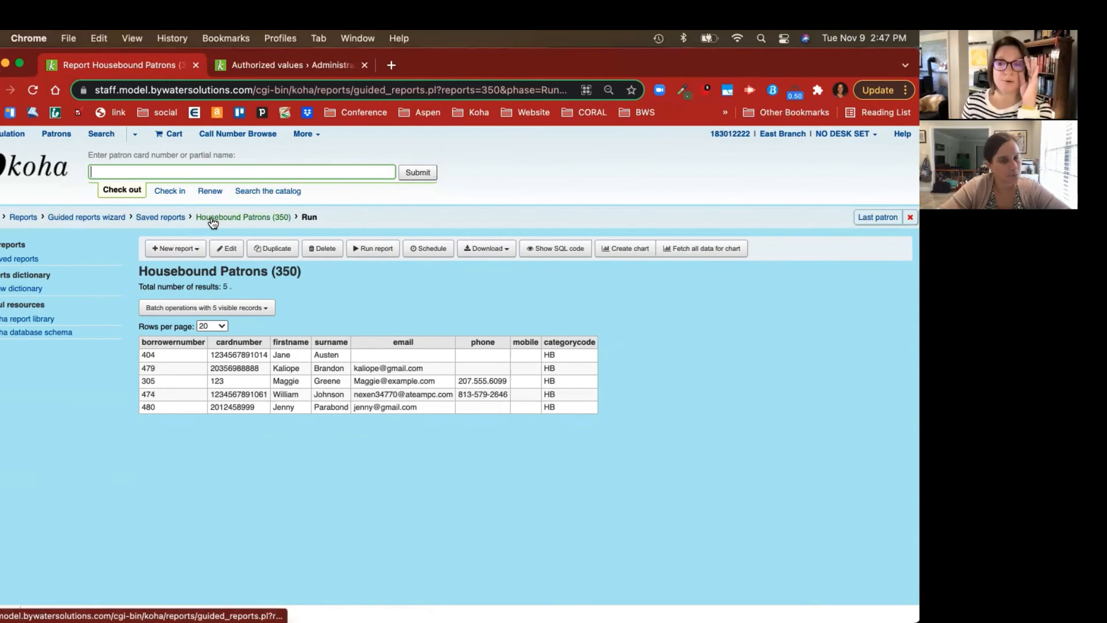
click(160, 216)
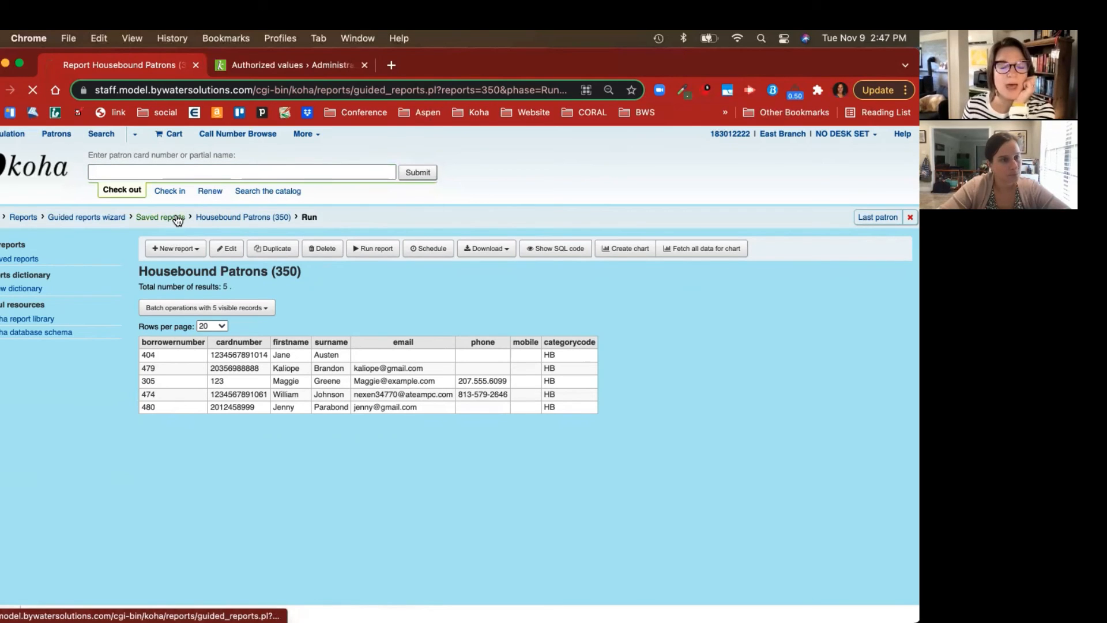
Reach a blank new patron attribute type form via More > Administration > Patron attribute types.
click(160, 216)
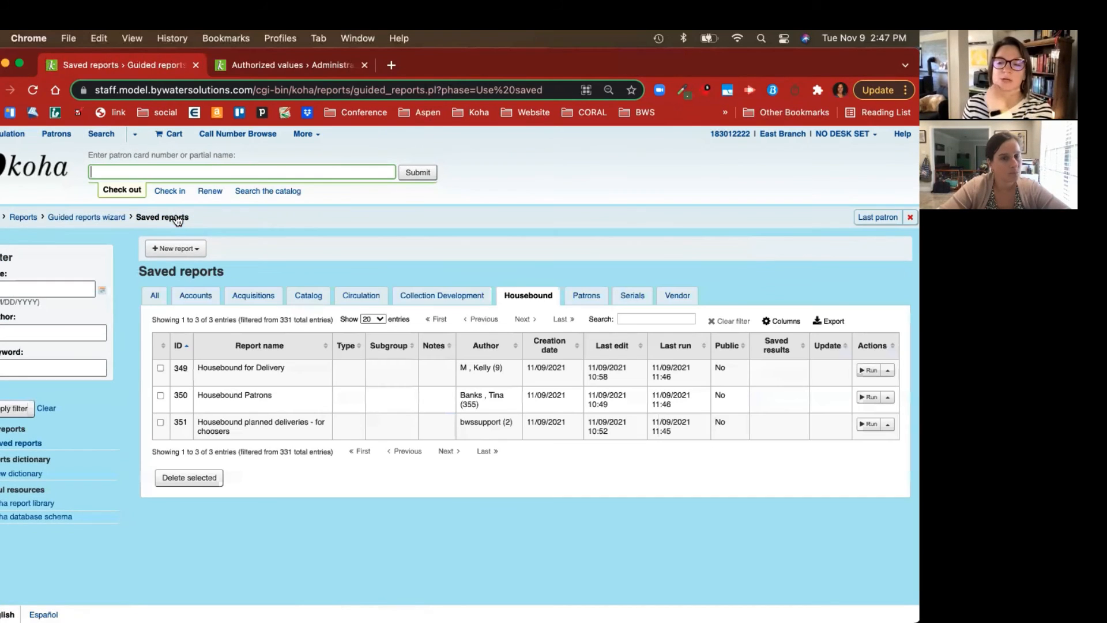
mouse_move(348, 249)
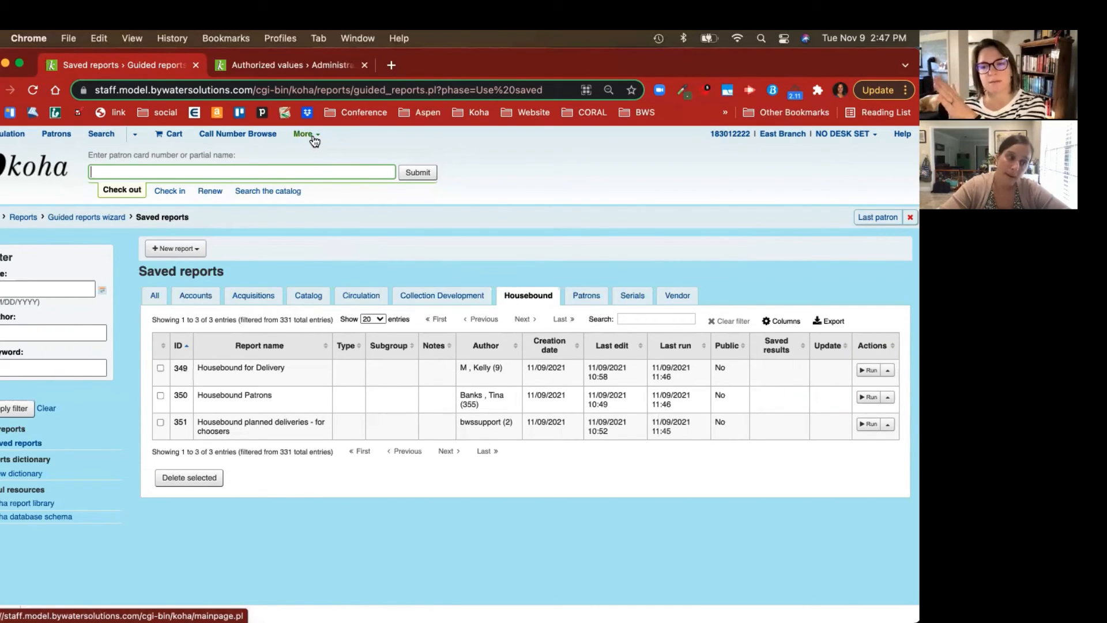
click(302, 133)
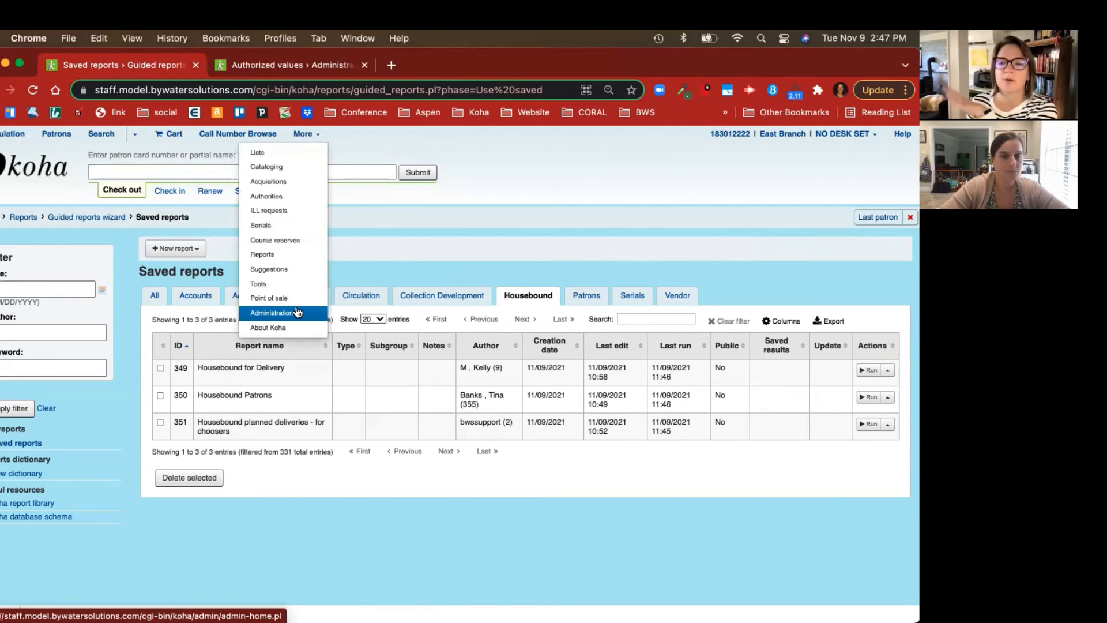
click(272, 313)
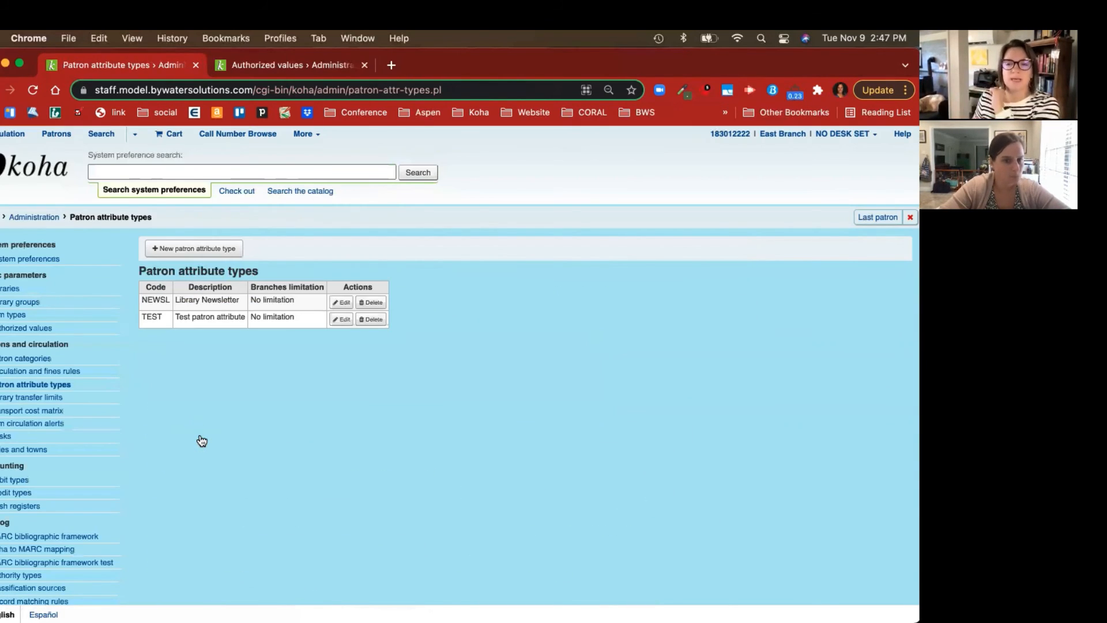
click(193, 248)
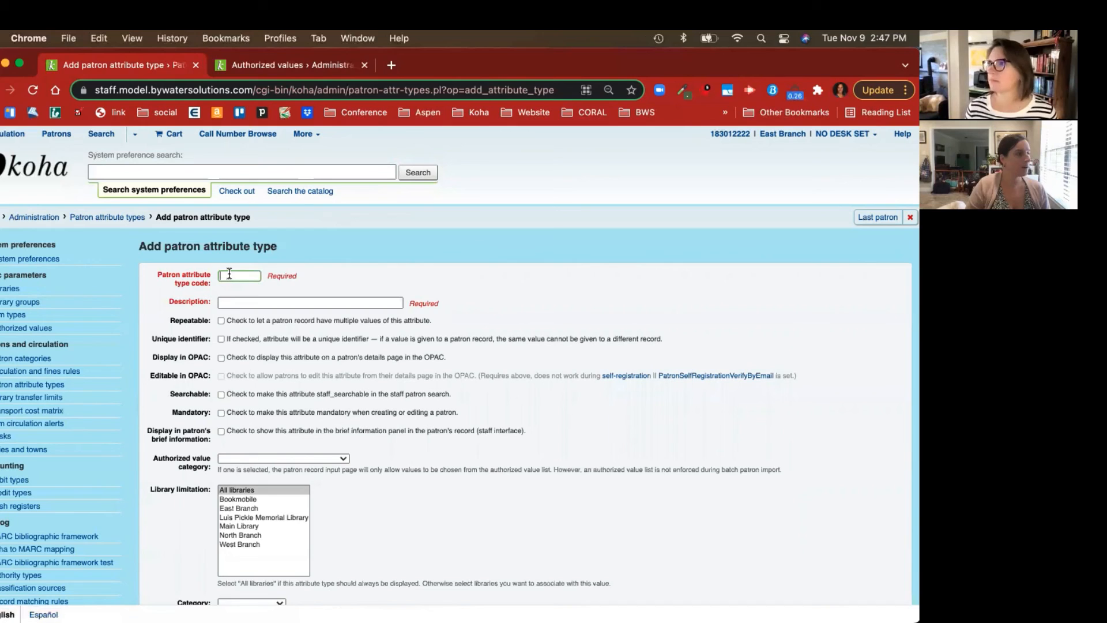
Enter code 'Narrator' and description 'Narrator Gender' for the new attribute type.
text(Na)
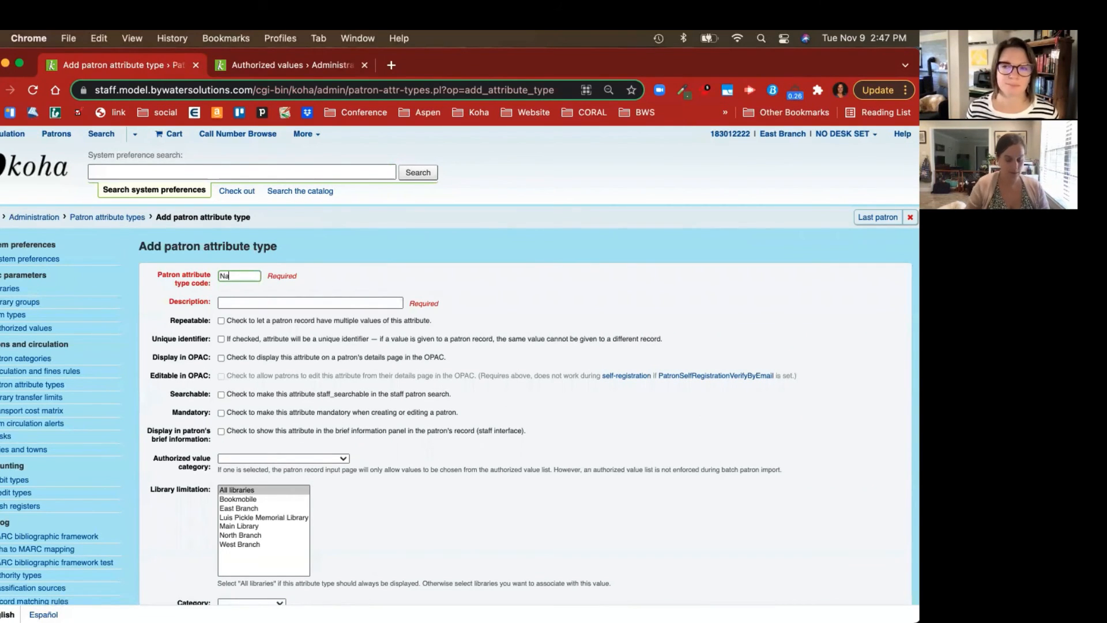
text(rrator)
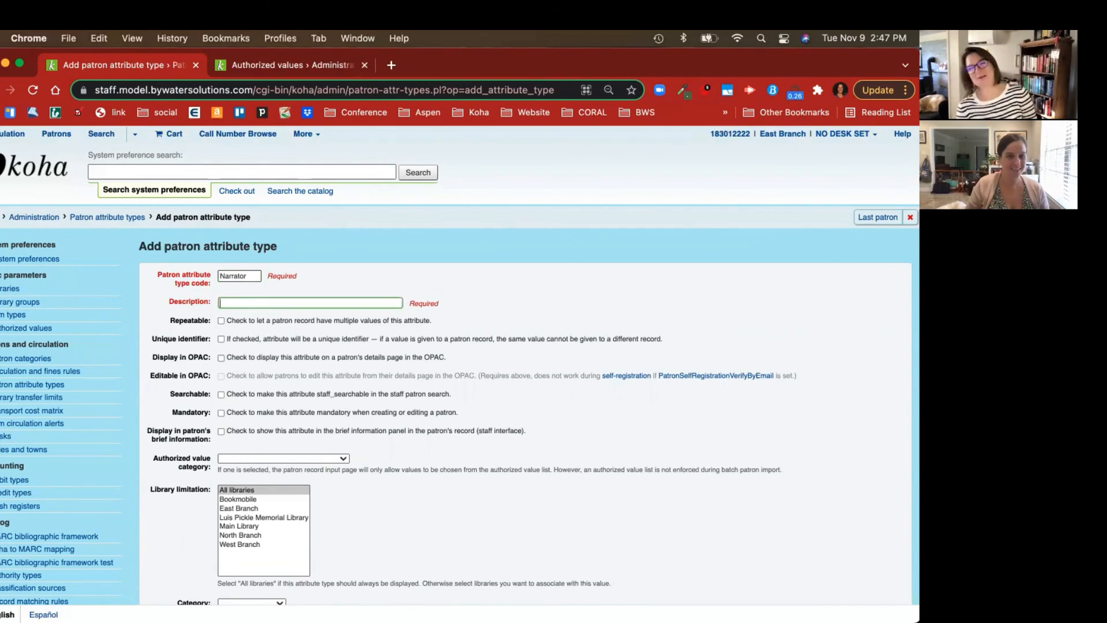
text(Narrator)
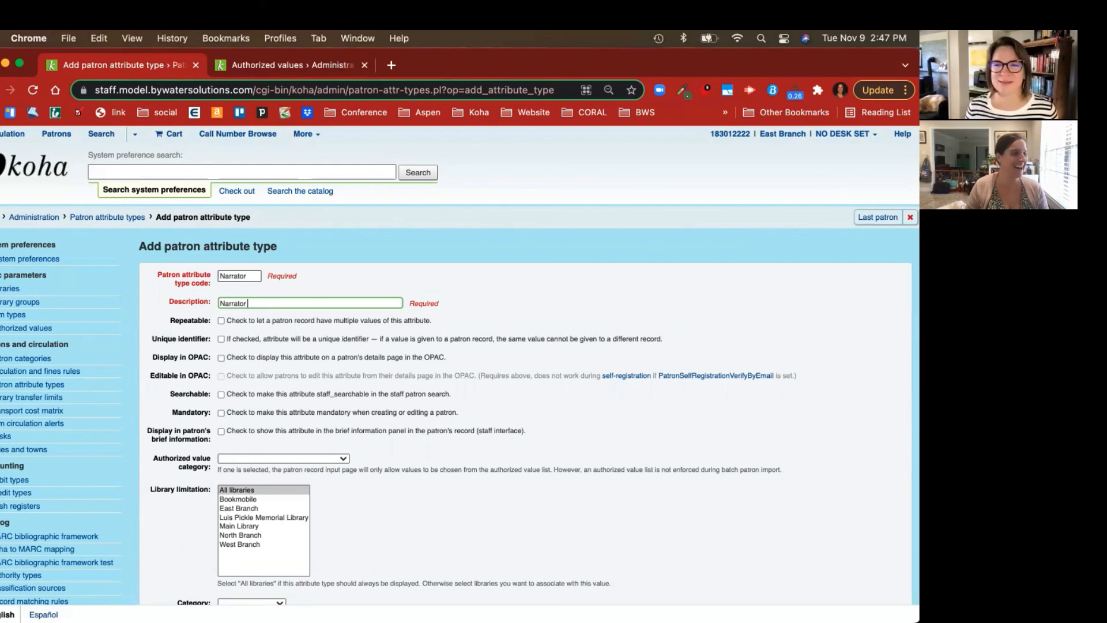
text(Gender)
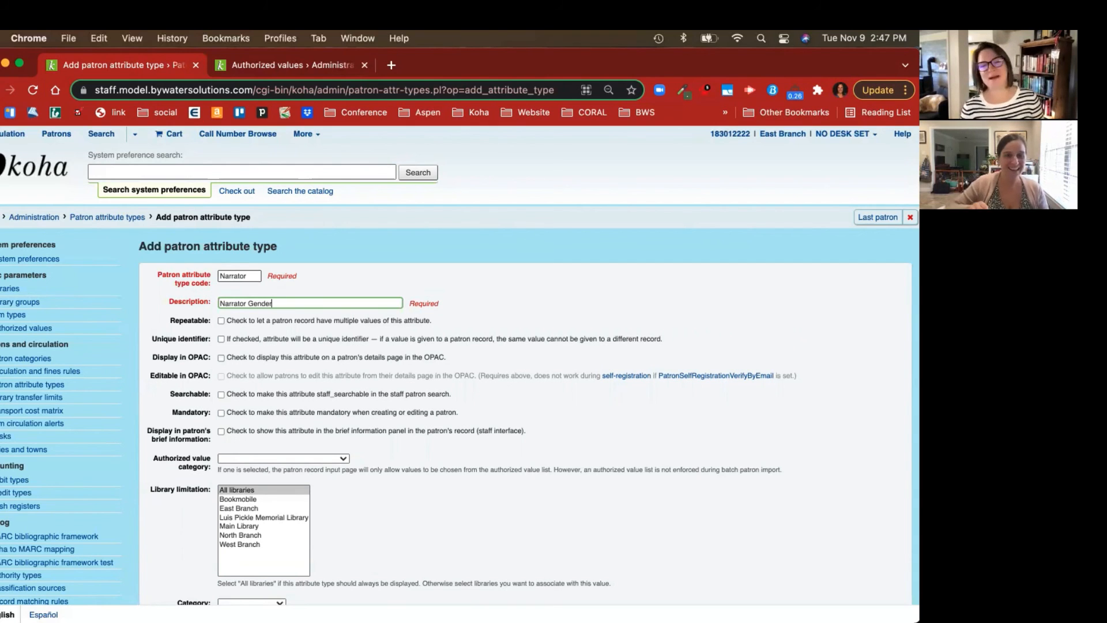
Review authorized value categories, leave OPAC display off, and save the Narrator attribute type.
scroll(down, 3)
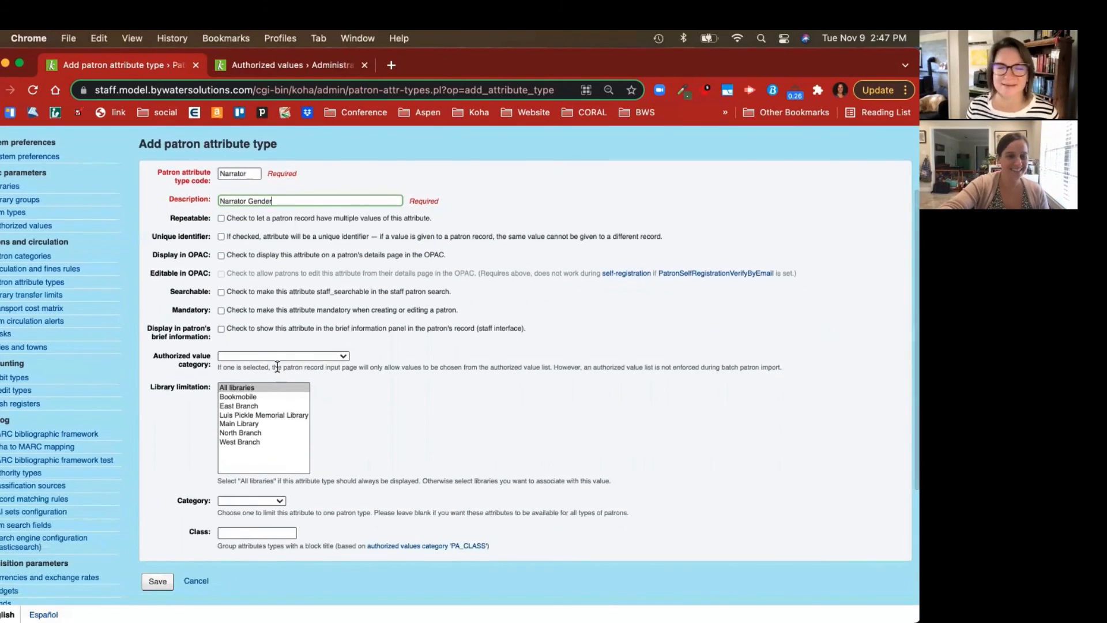
click(283, 356)
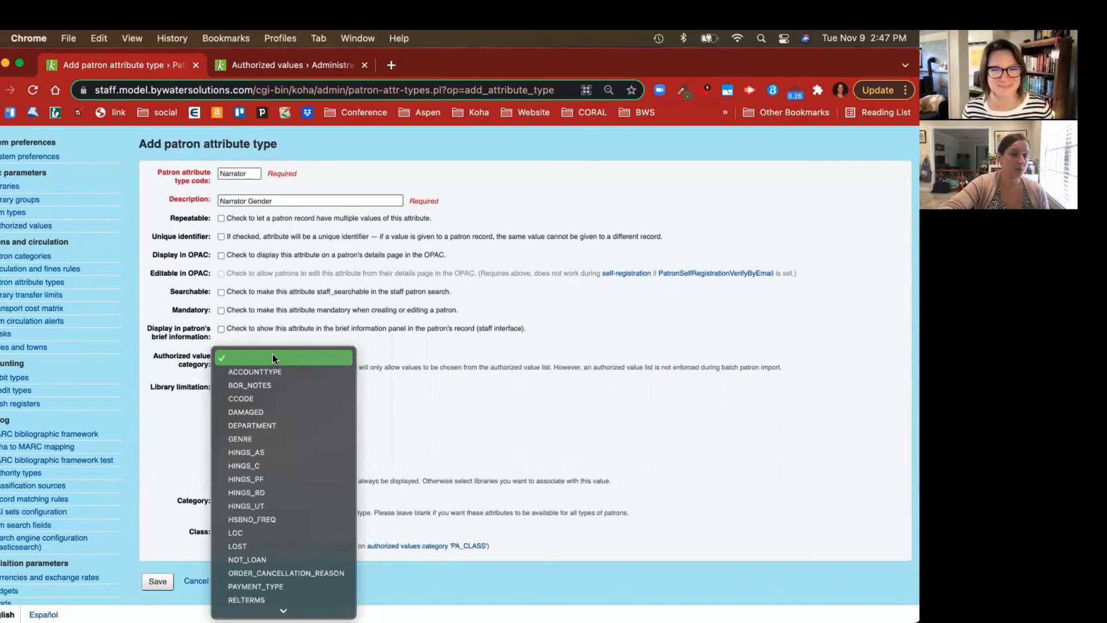
scroll(down, 3)
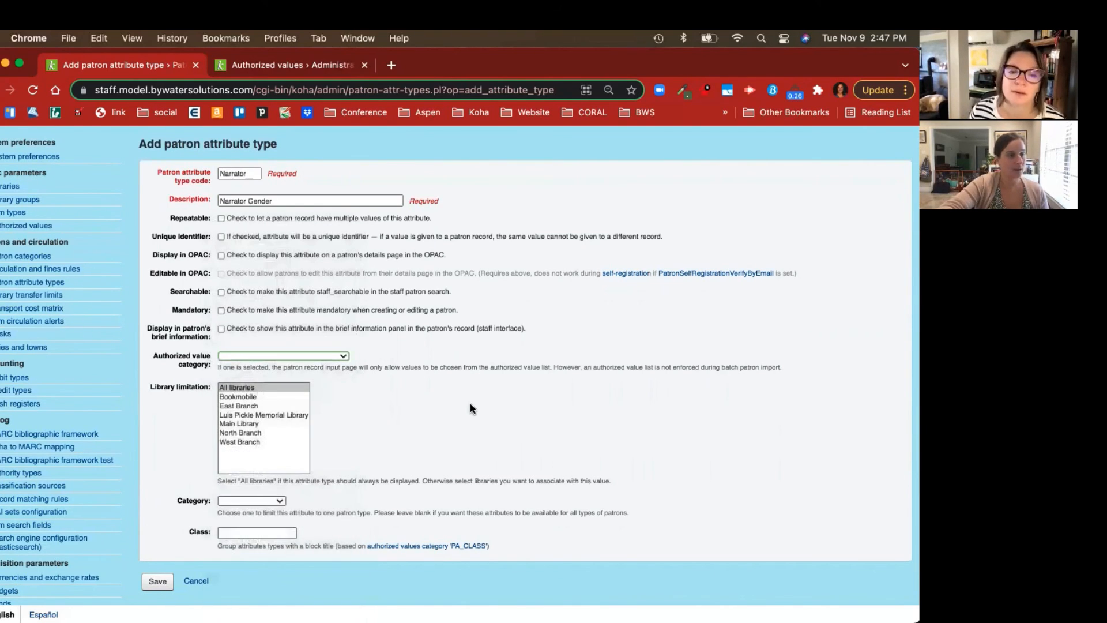
mouse_move(426, 405)
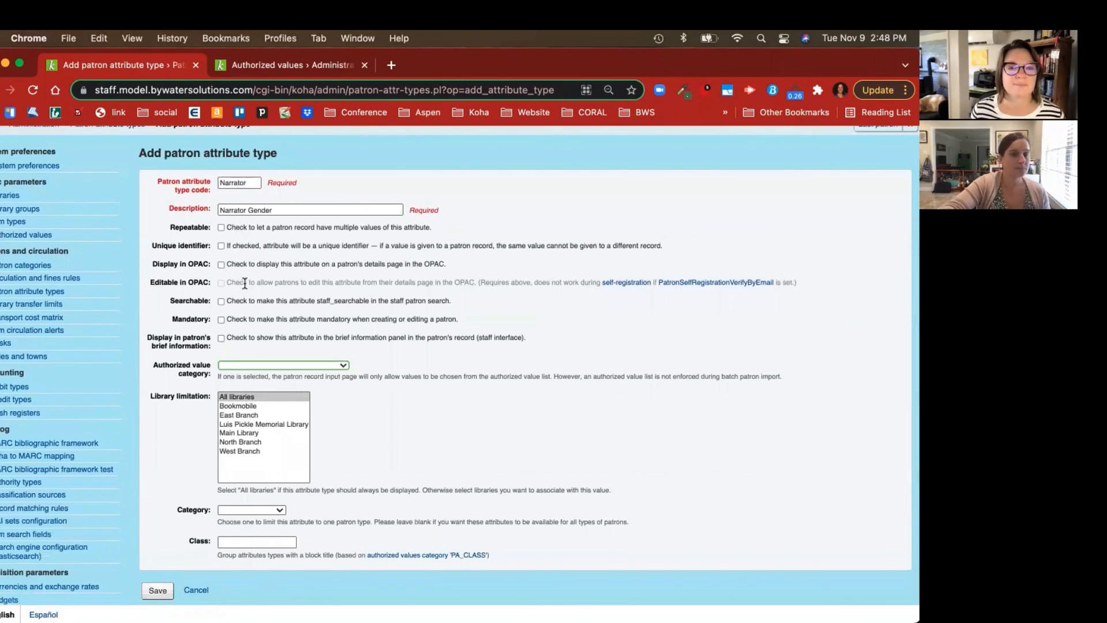
click(221, 264)
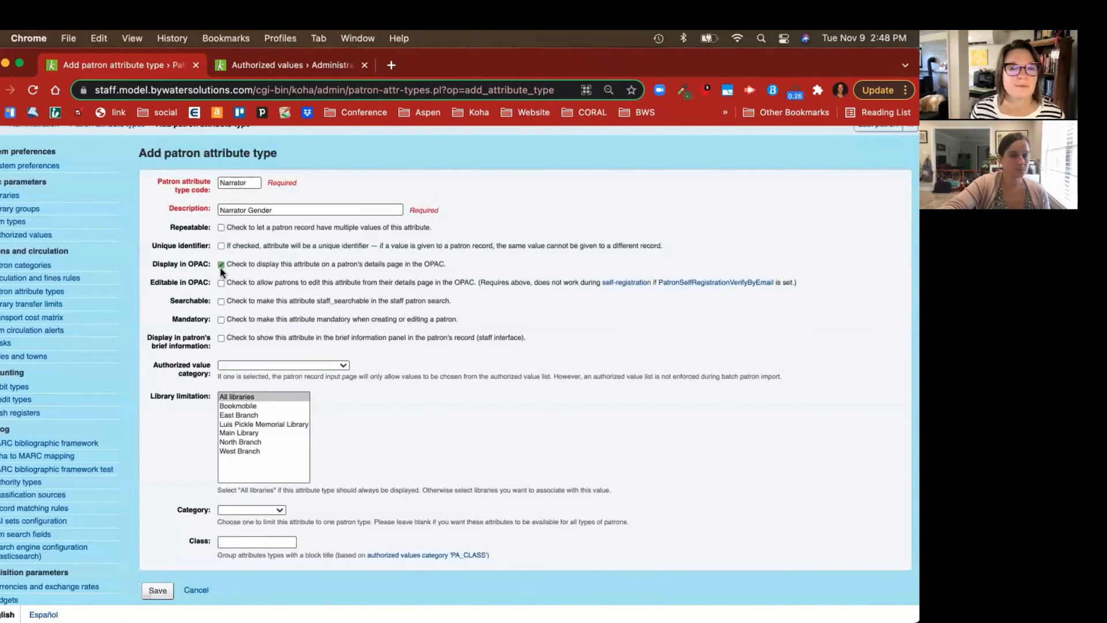
click(220, 264)
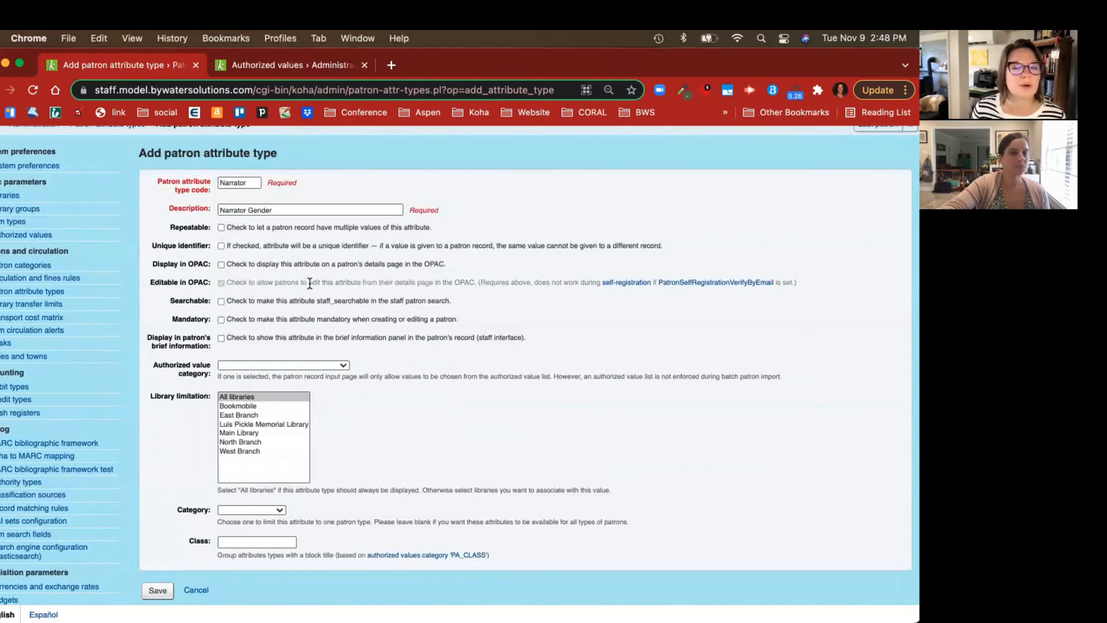
click(157, 591)
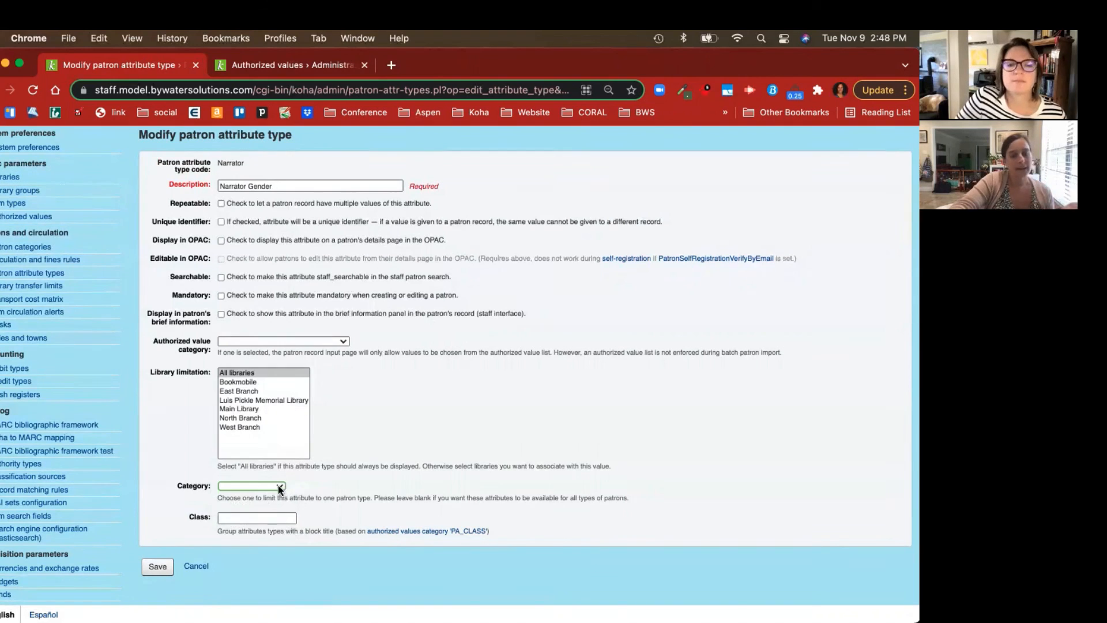
Limit the Narrator attribute type to the Housebound patron category and save it.
click(250, 486)
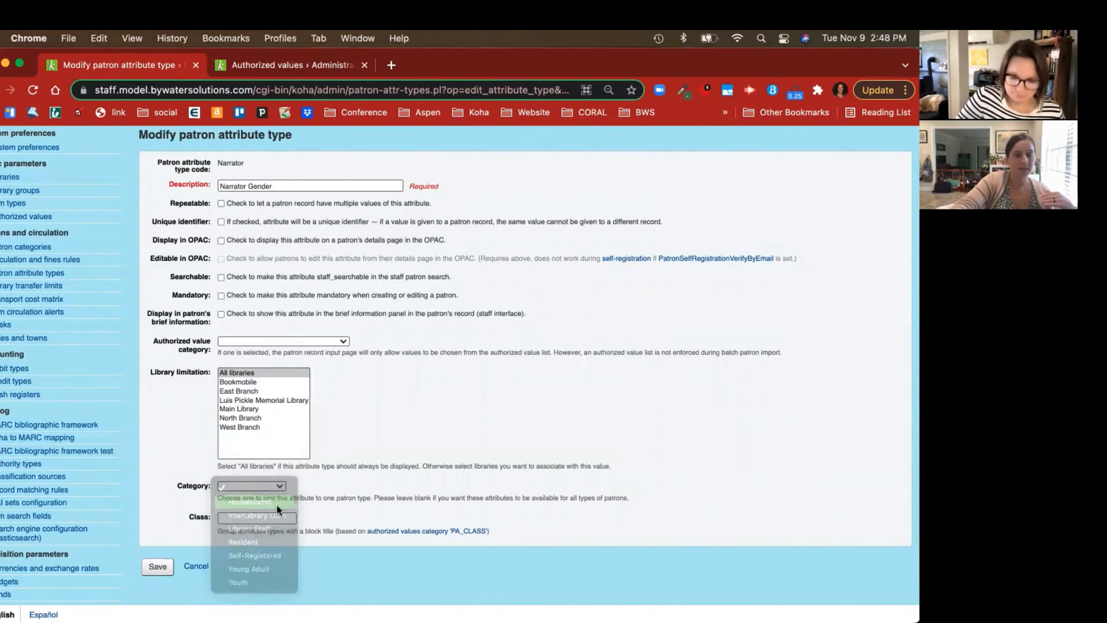
click(256, 502)
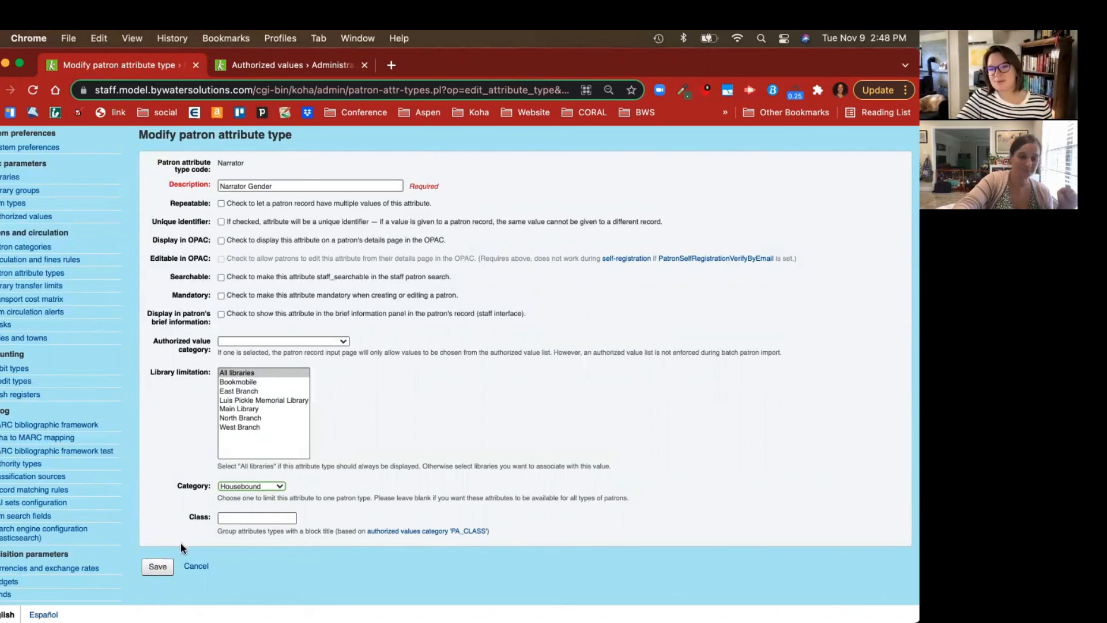
click(157, 567)
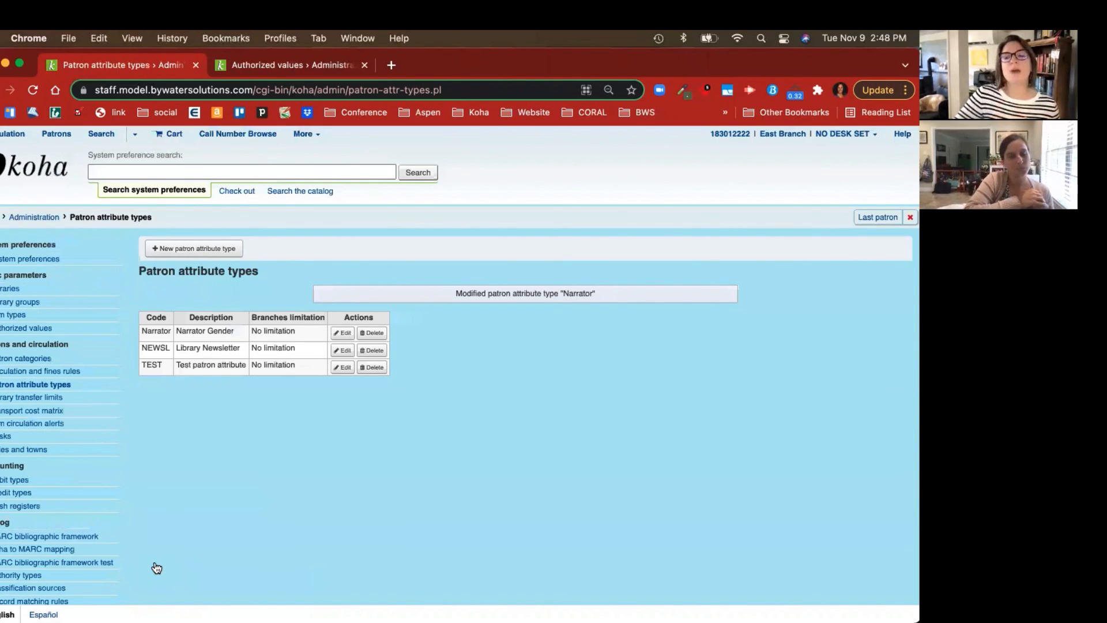